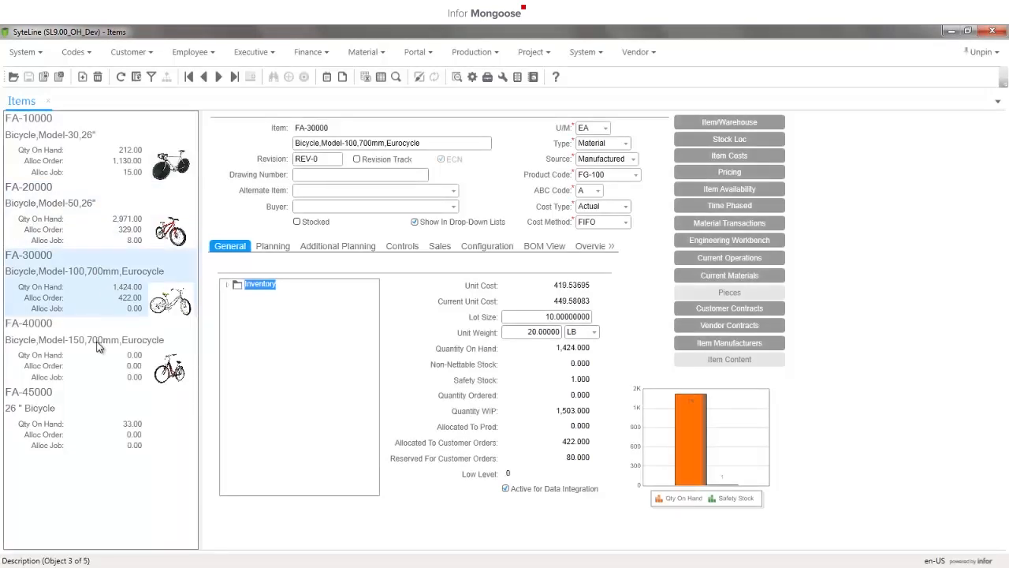
Step: Switch from the SyteLine Items form to the Mongoose Portal welcome page in the browser
click(85, 340)
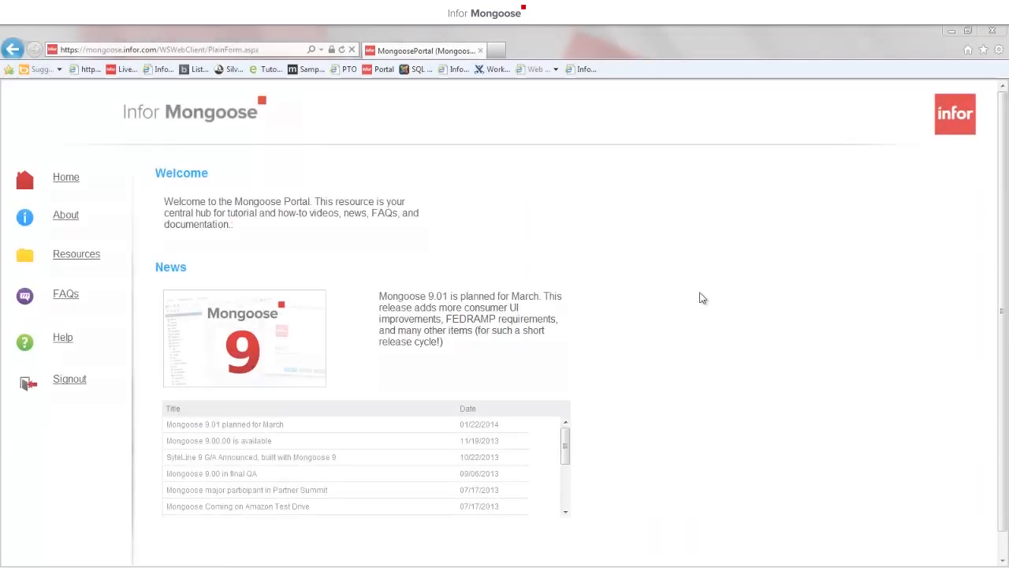
mouse_move(255, 236)
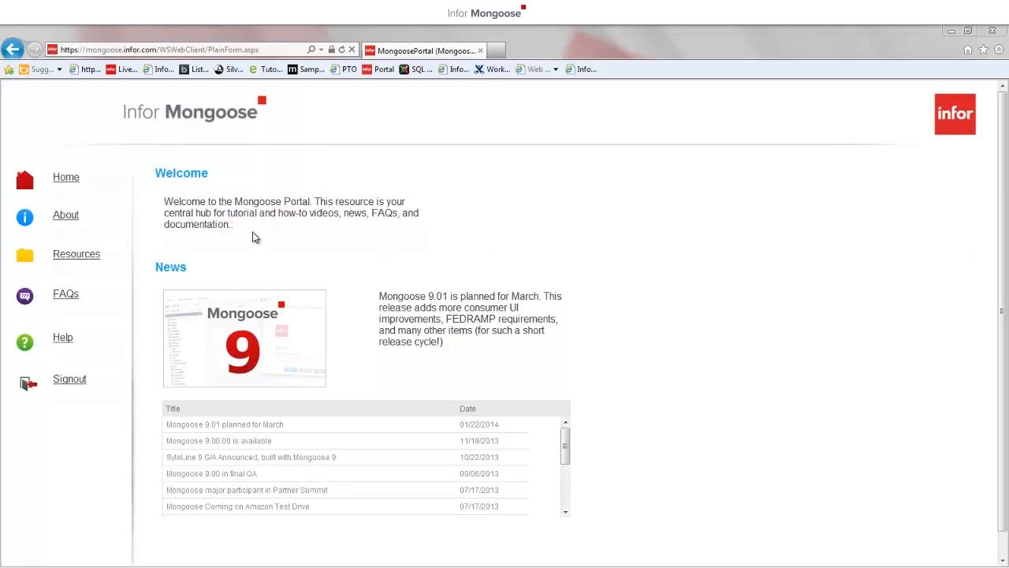
mouse_move(71, 259)
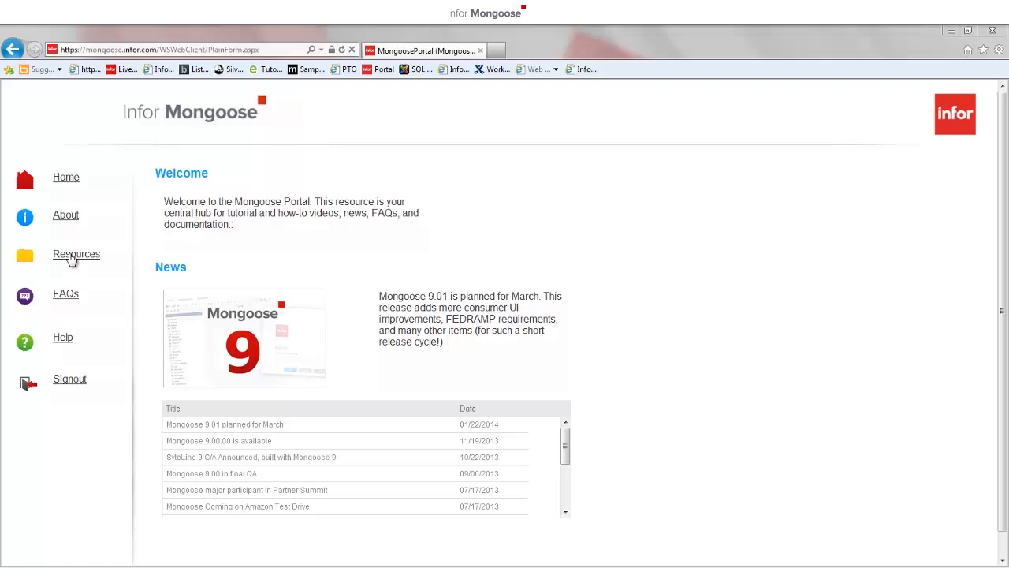
Step: Go from the portal's Resources navigation to the FAQs search page
click(66, 294)
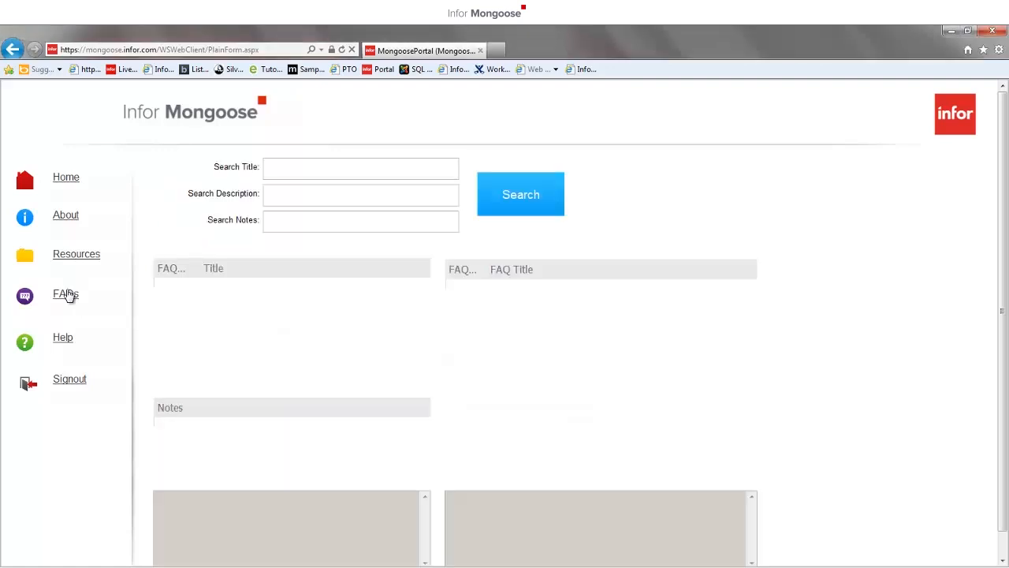
click(67, 214)
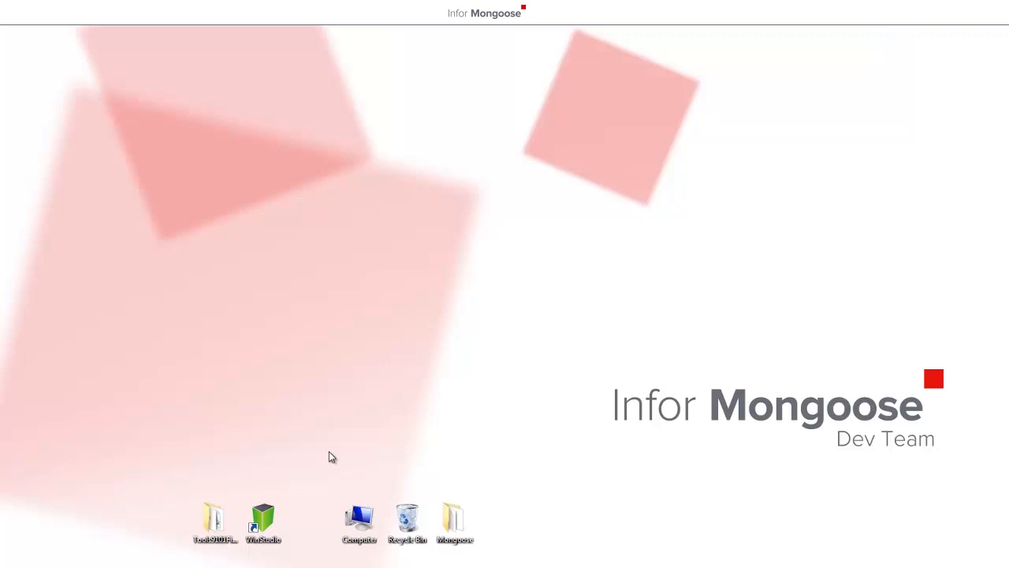
Step: Launch WinStudio from the desktop and sign in to the HelloWorld configuration
click(263, 520)
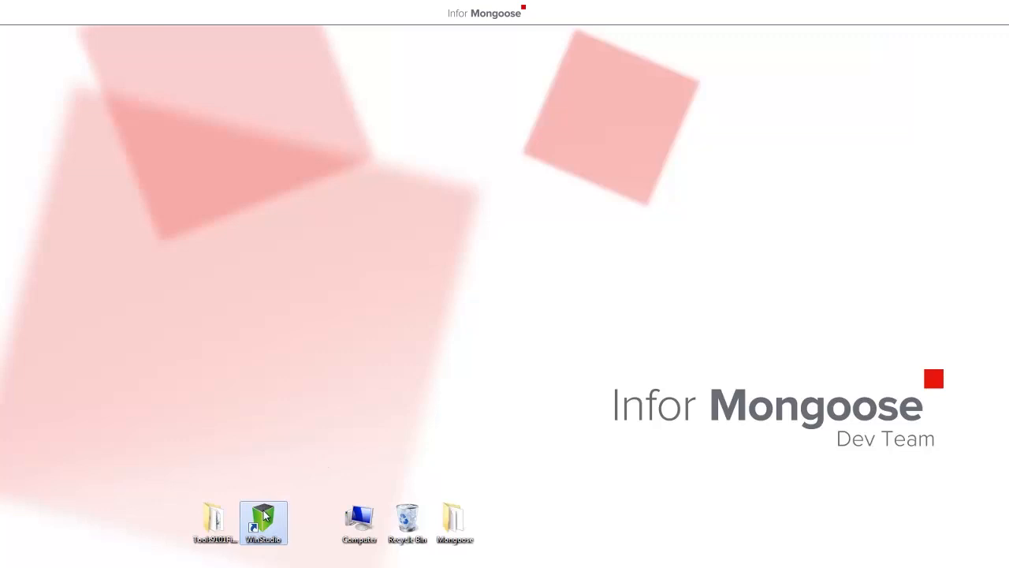
double_click(264, 524)
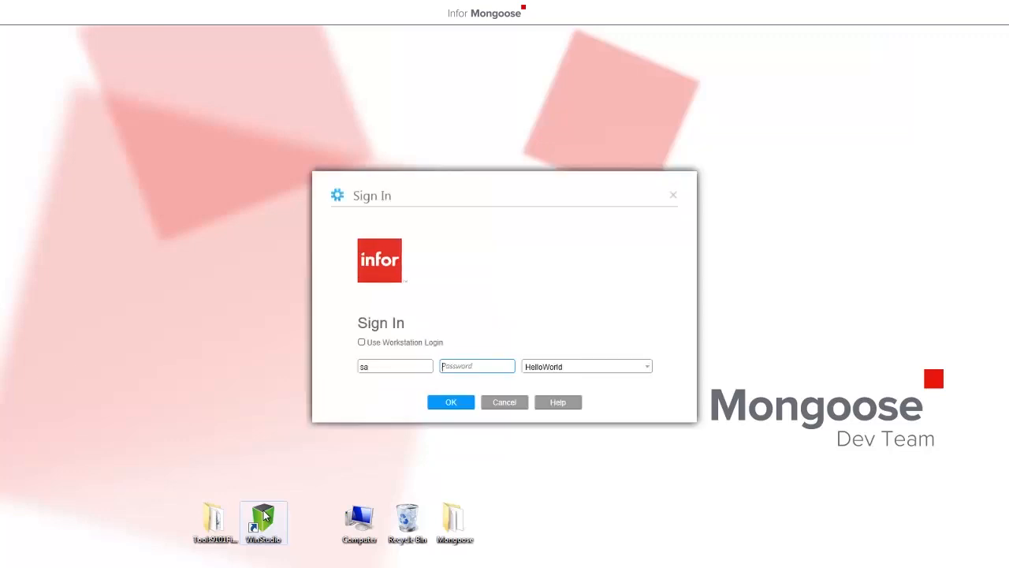
click(394, 366)
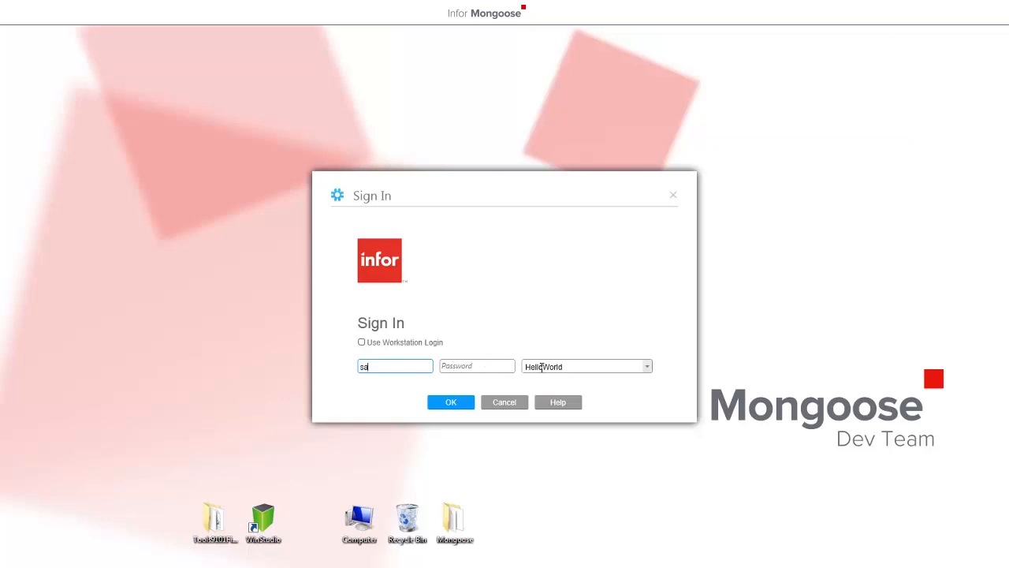
mouse_move(526, 372)
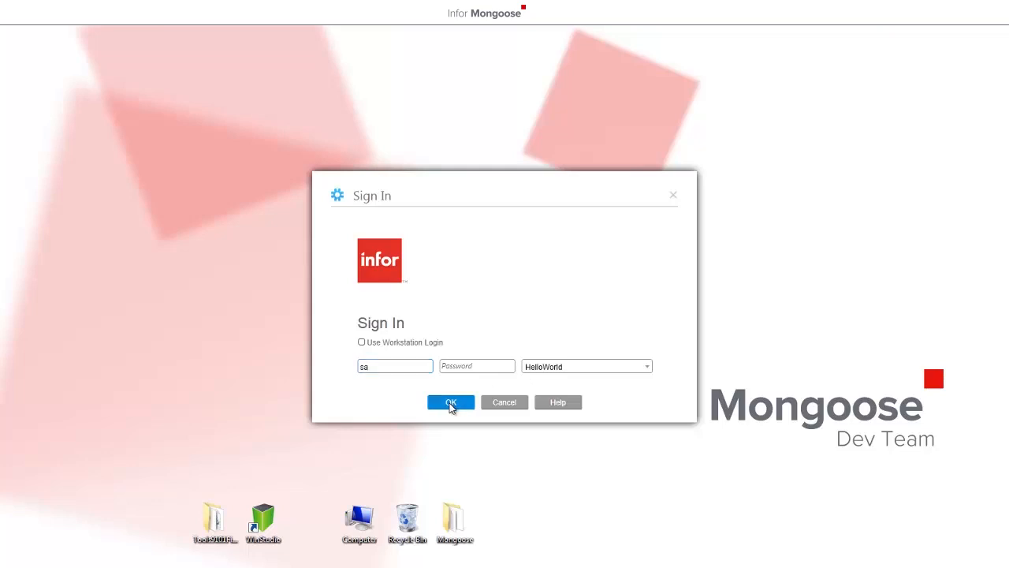
click(451, 402)
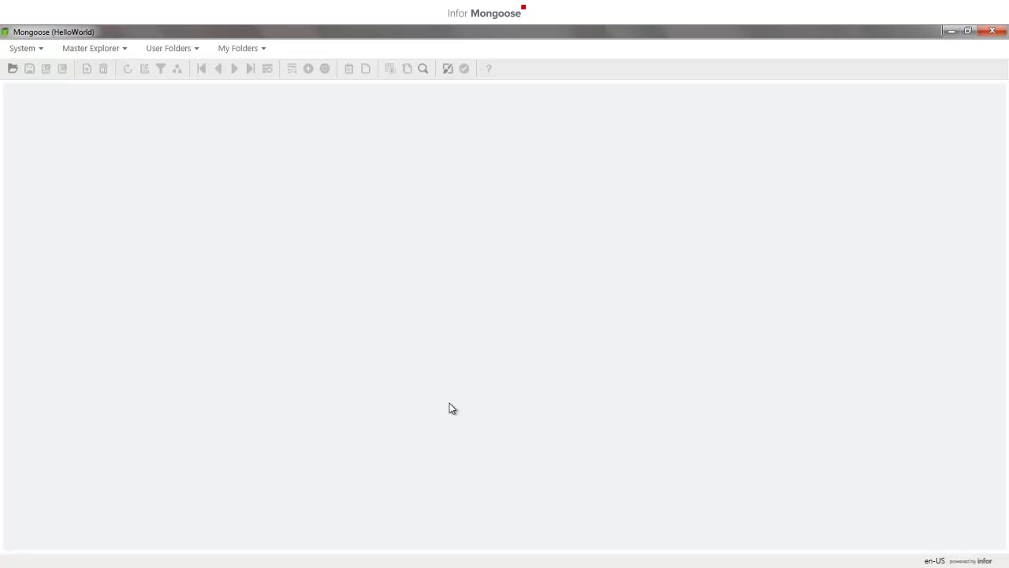
Step: Open UsersMaint by name, then a second Users form via Master Explorer > User Management
click(22, 48)
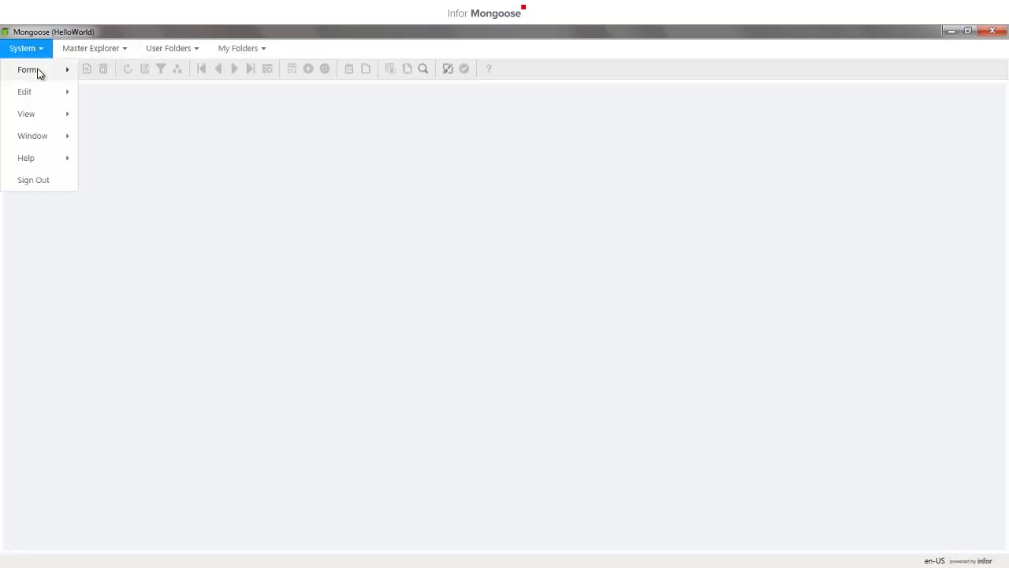
click(28, 69)
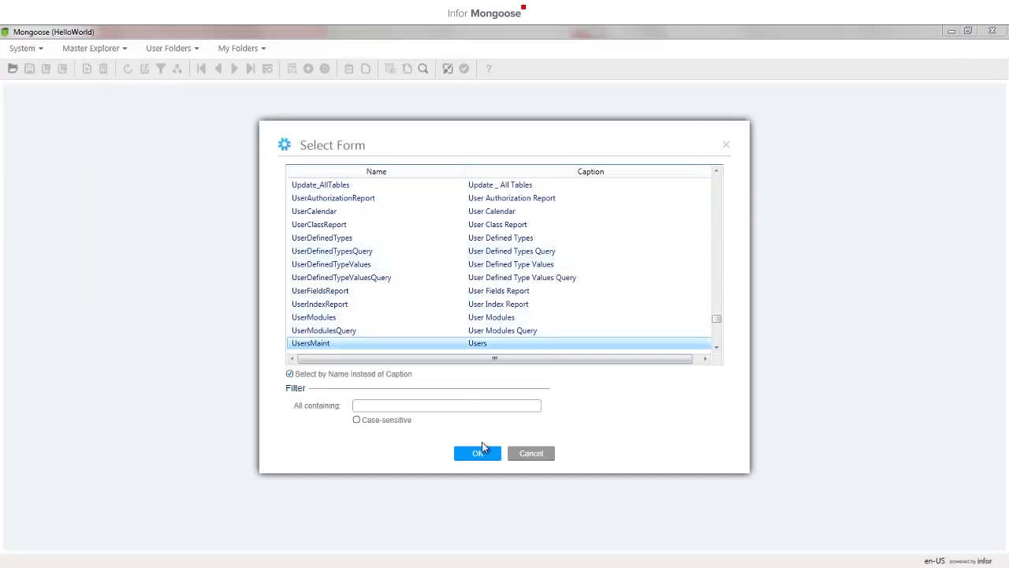
click(476, 452)
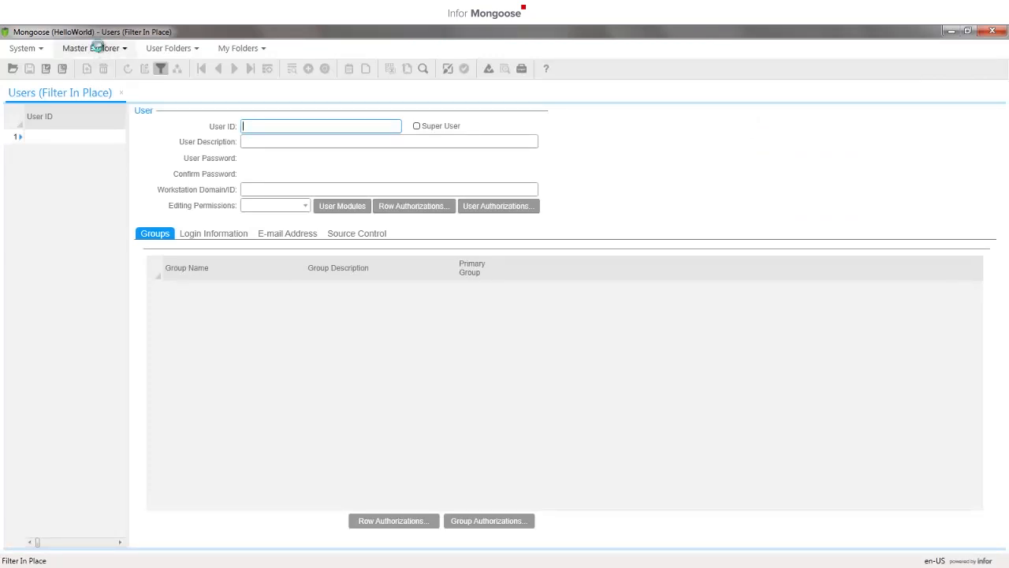
click(91, 47)
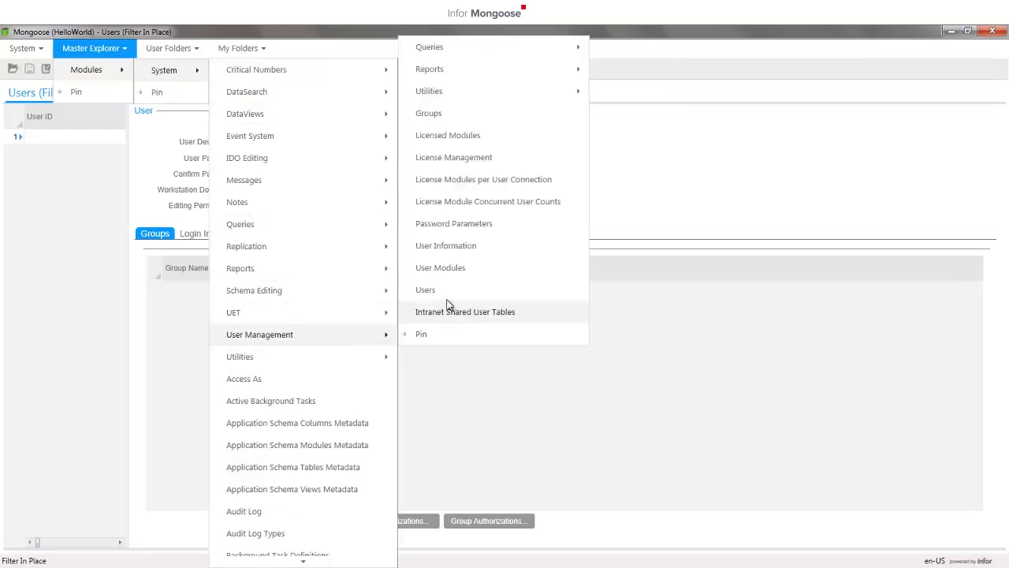
click(425, 290)
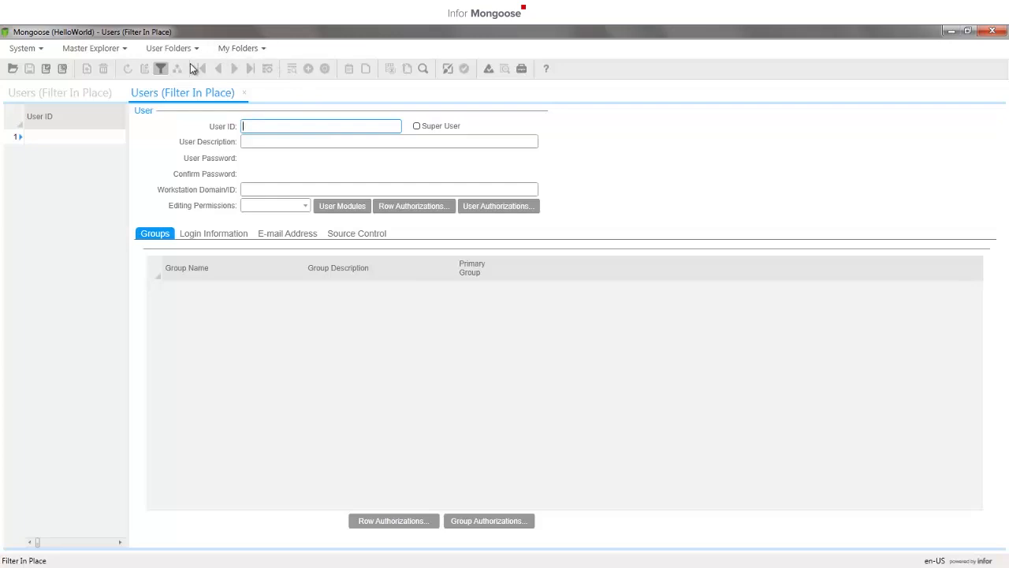
mouse_move(161, 69)
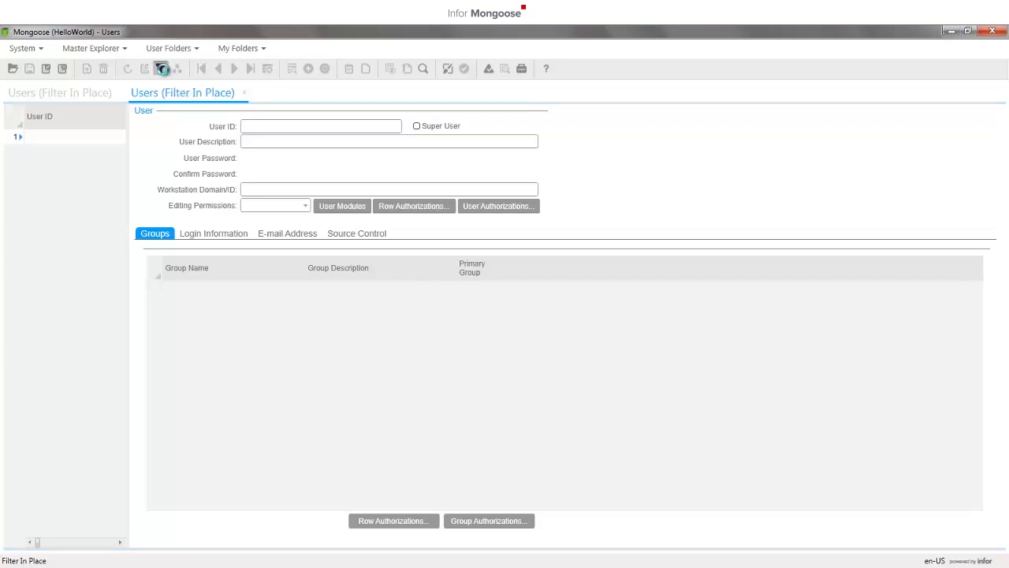
Step: Execute the filter to retrieve the super-user admin record and show the My Folders explorer
click(160, 69)
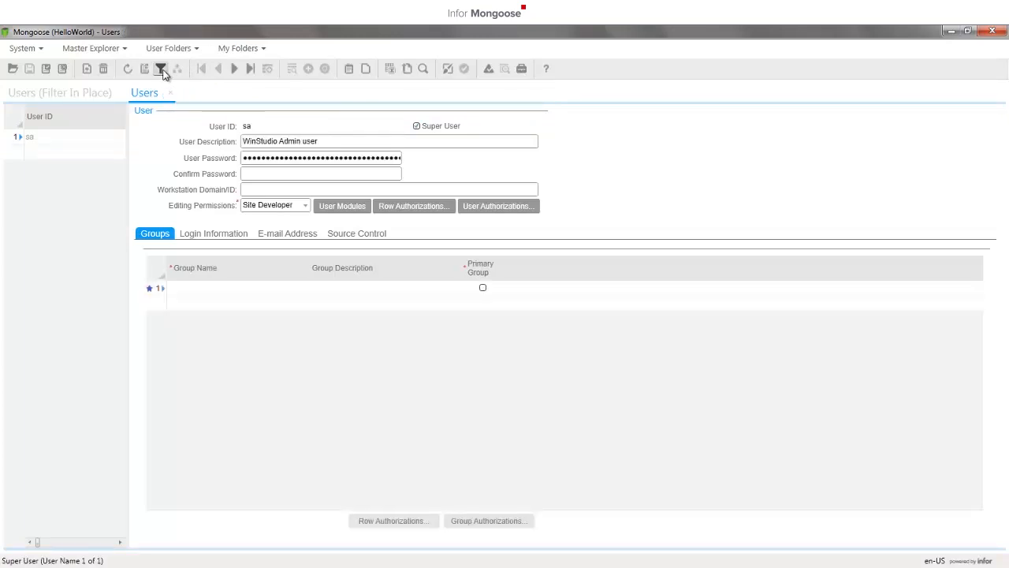
click(30, 136)
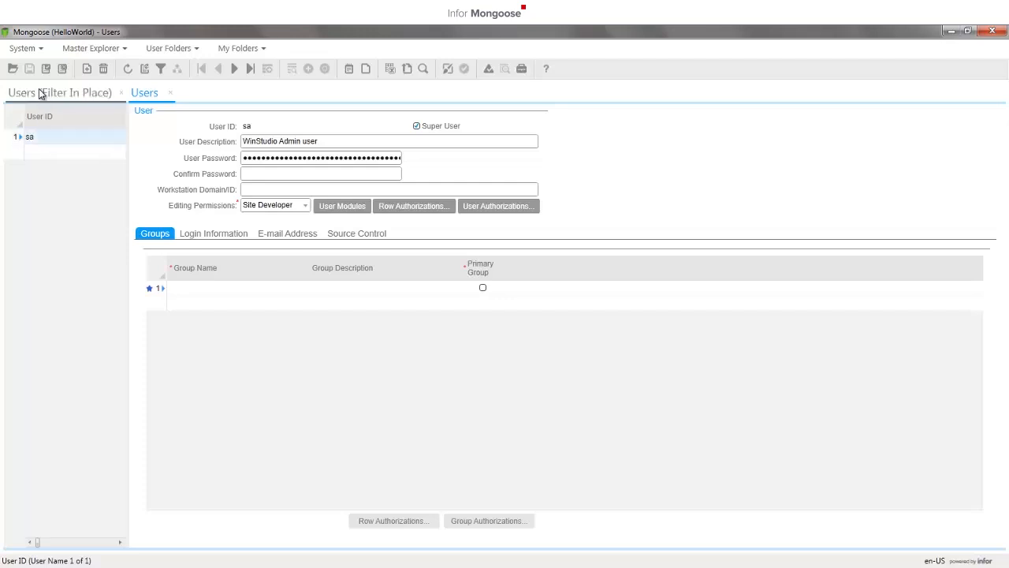
click(22, 47)
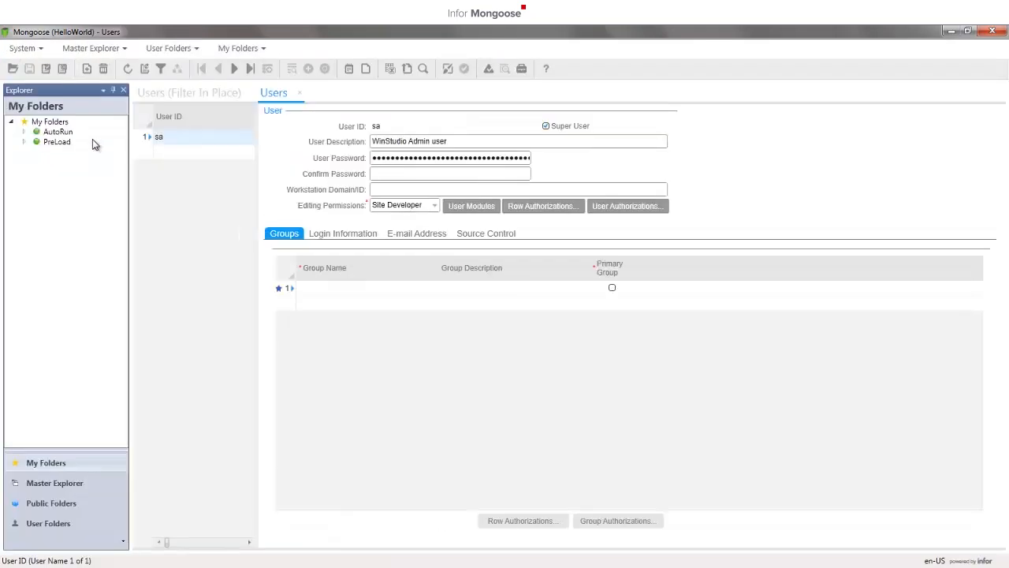
Step: Create an IdoProjects shortcut in My Folders and open the IDO Projects form from it
right_click(51, 121)
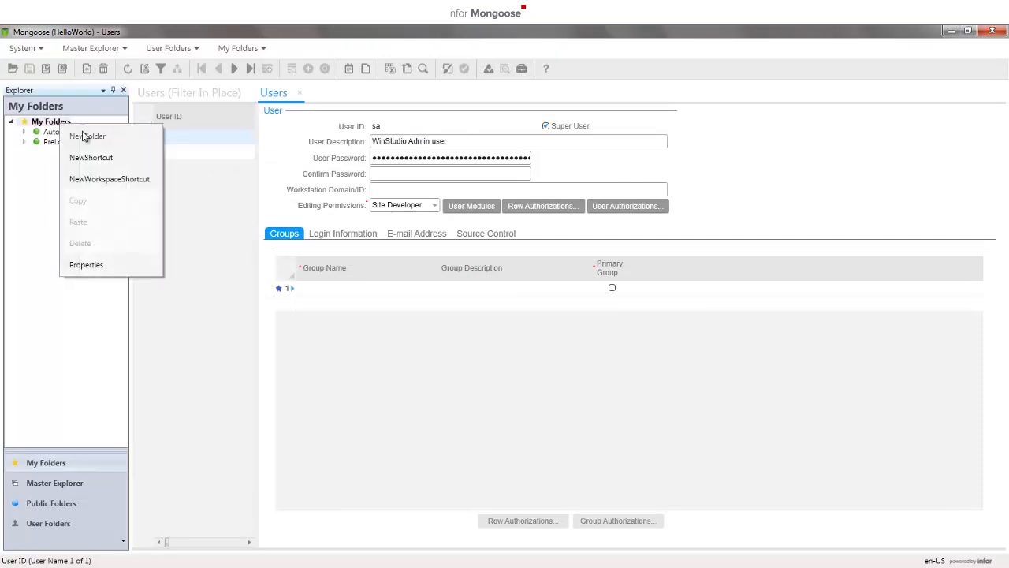
click(91, 157)
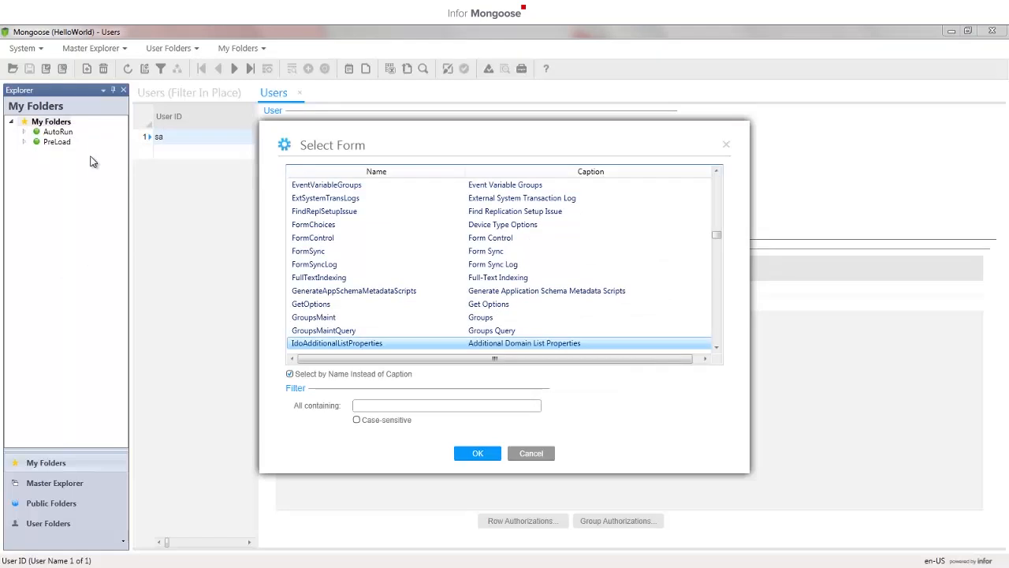
scroll(down, 3)
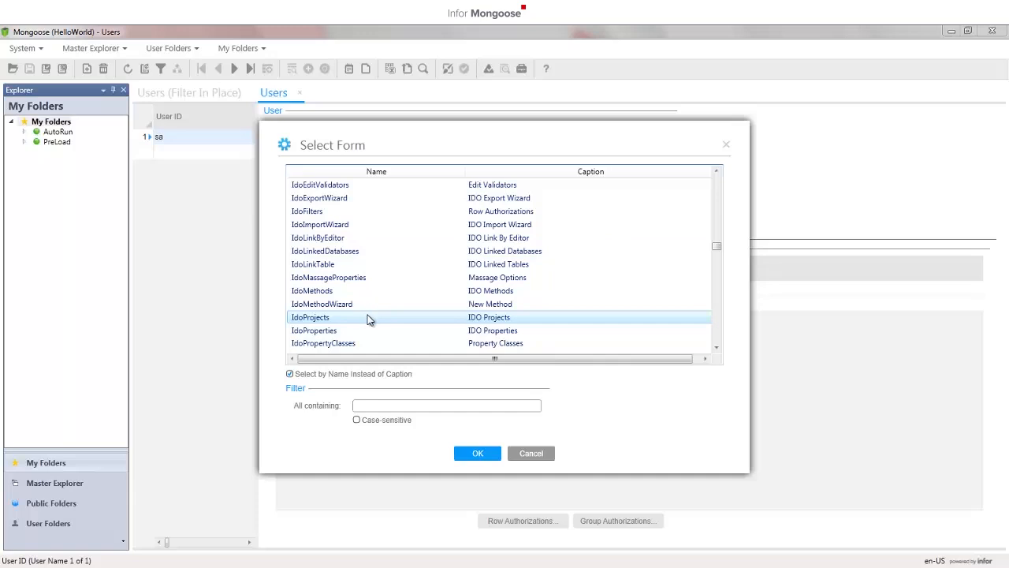
click(476, 452)
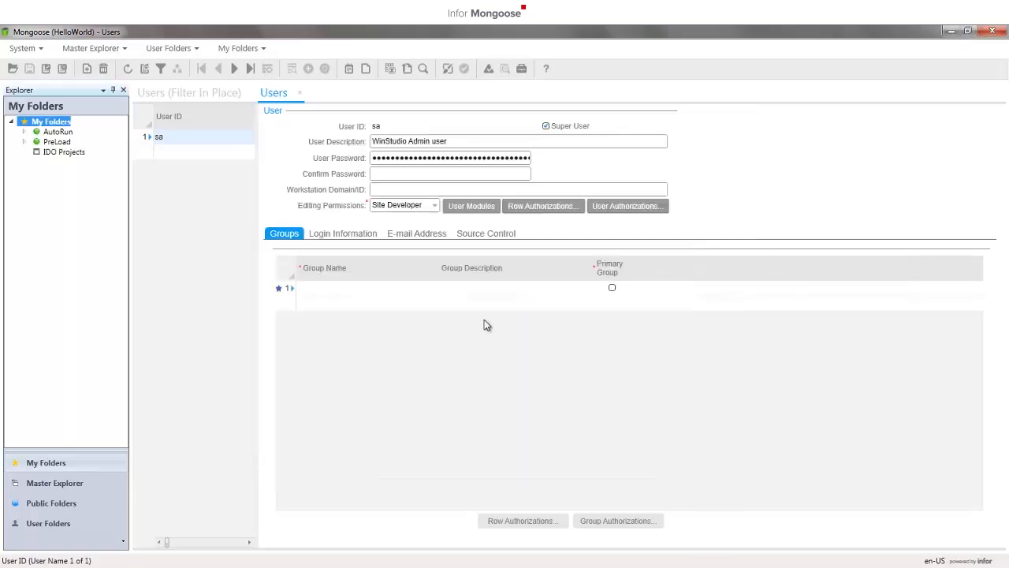
mouse_move(102, 199)
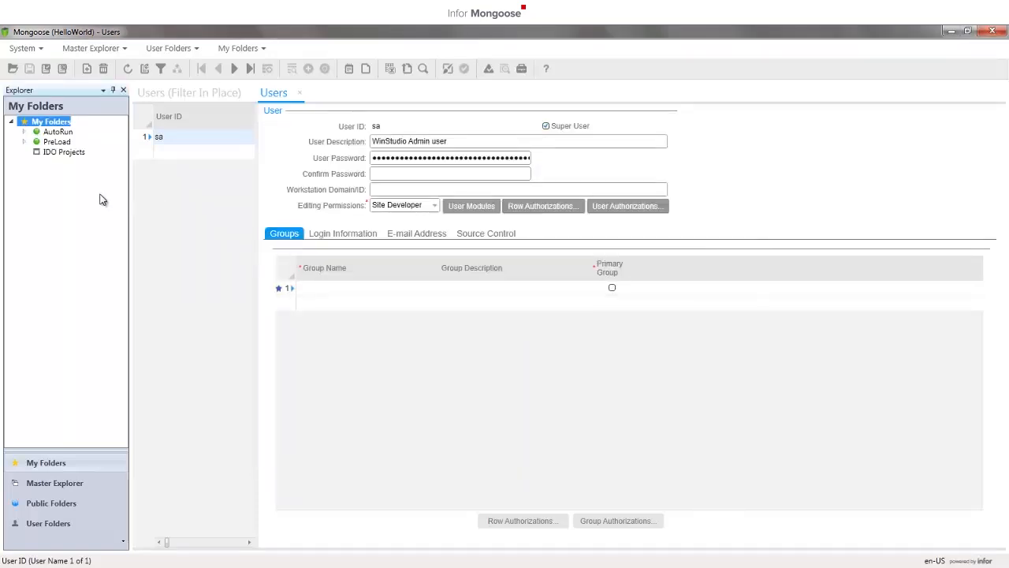
click(63, 151)
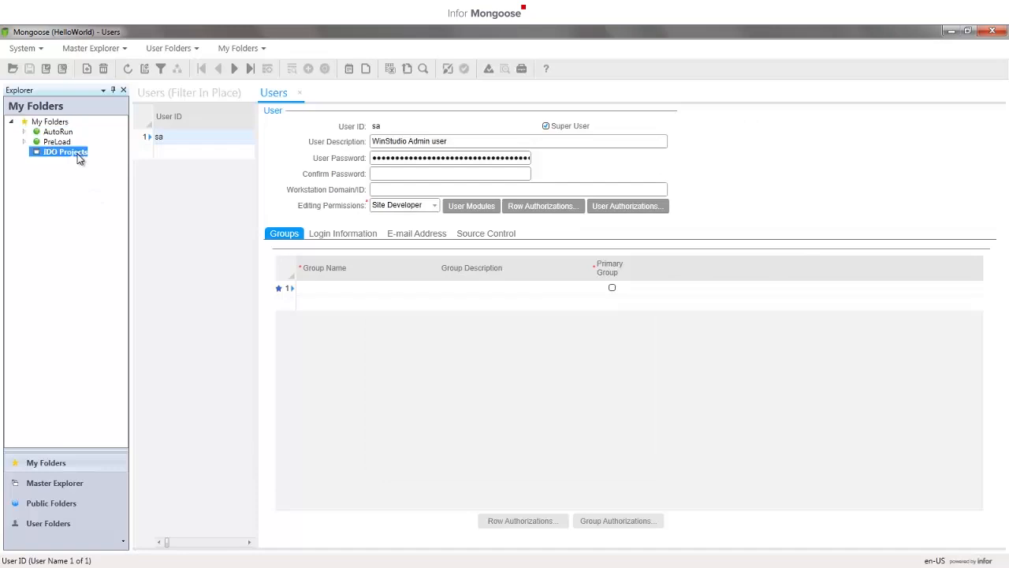
double_click(65, 151)
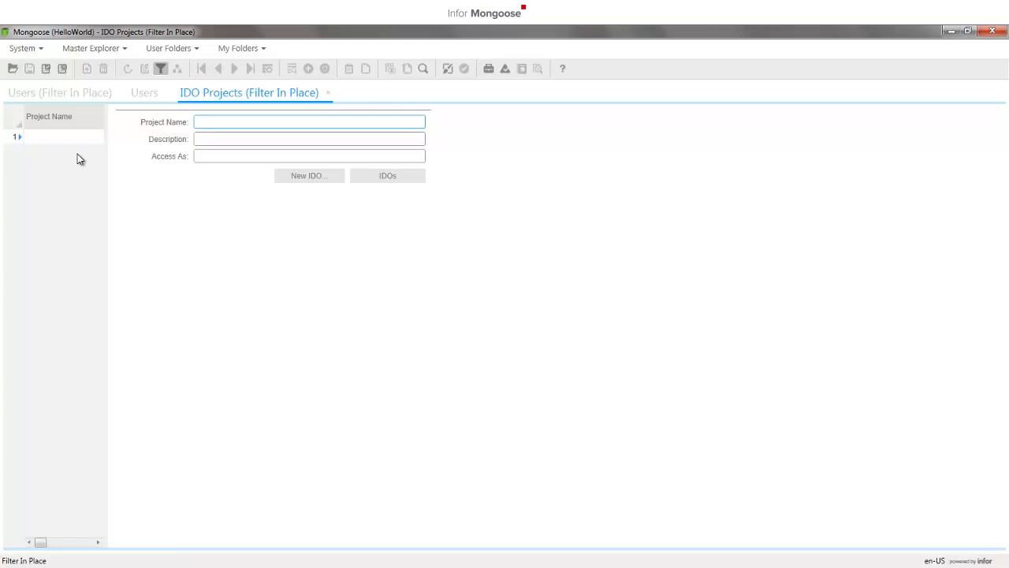
Step: Filter the IDO Projects list, add a new HelloWorld project and save it
click(309, 121)
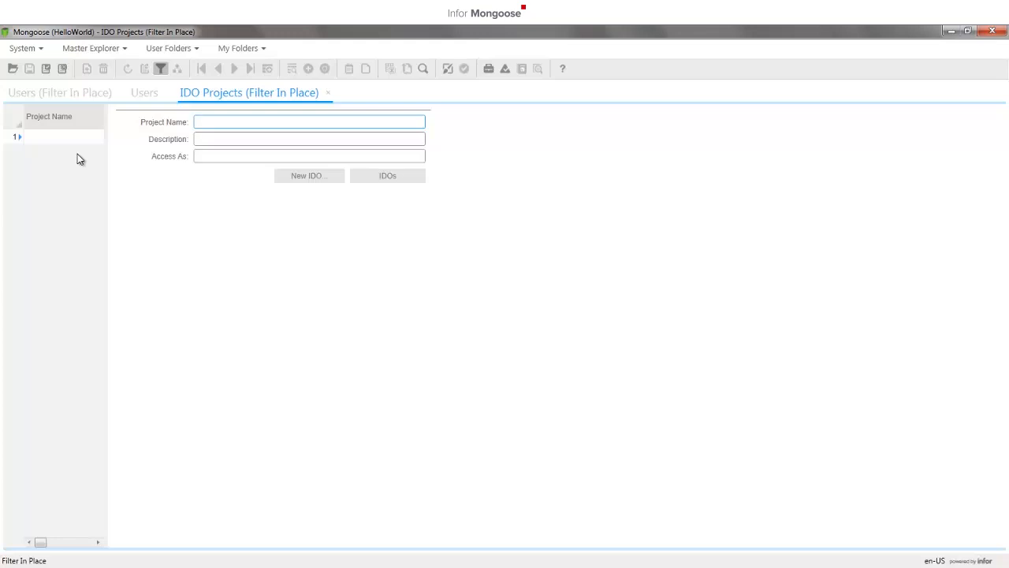
mouse_move(101, 135)
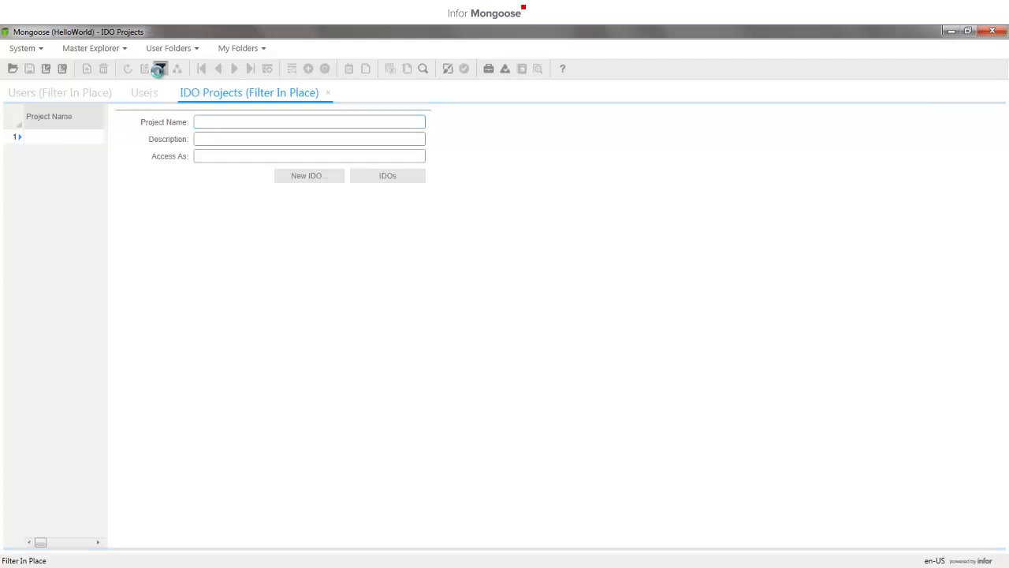
click(161, 69)
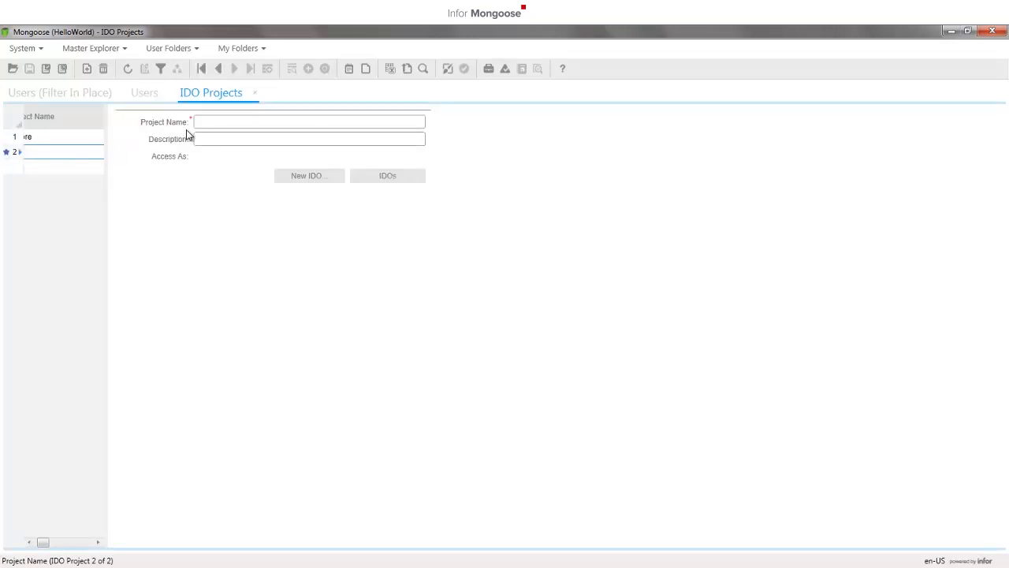
text(Hello)
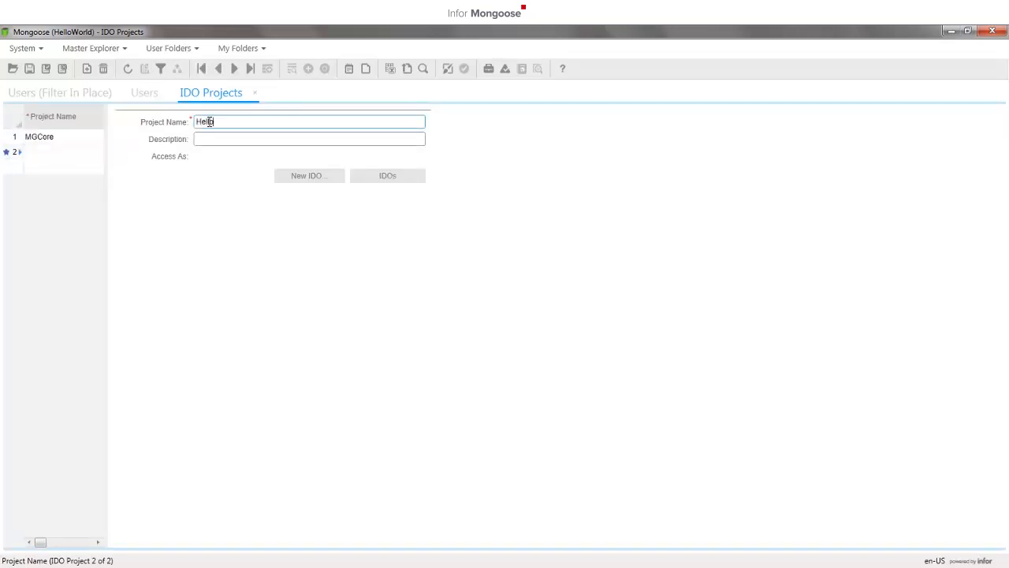
text(World)
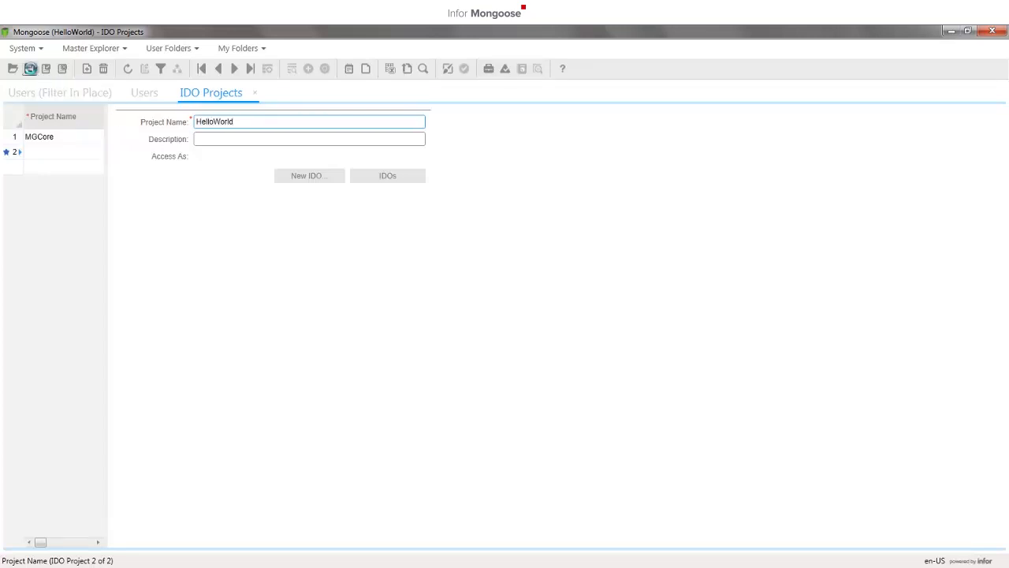
click(46, 70)
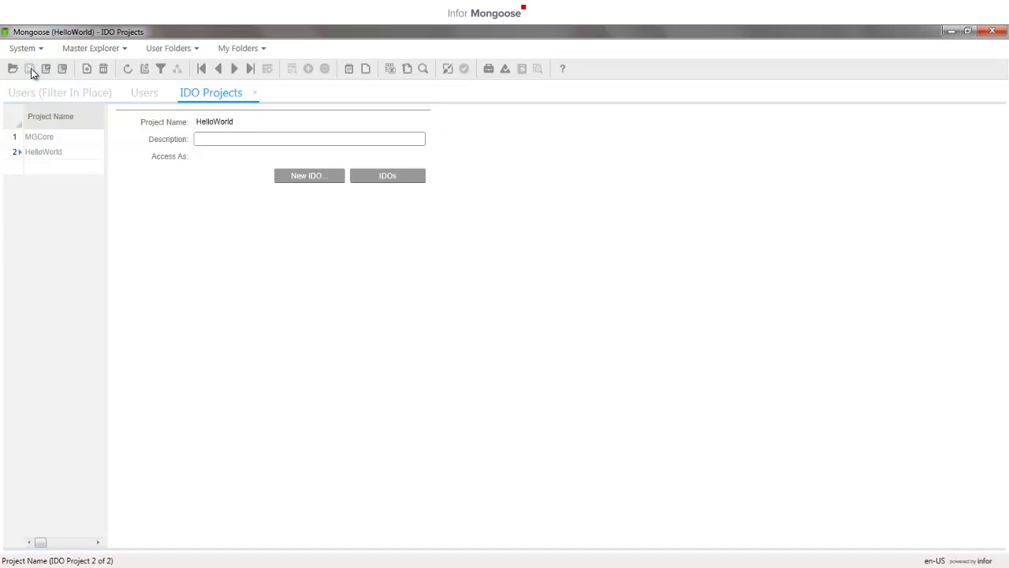
Step: In User Preferences Runtime Layout, uncheck Tabbed Form Layout and accept closing all running forms
click(23, 47)
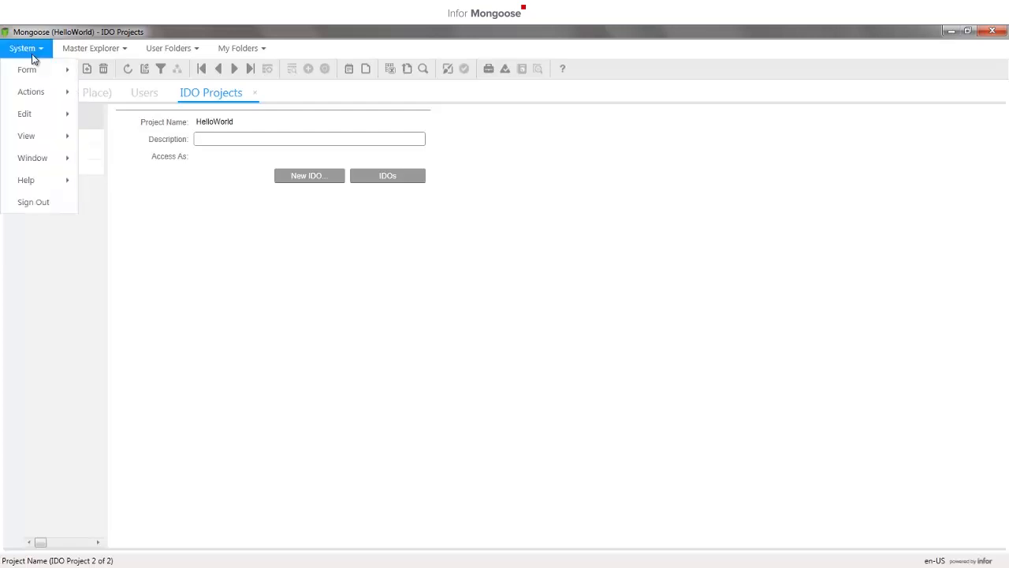
click(25, 136)
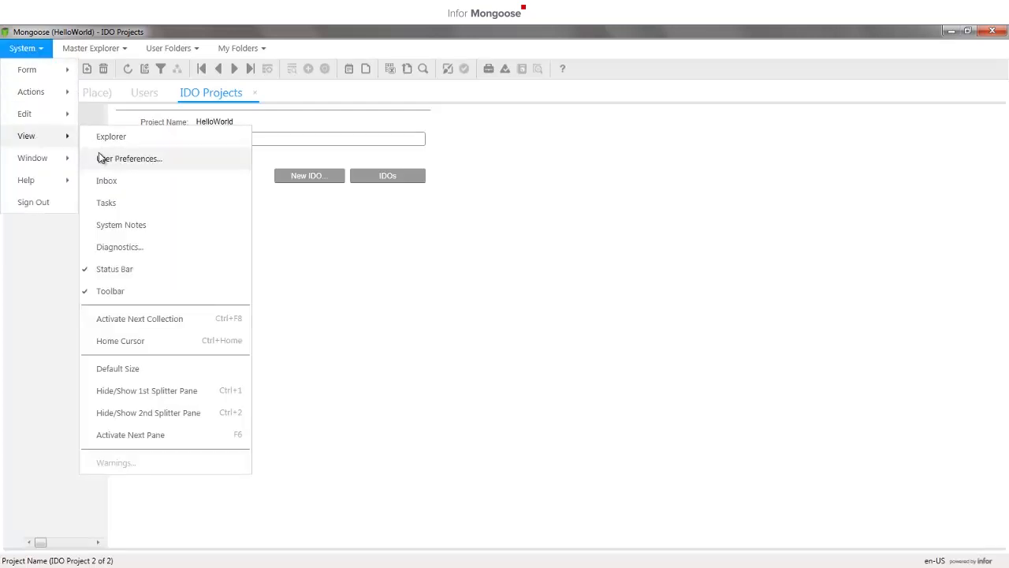
click(131, 157)
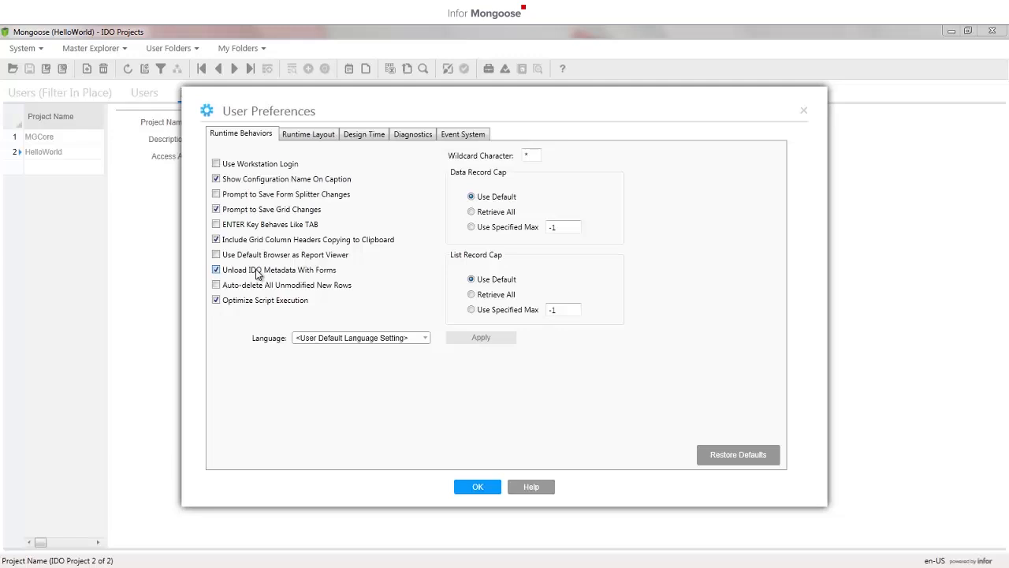
click(308, 132)
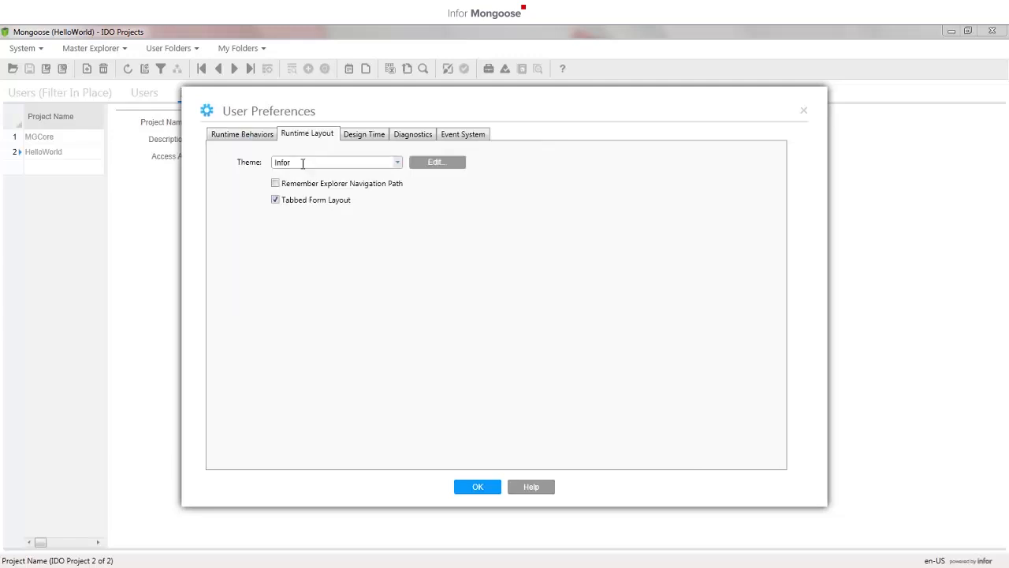
click(274, 199)
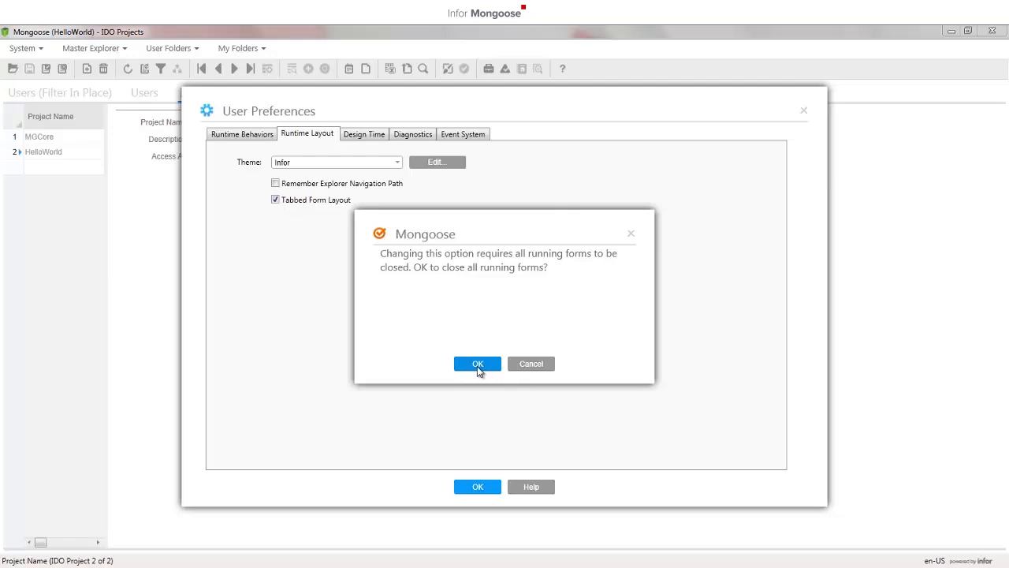
click(476, 362)
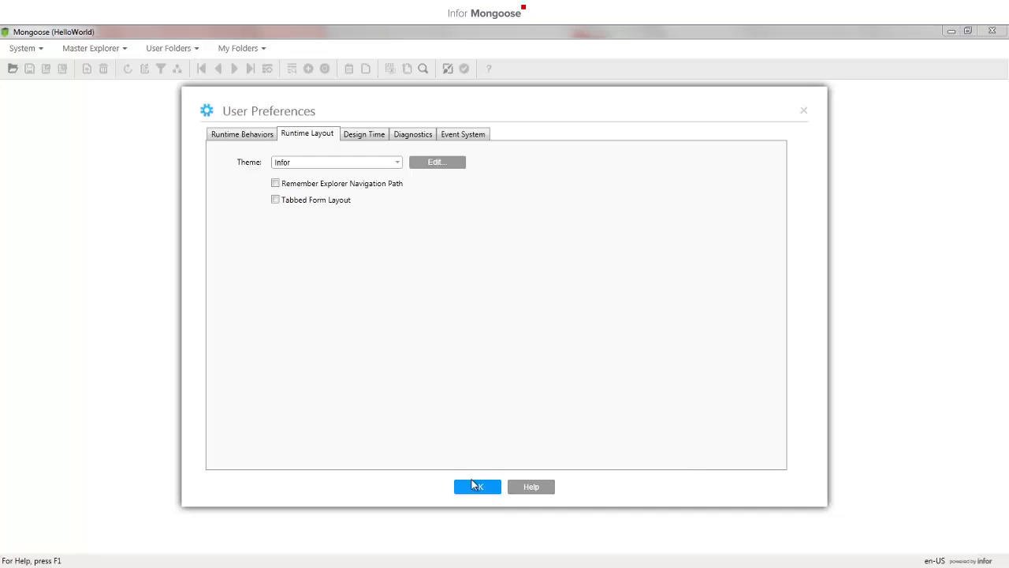
click(477, 485)
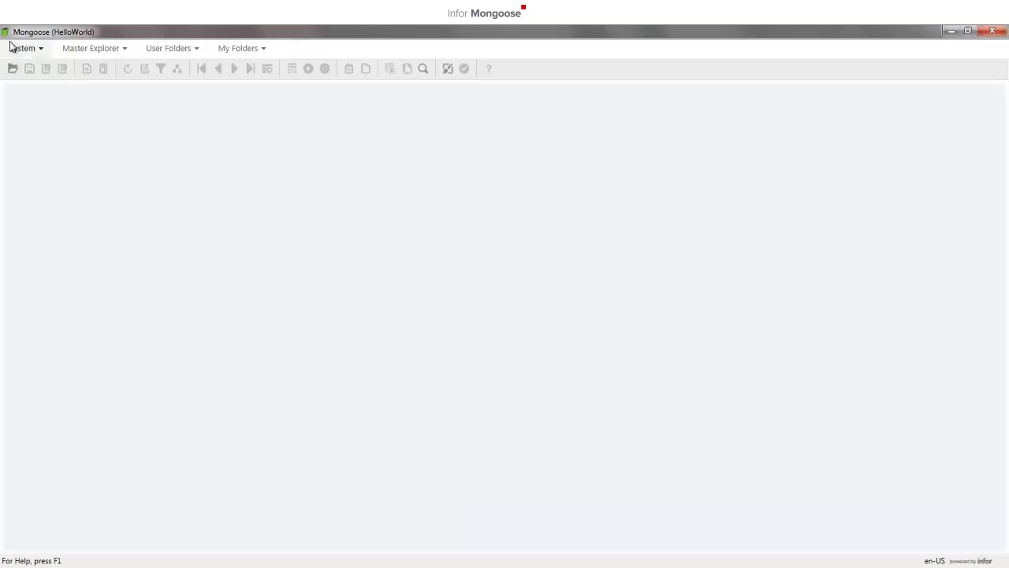
Step: Reopen IDO Projects from the recent-forms list and drag its window toward the workspace centre
click(22, 48)
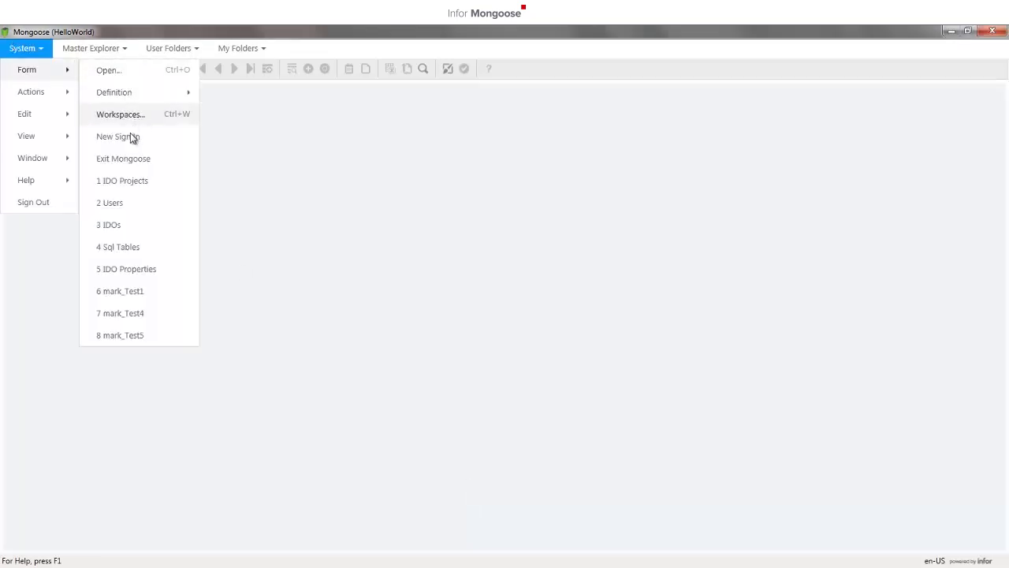
mouse_move(151, 224)
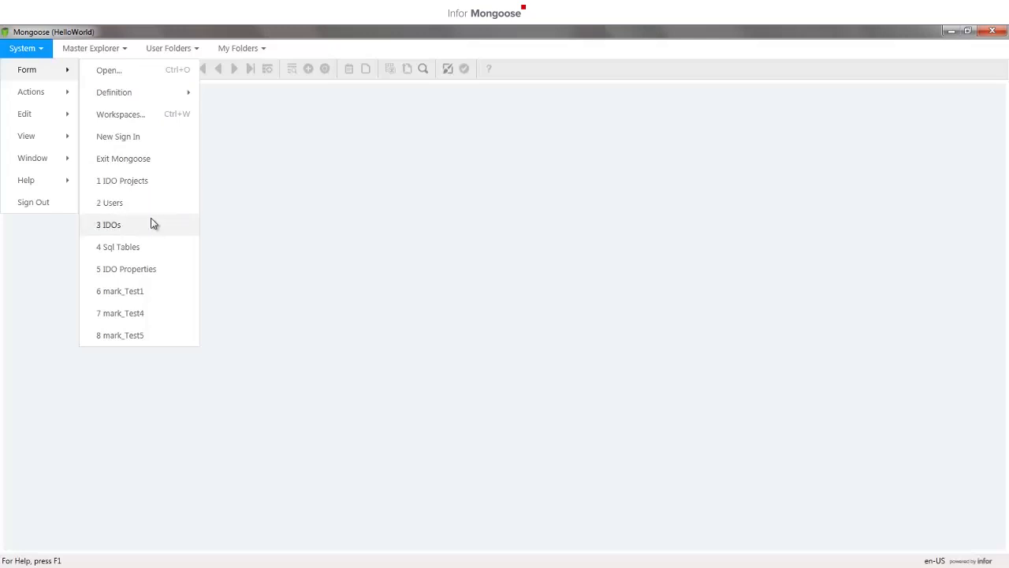
mouse_move(172, 194)
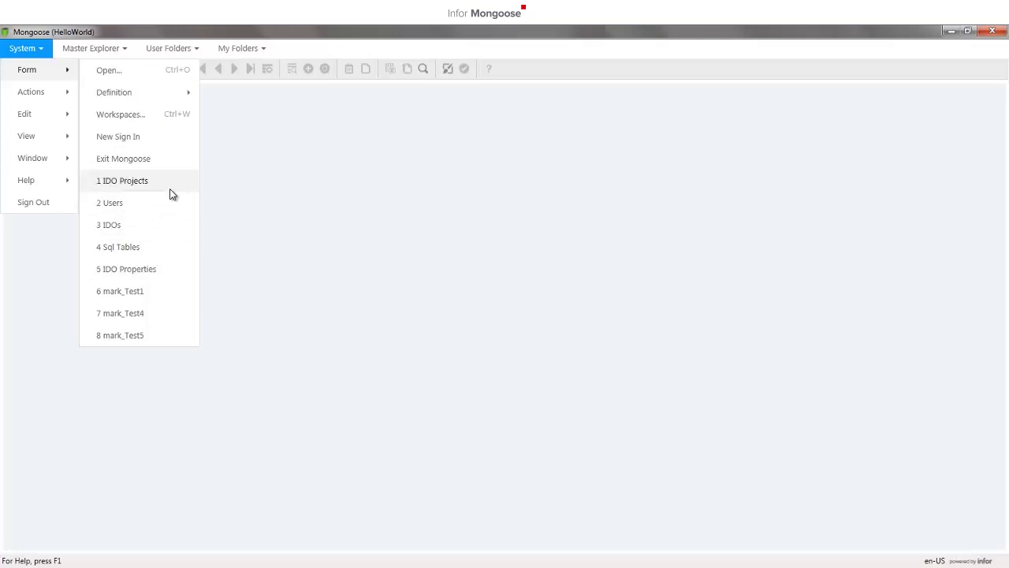
click(123, 180)
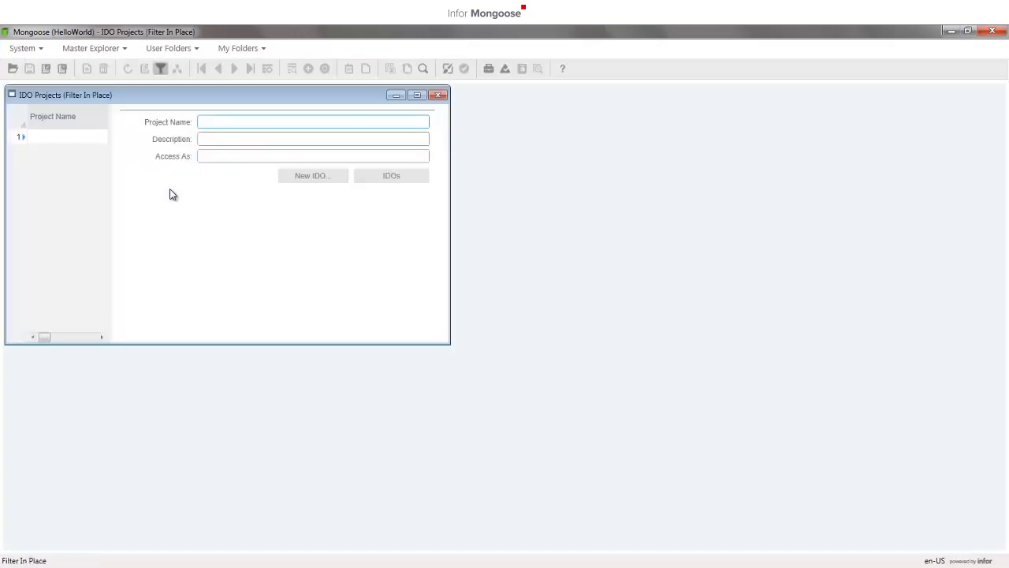
drag(228, 95, 284, 101)
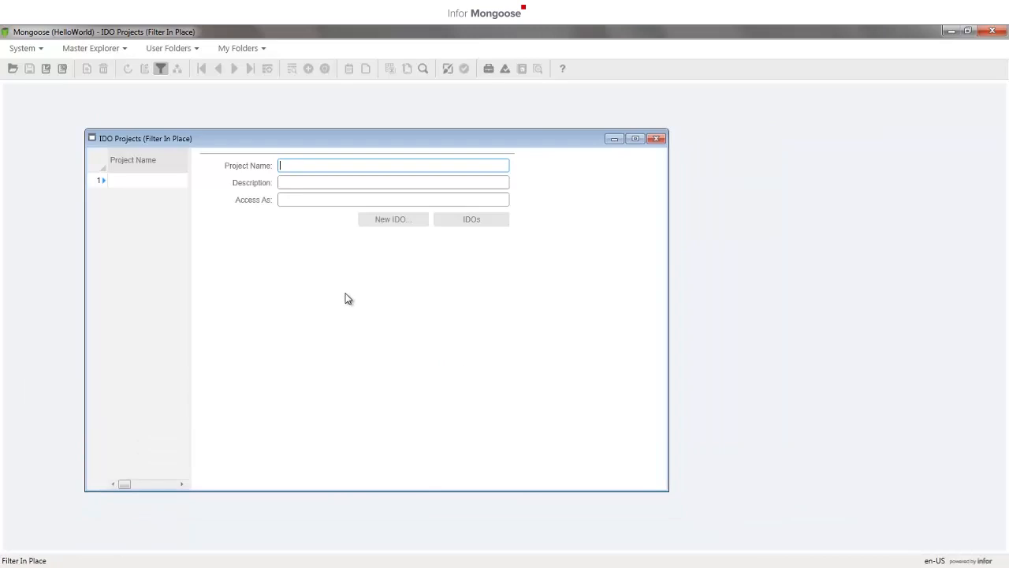
mouse_move(202, 183)
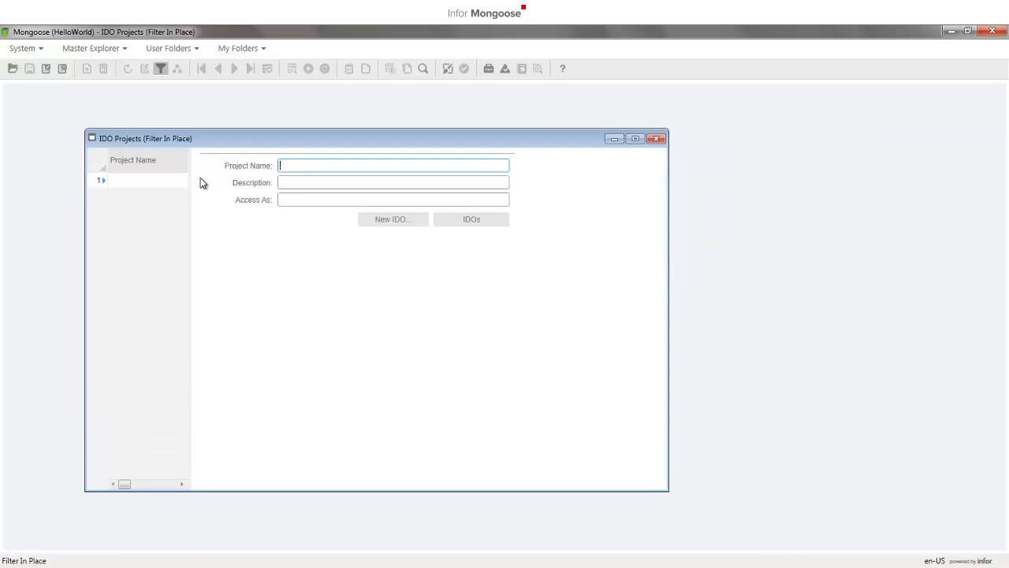
Step: In Runtime Layout preferences keep Theme set to Infor and launch its Theme Editor
click(22, 47)
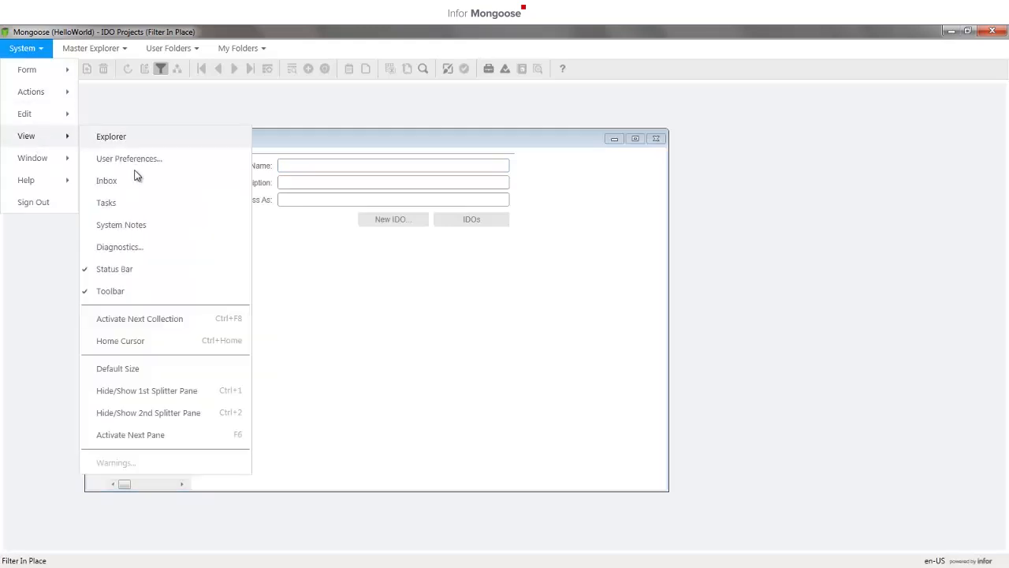
click(129, 157)
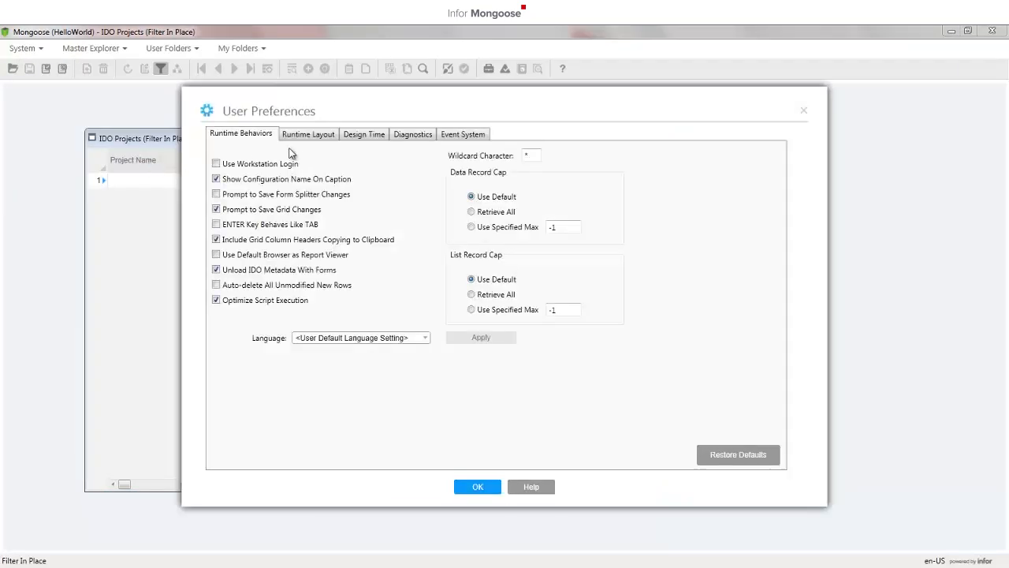
click(305, 133)
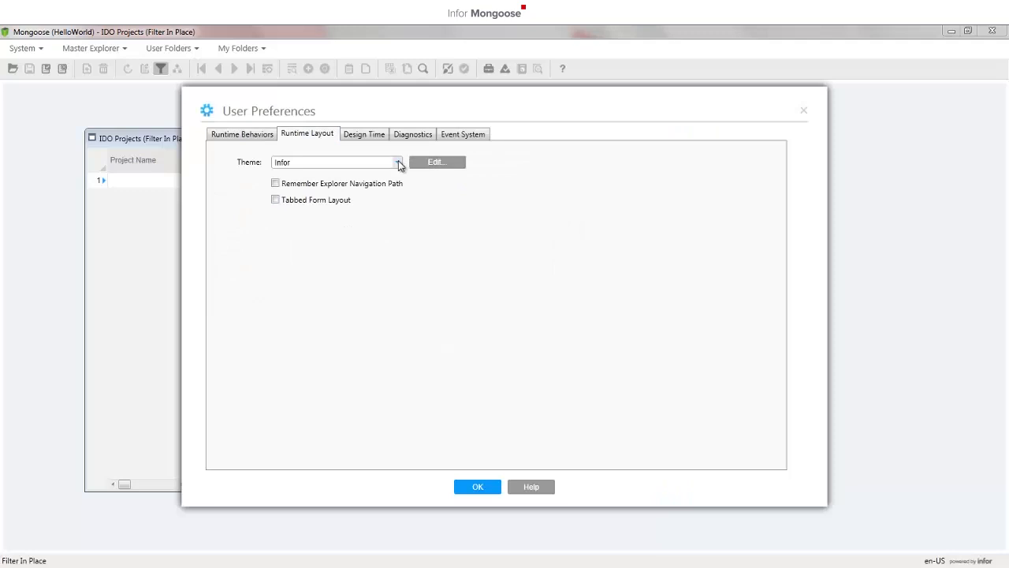
click(399, 162)
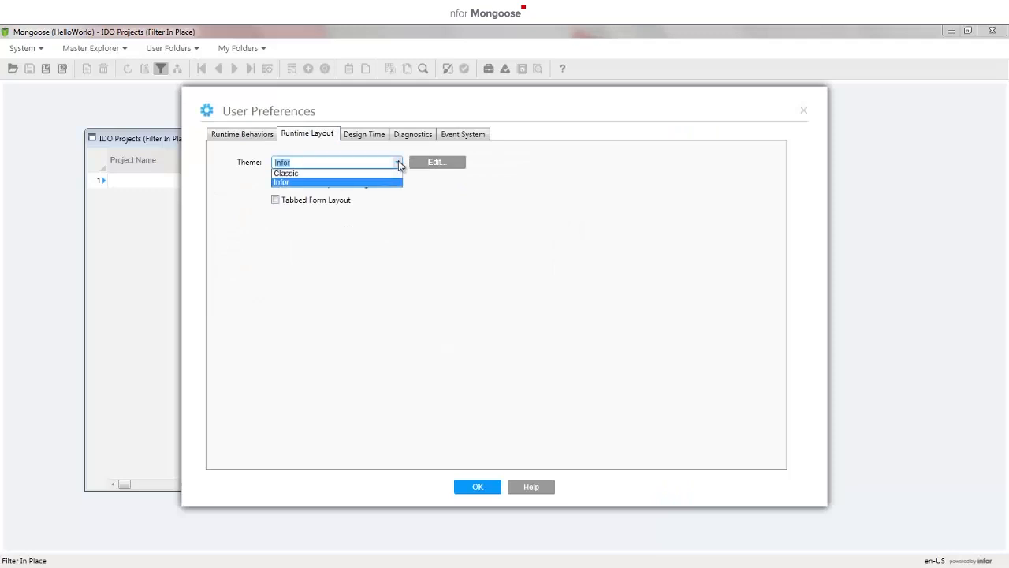
click(281, 183)
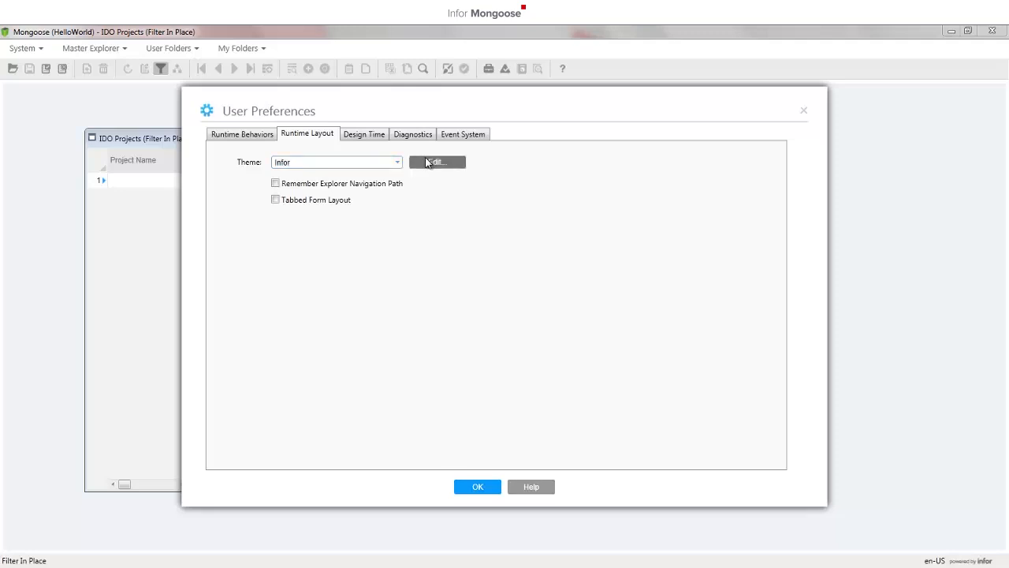
click(437, 161)
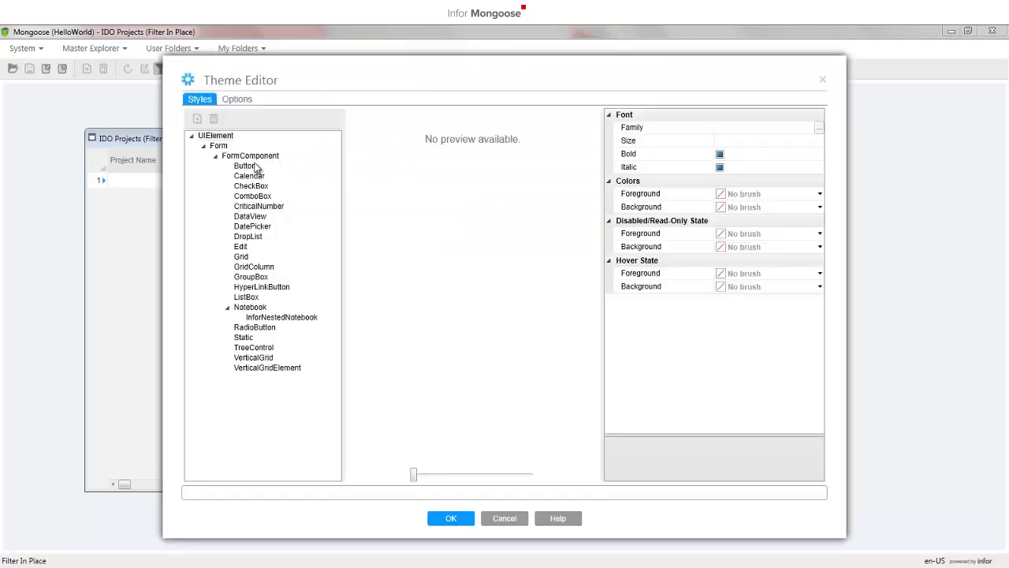
Step: Give the Button style a Solid Color red background in the Infor theme
click(245, 166)
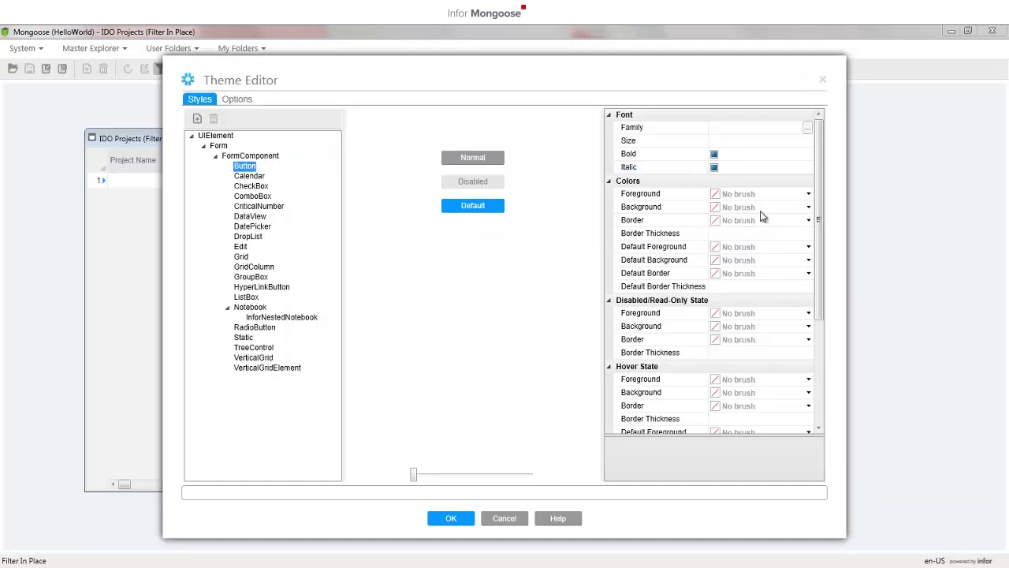
click(640, 206)
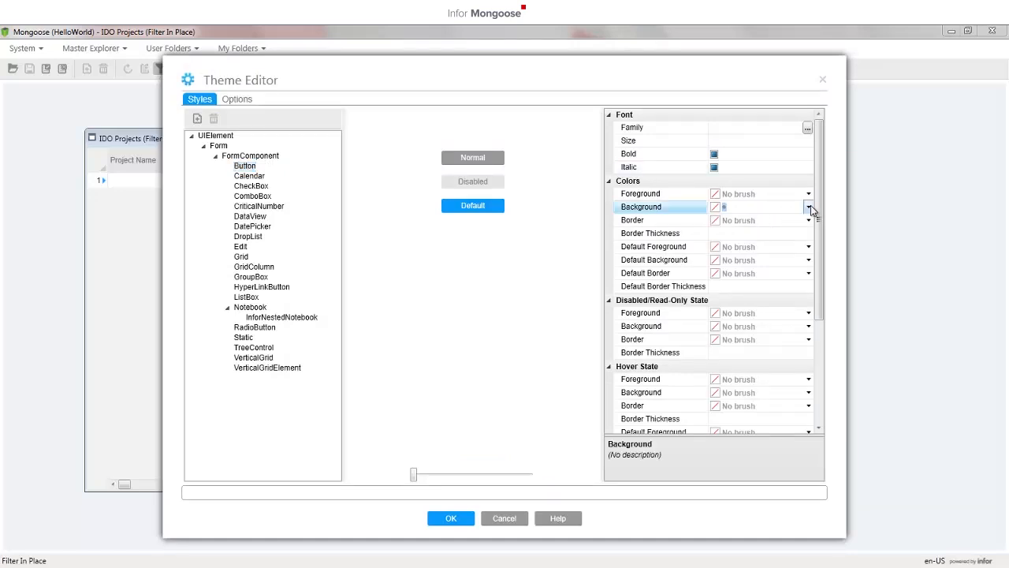
click(807, 207)
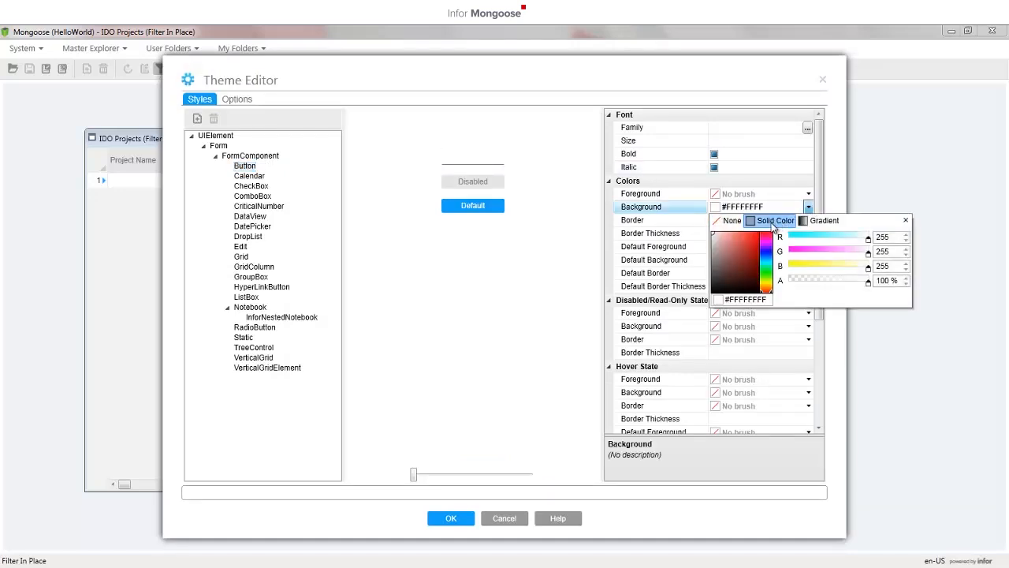
click(757, 234)
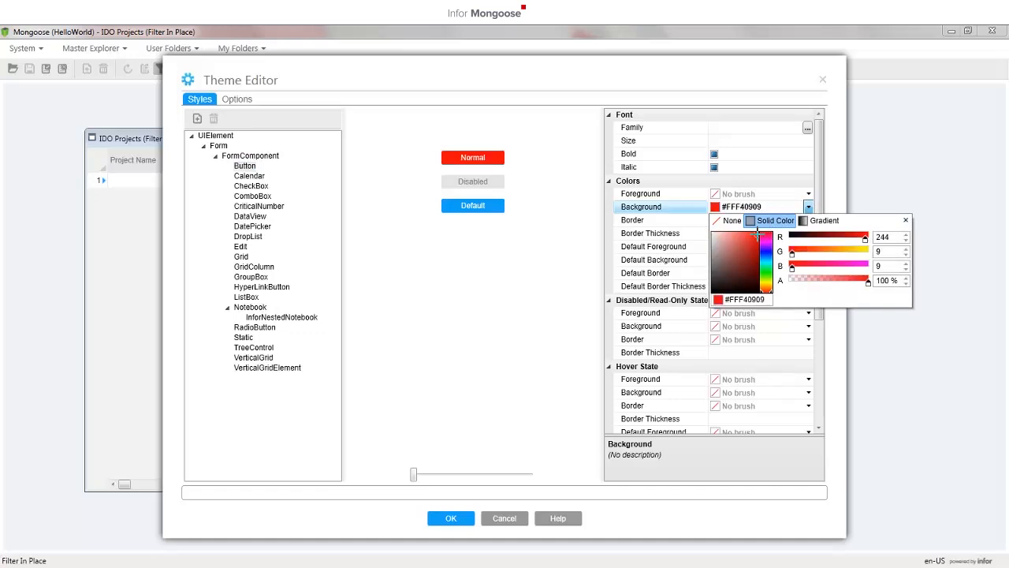
click(237, 98)
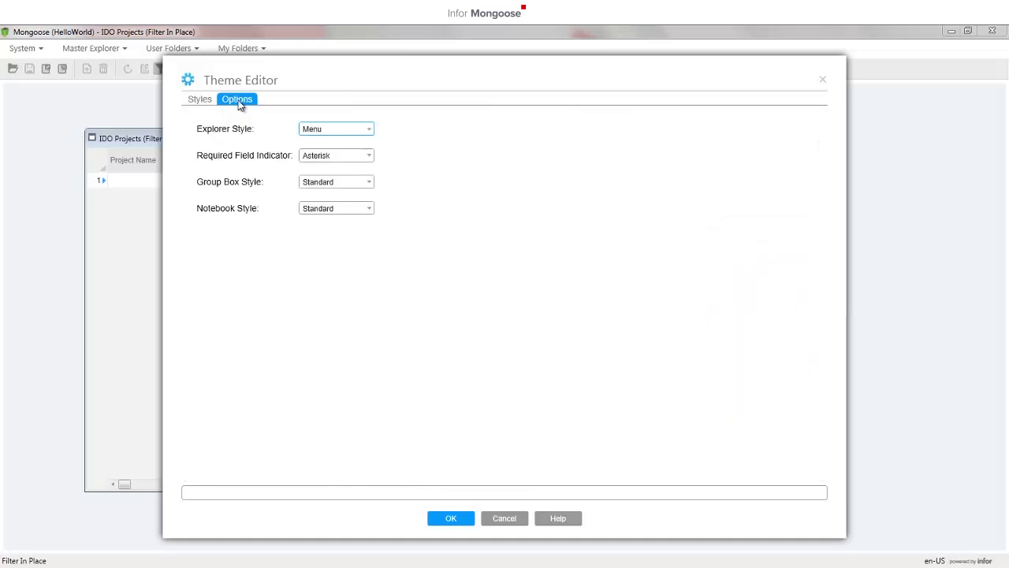
Step: Choose the Classic explorer style and confirm both Theme Editor and User Preferences
click(369, 129)
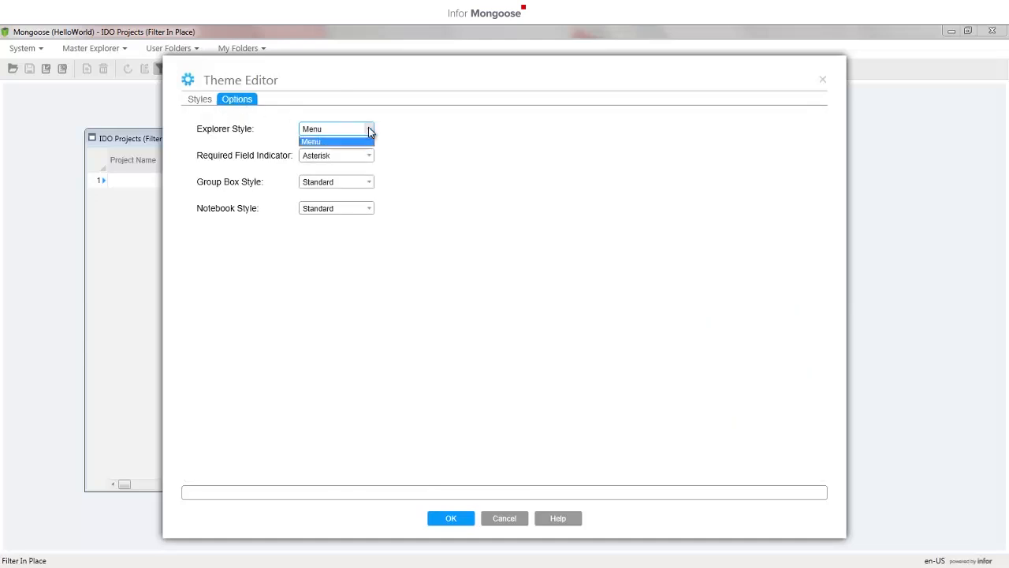
click(312, 142)
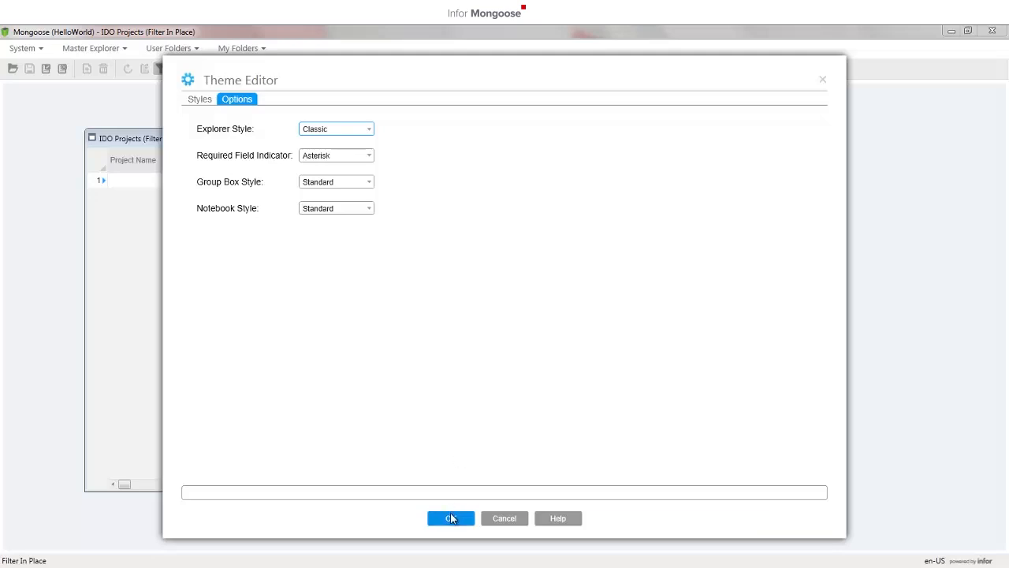
click(451, 517)
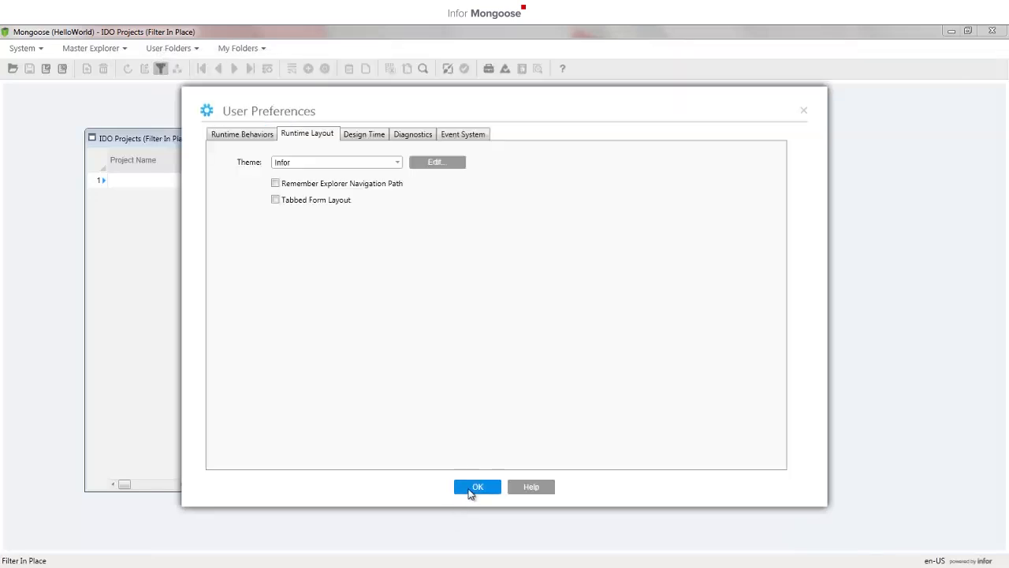
click(476, 486)
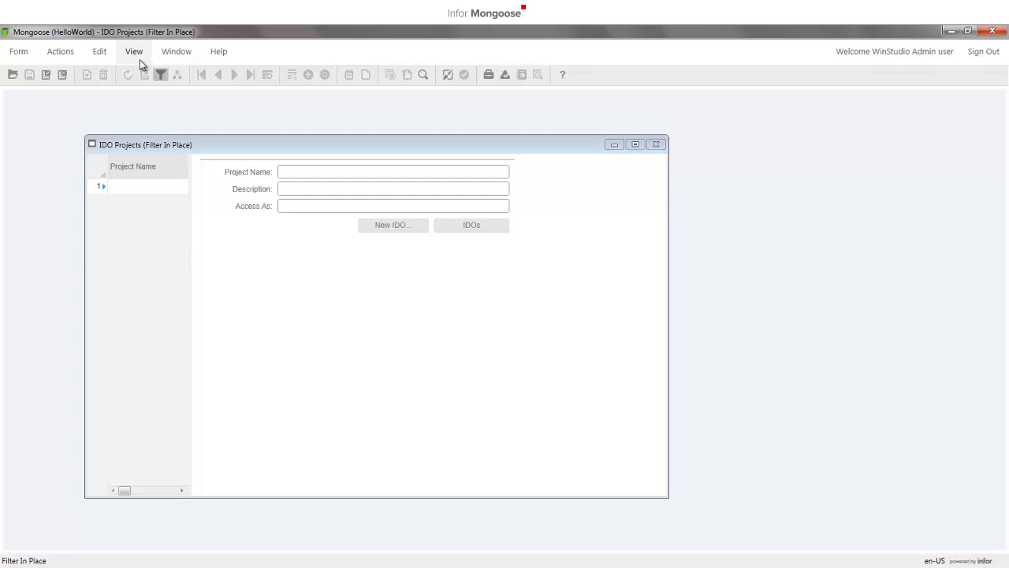
Step: Show the Explorer pane with My Folders via View > Explorer
click(134, 51)
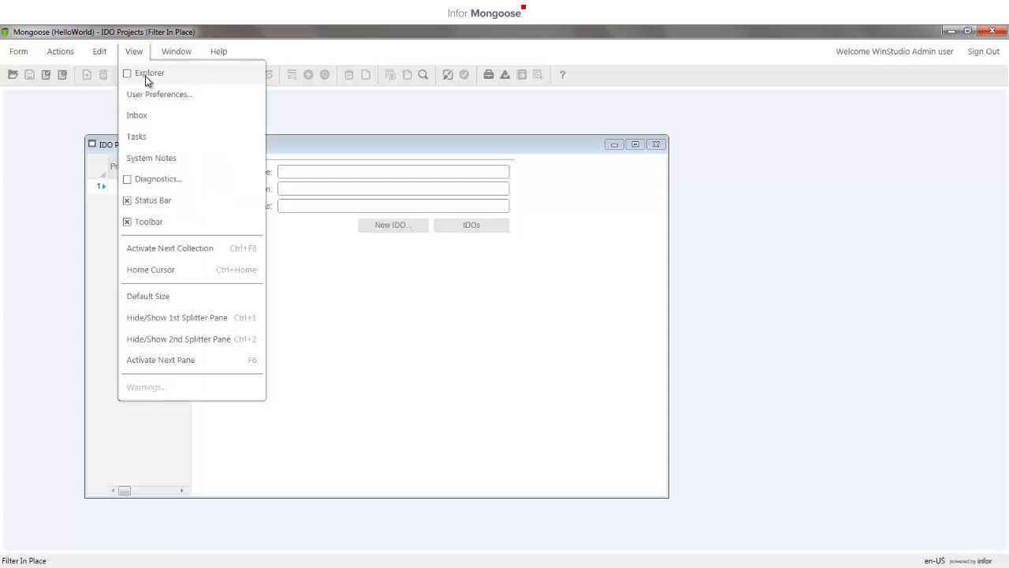
click(149, 73)
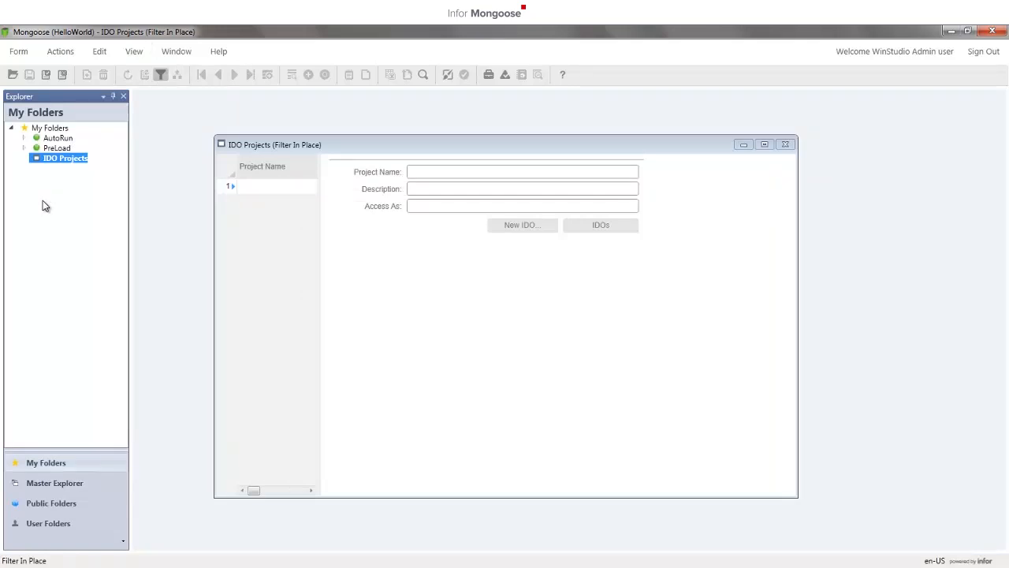
mouse_move(678, 188)
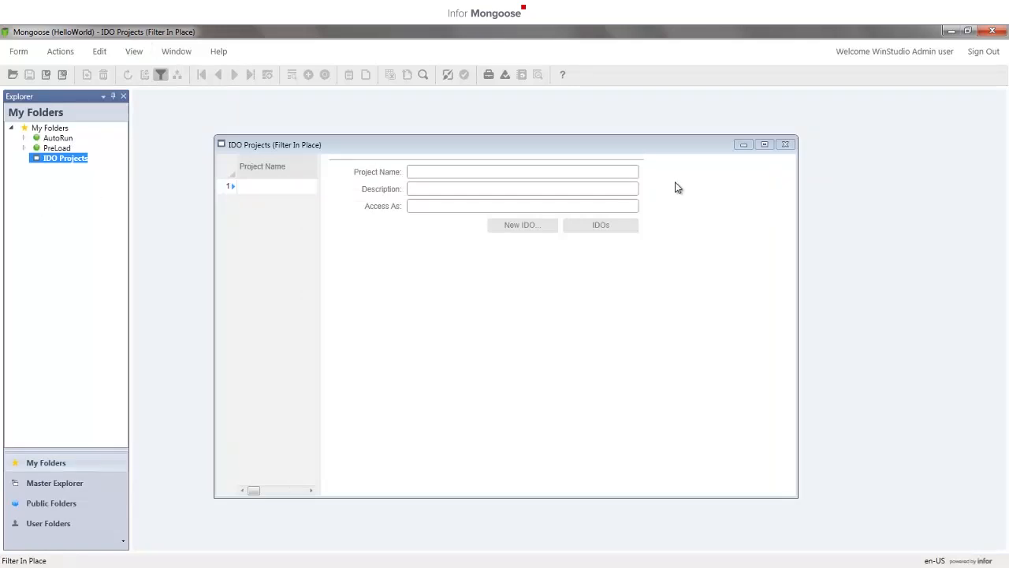
click(786, 144)
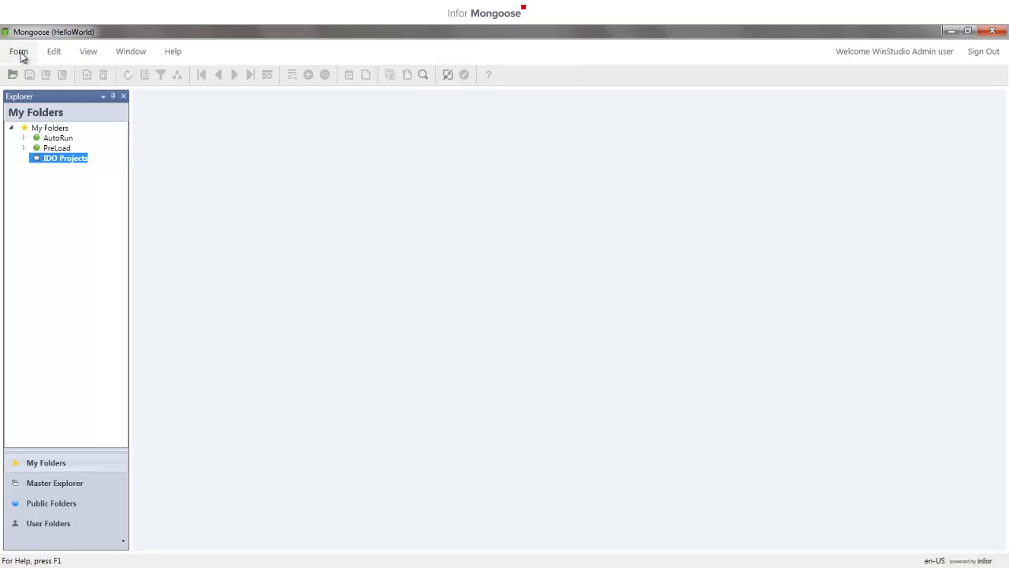
click(19, 50)
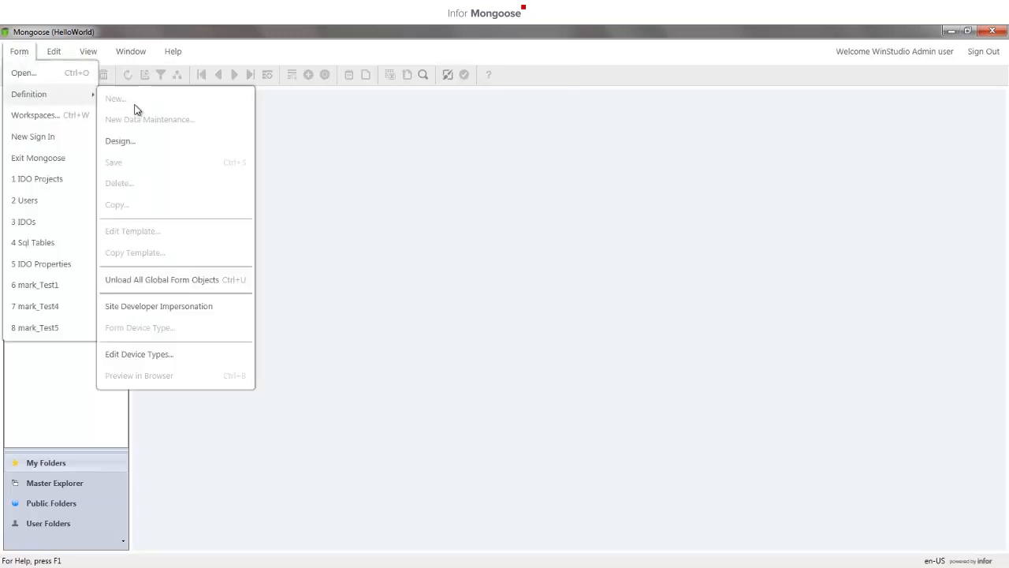
mouse_move(217, 124)
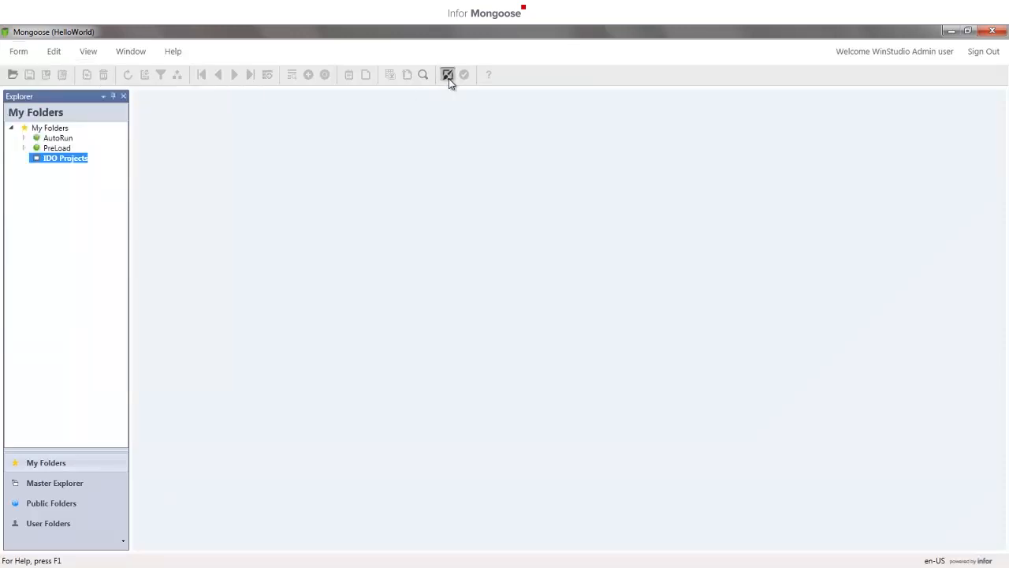
Step: Enter design mode with the editing scope set to Site Default
click(448, 74)
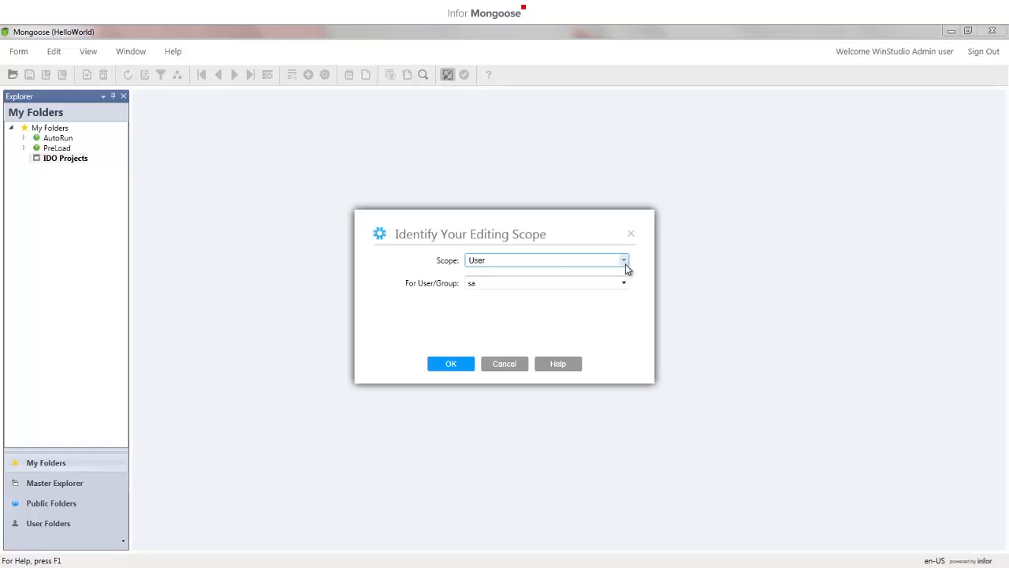
click(625, 260)
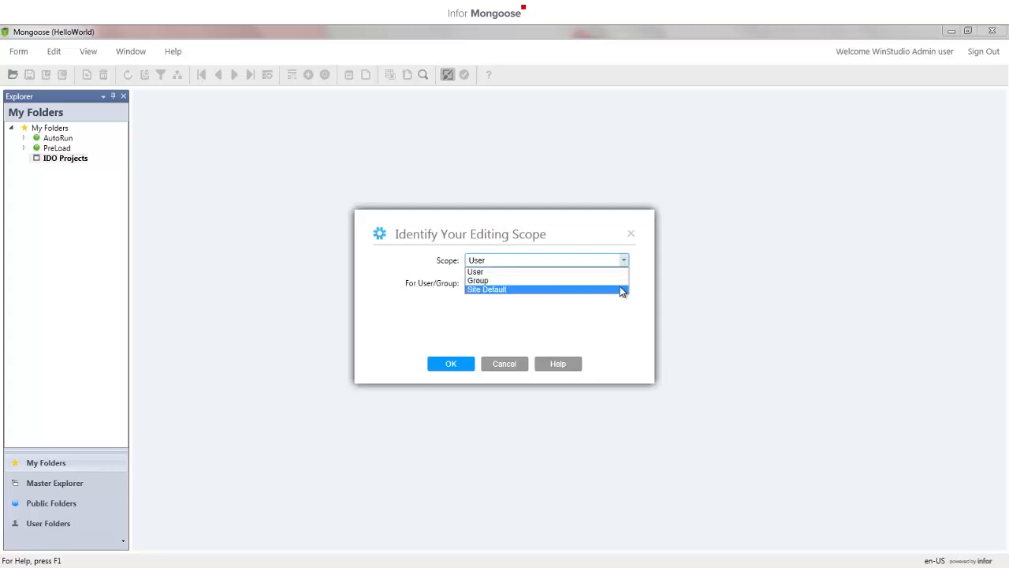
click(485, 290)
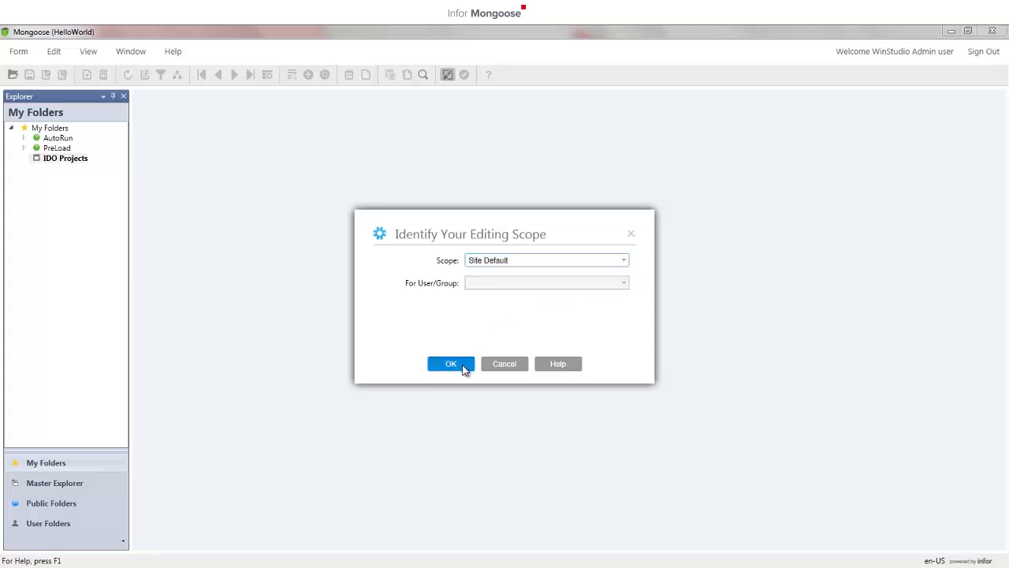
click(451, 363)
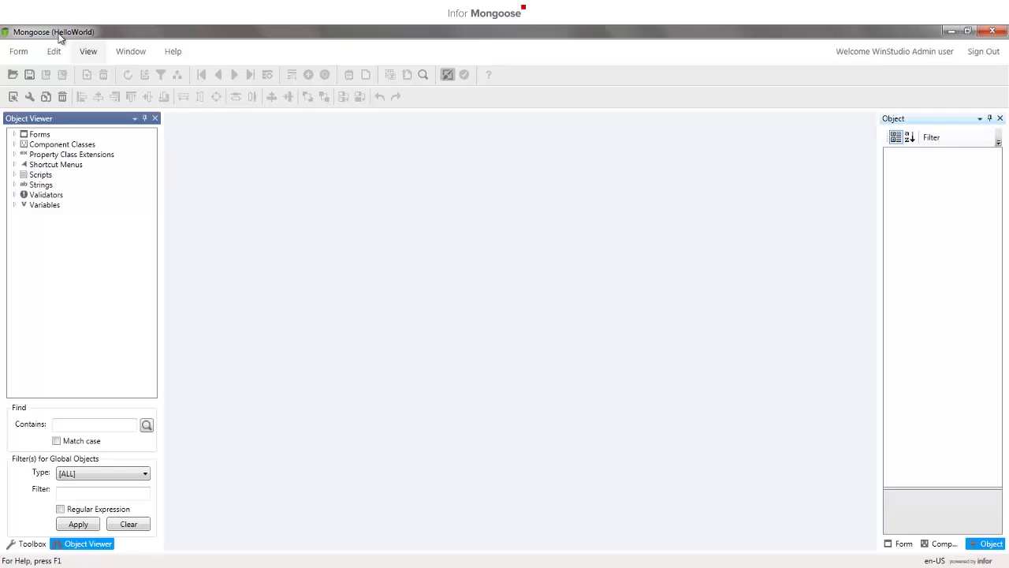
Step: Start a New Data Maintenance wizard named Customers for IDO project HelloWorld
click(19, 51)
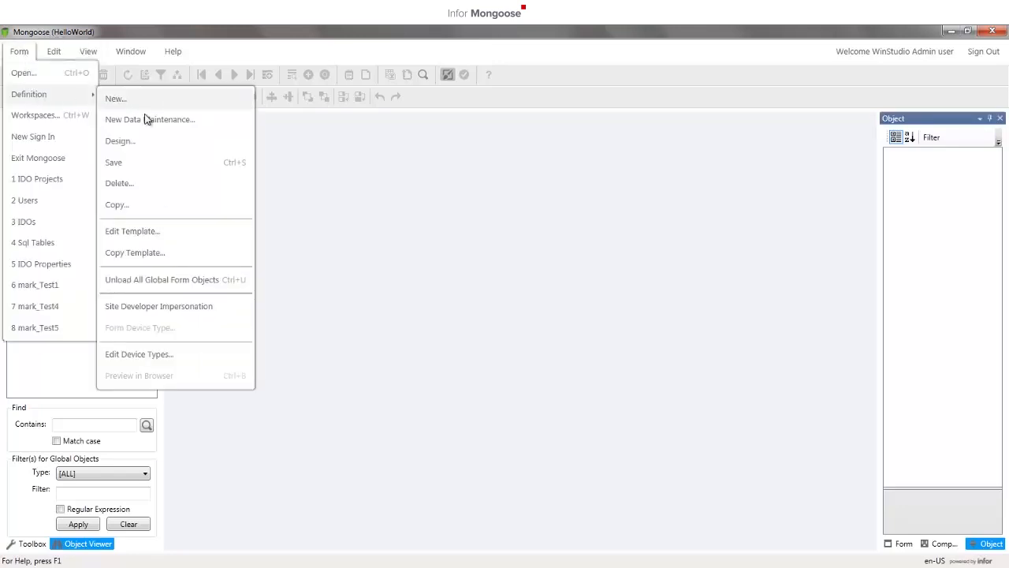
click(148, 120)
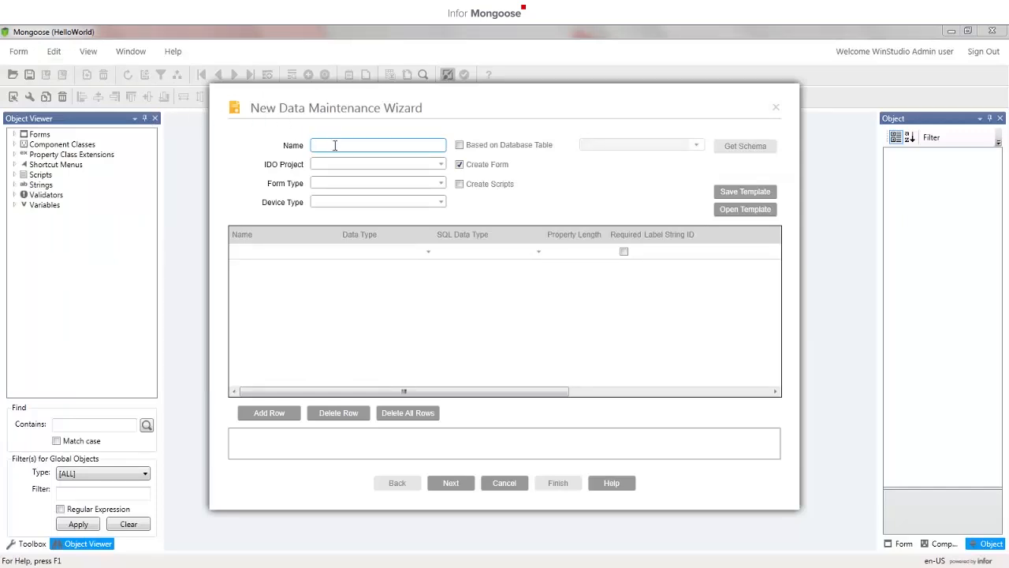
text(Customers)
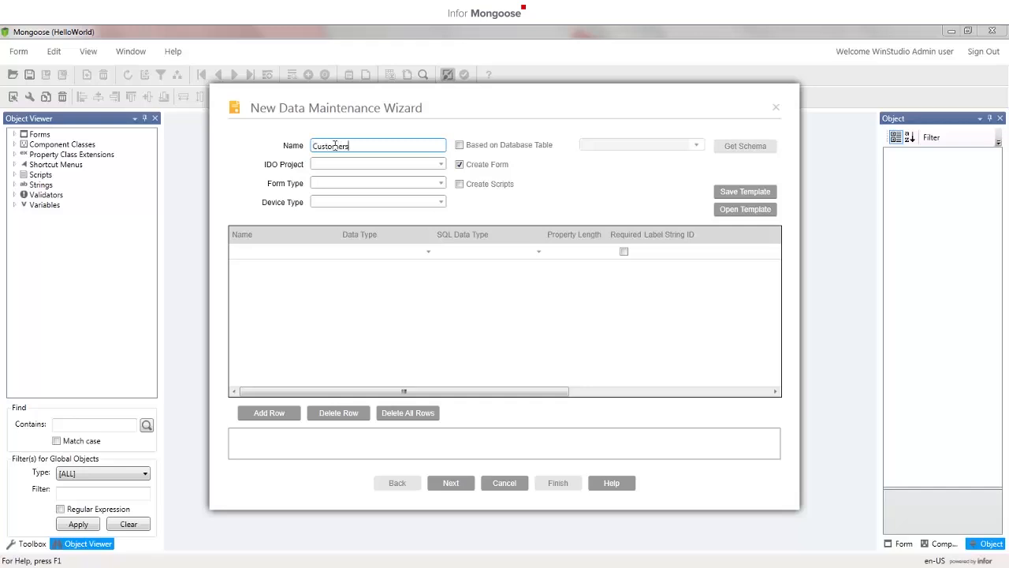
click(441, 164)
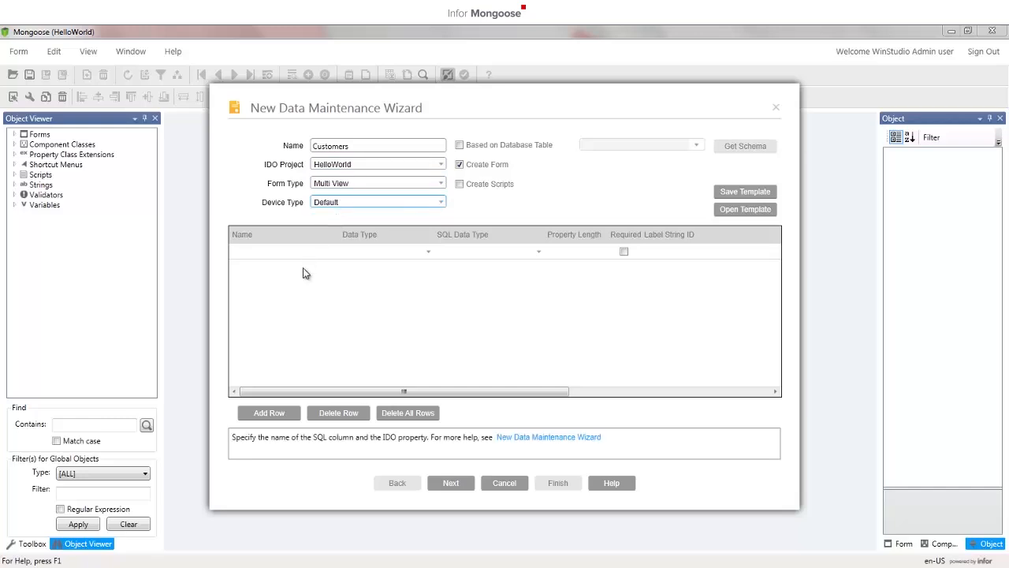
mouse_move(287, 265)
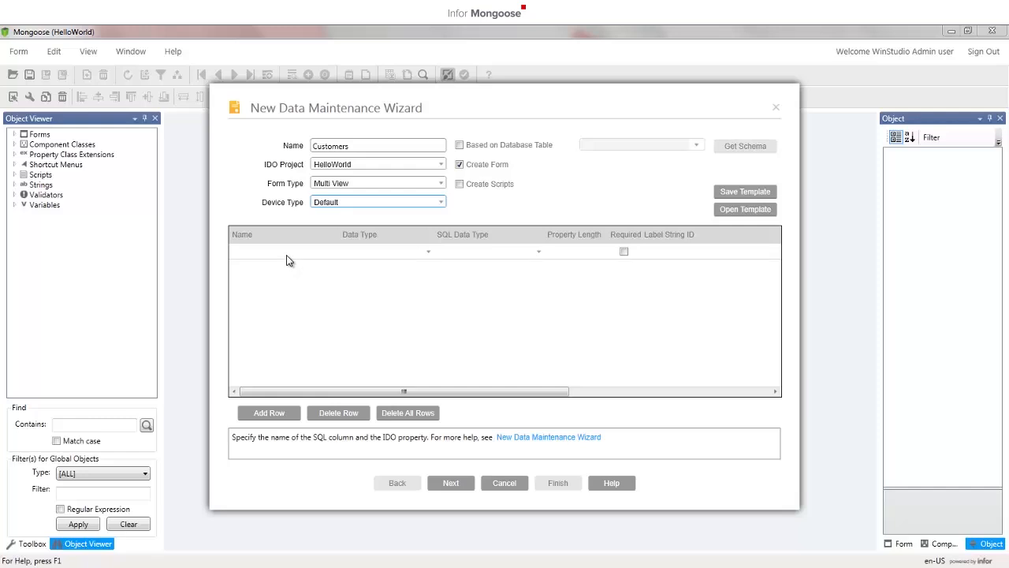
Step: Define ID, Name and Address as String properties with lengths 50, 100 and 150
click(284, 250)
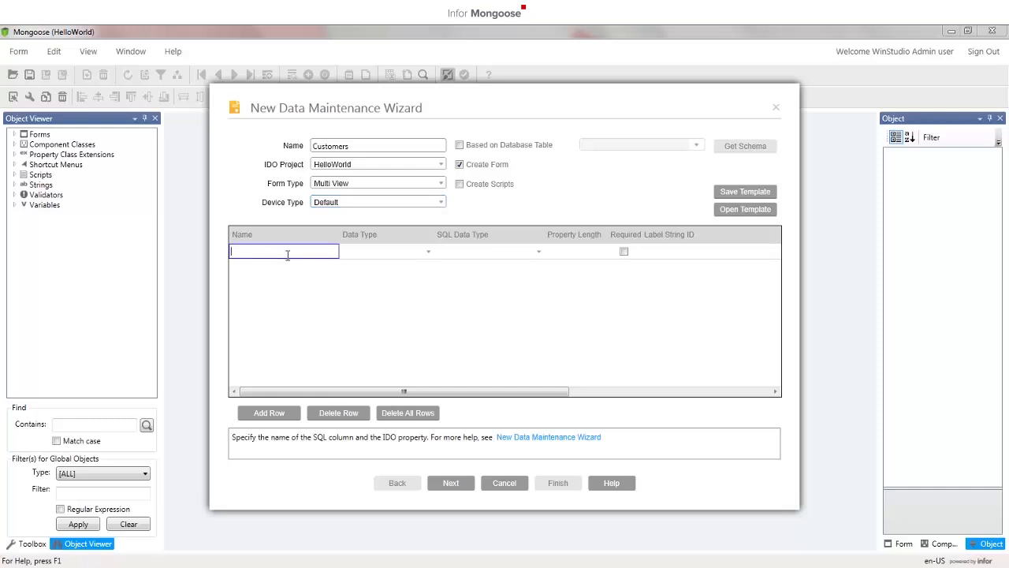
text(ID)
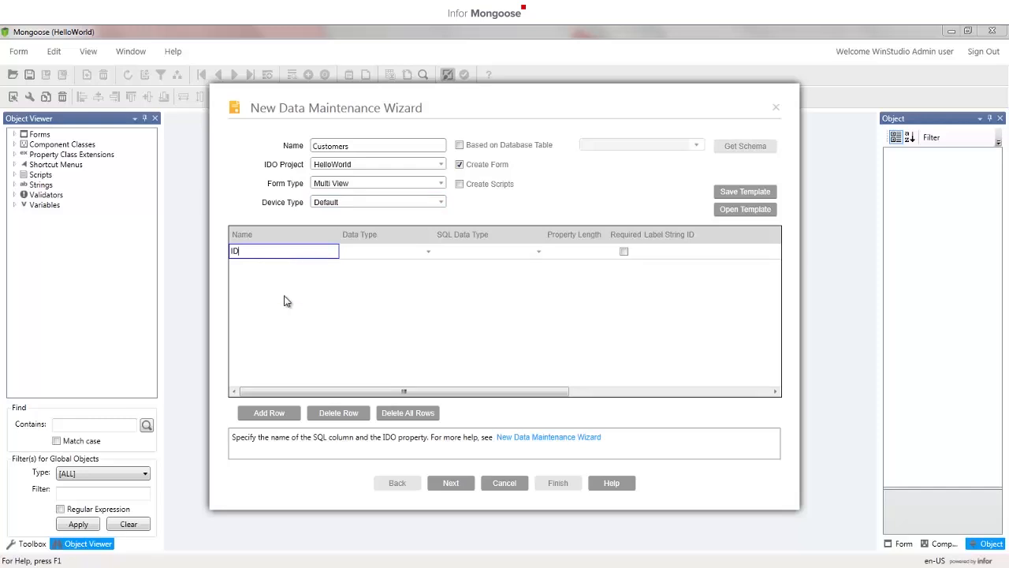
click(268, 413)
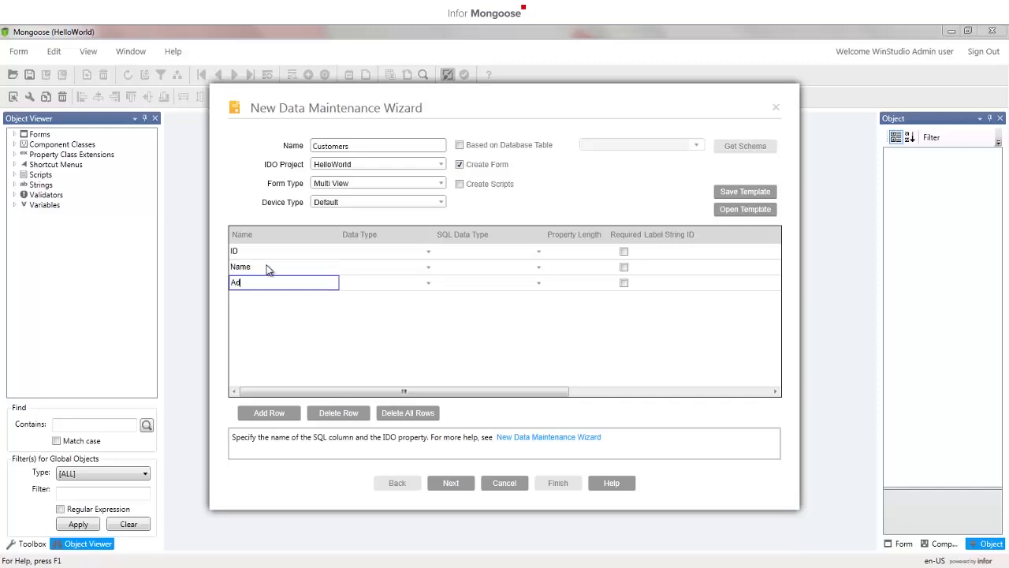
text(dress)
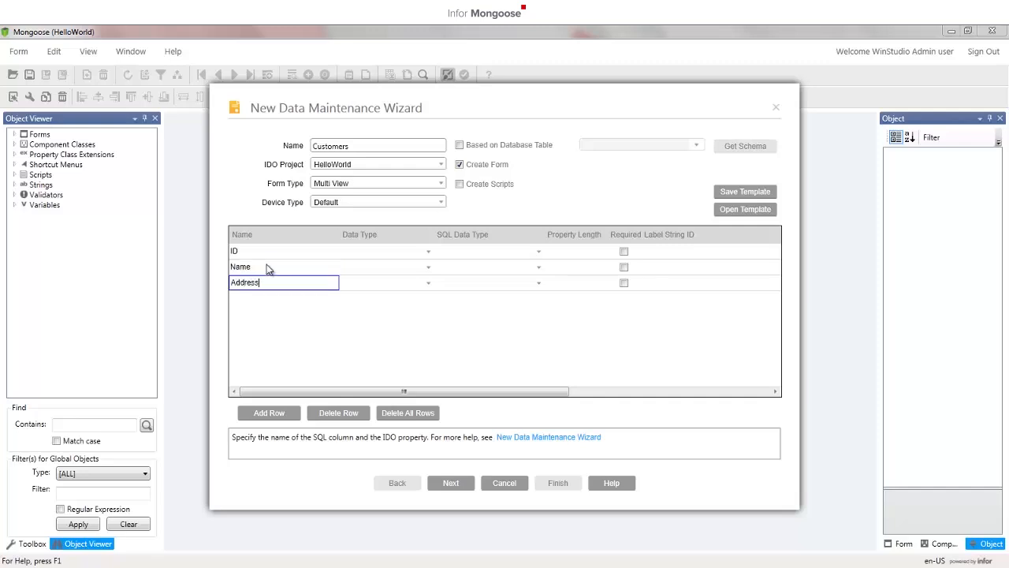
mouse_move(382, 254)
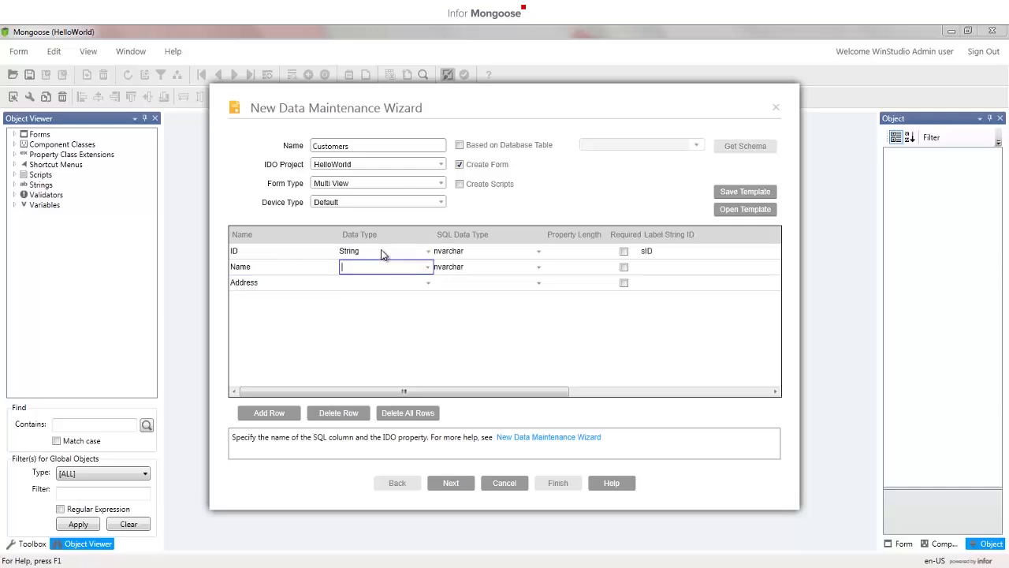
click(385, 282)
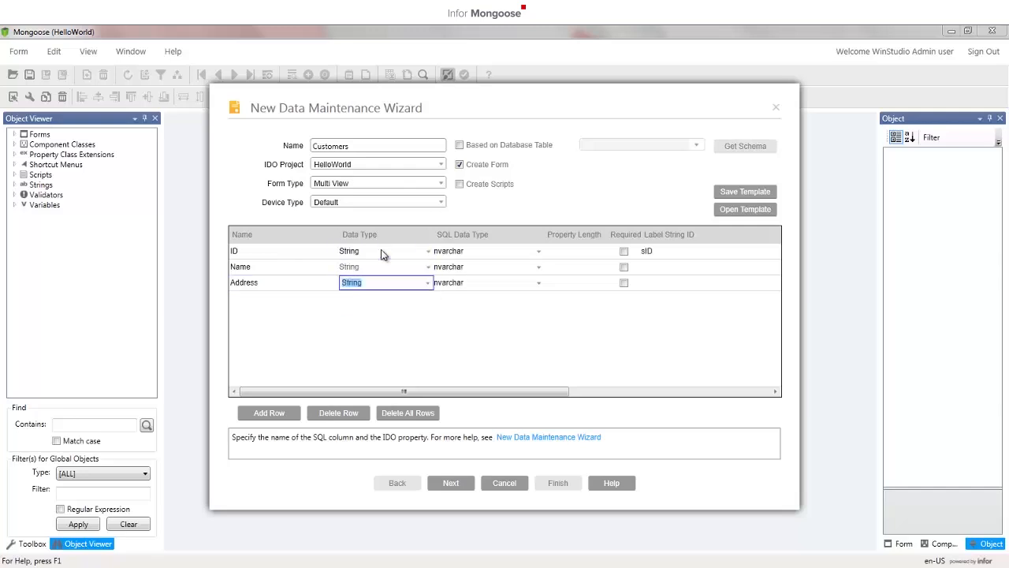
click(574, 250)
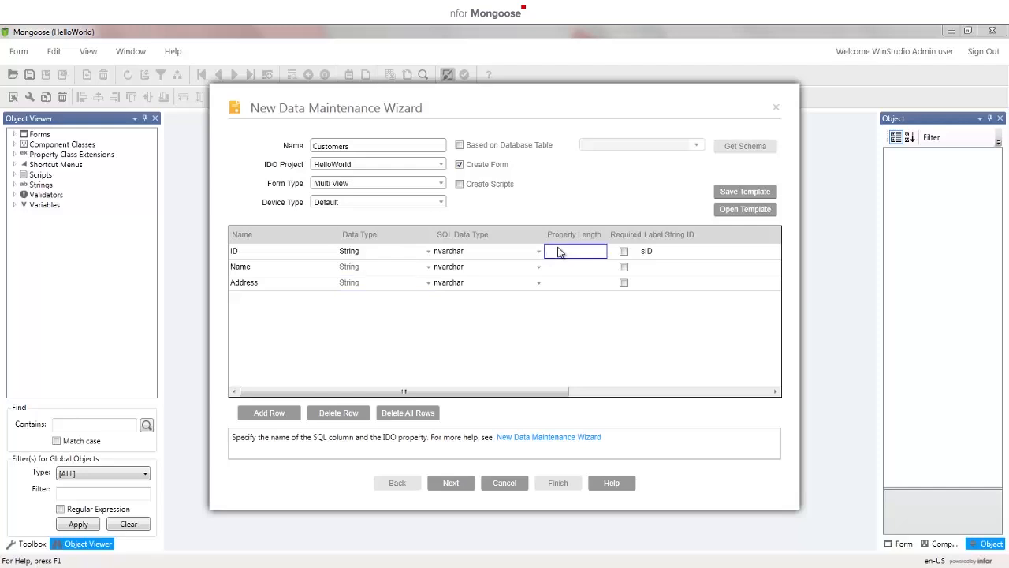
text(100)
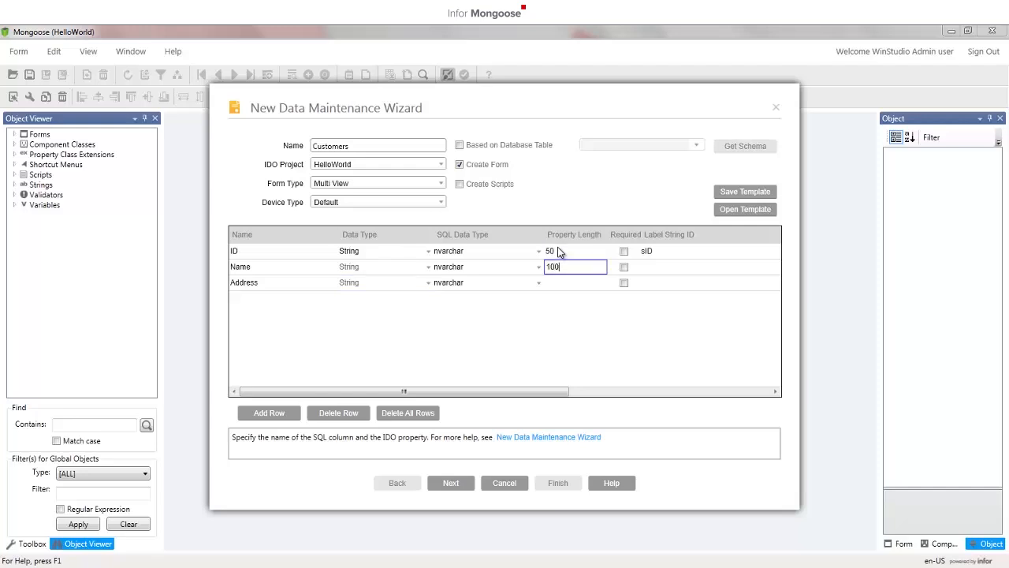
text(150)
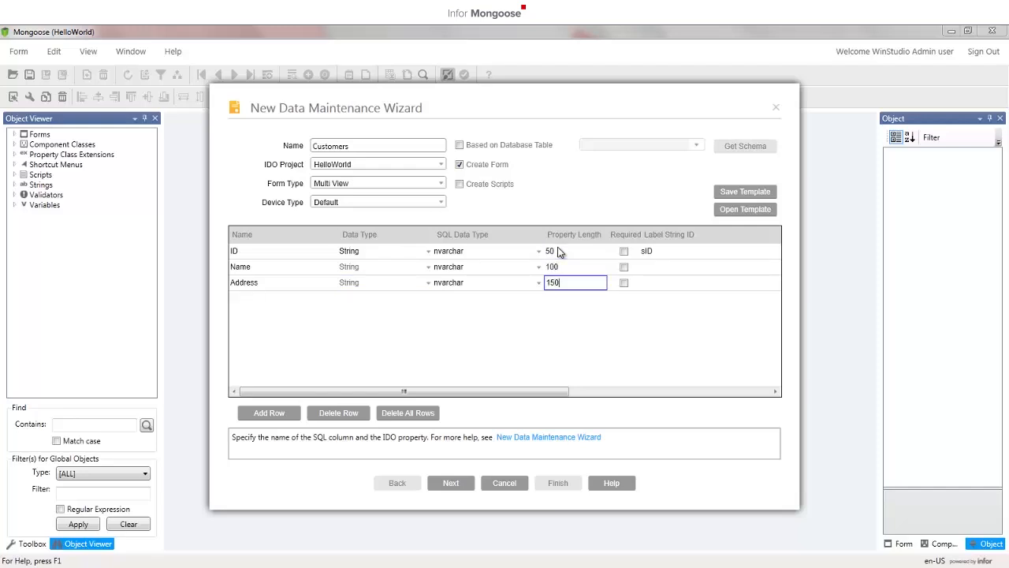
Step: Make ID and Name required and enter label strings sName and sAddress
click(624, 251)
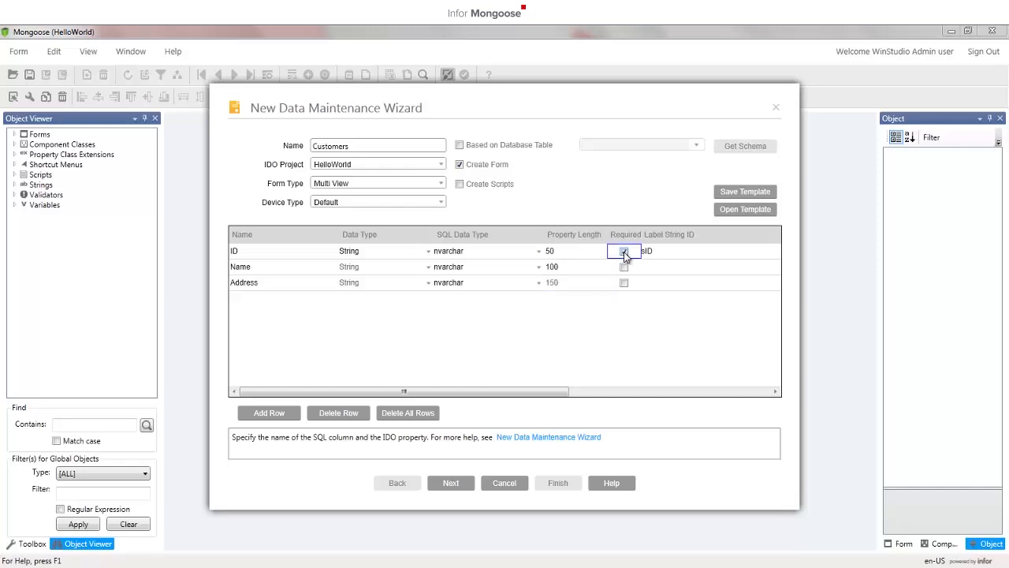
click(624, 251)
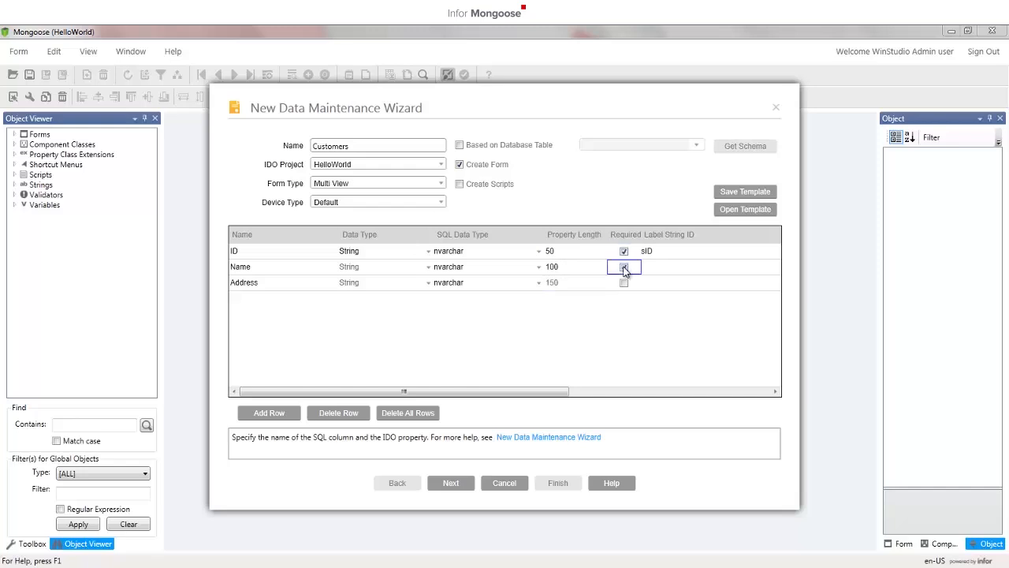
click(624, 266)
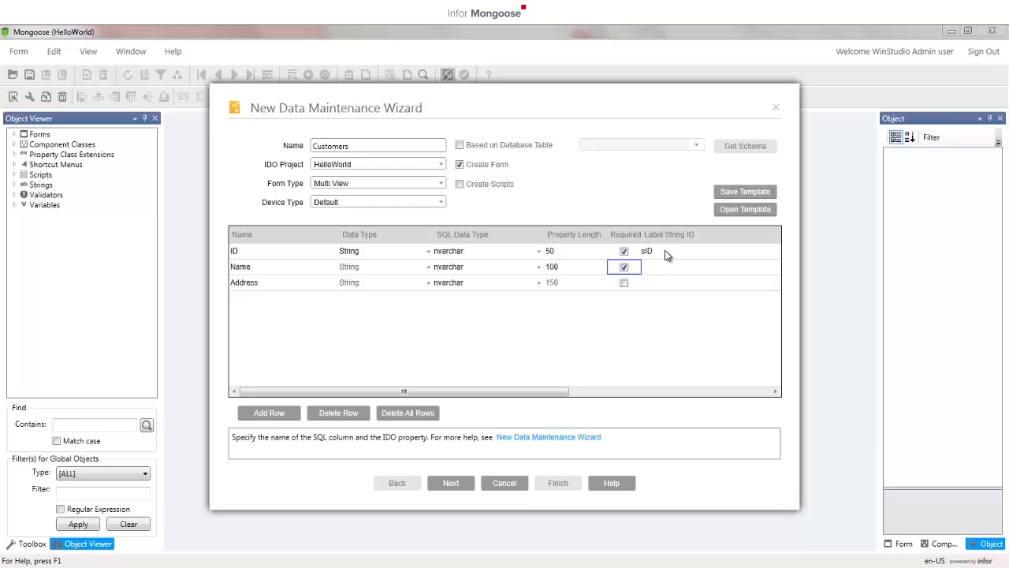
mouse_move(666, 271)
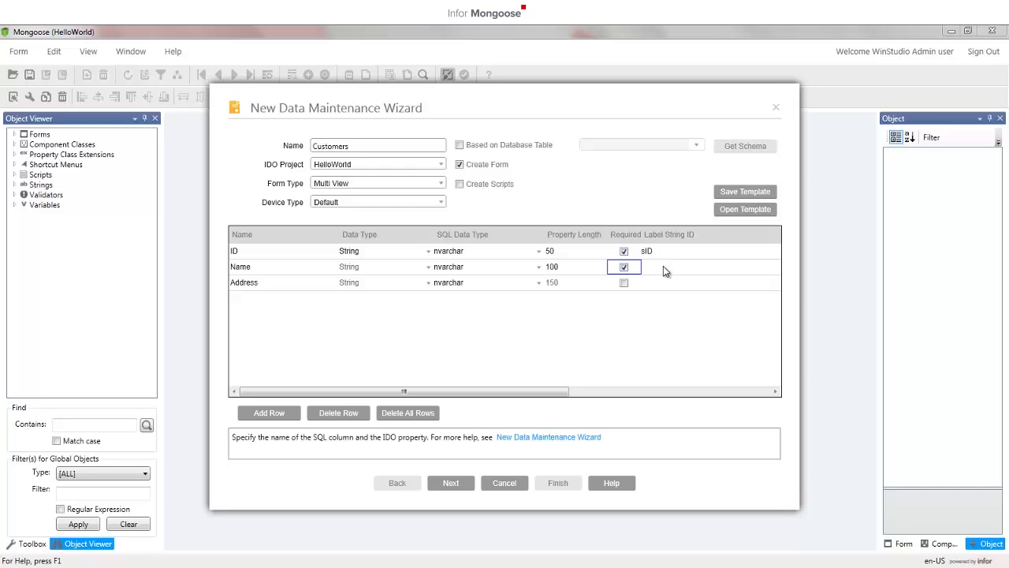
text(sName)
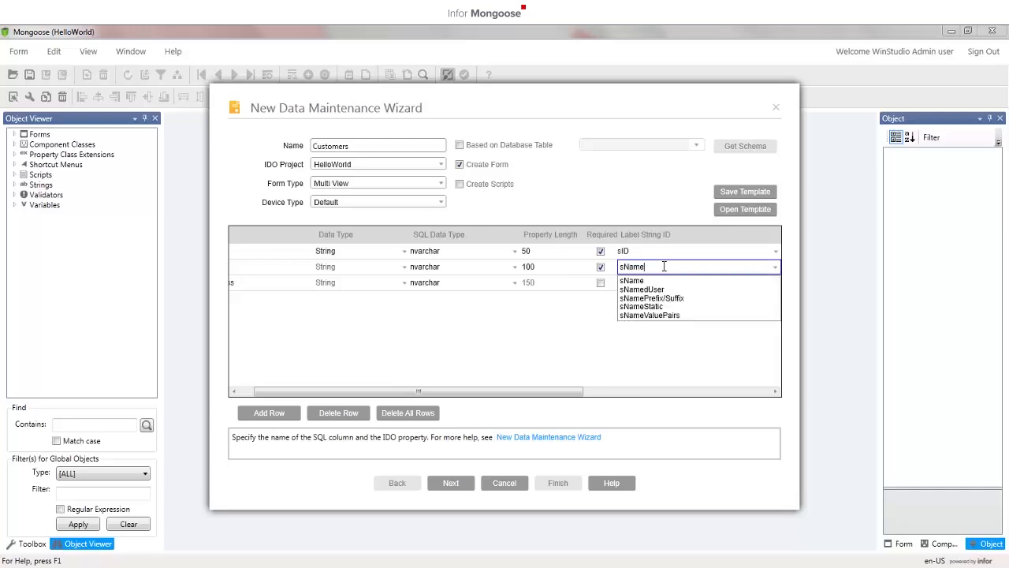
click(631, 281)
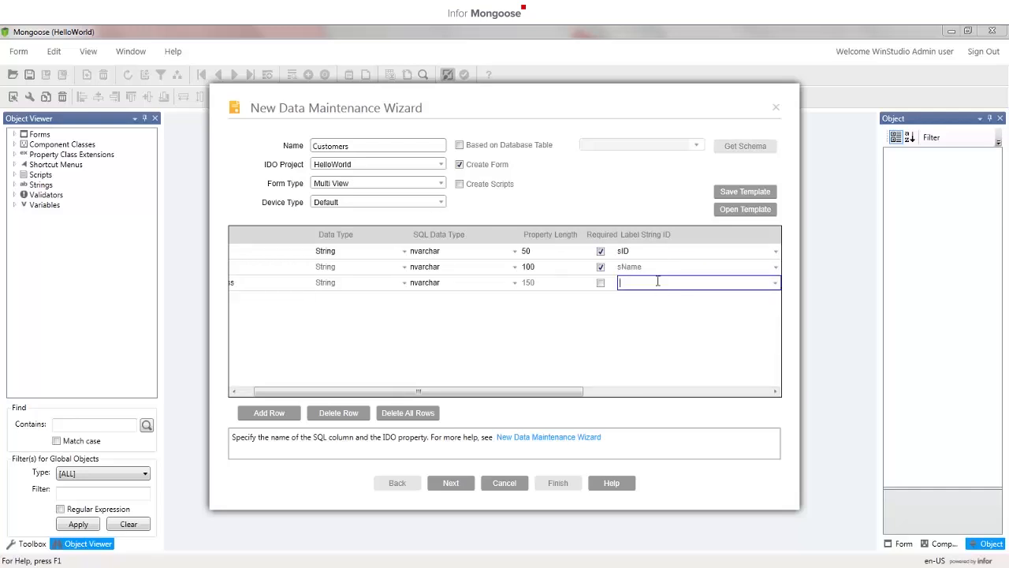
text(sAdd)
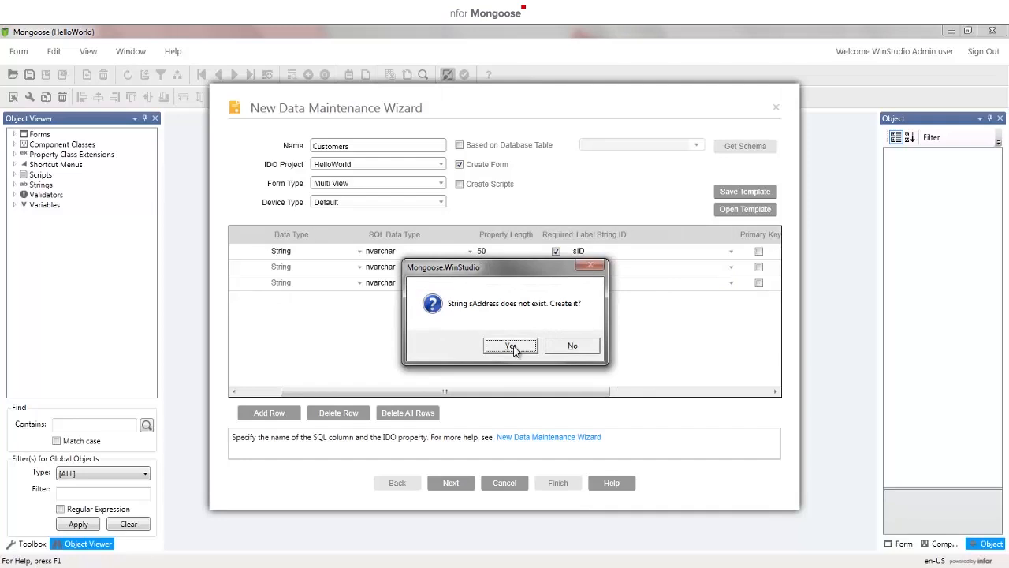
Step: Create and save the missing sAddress string, then advance to the wizard's final step
click(511, 346)
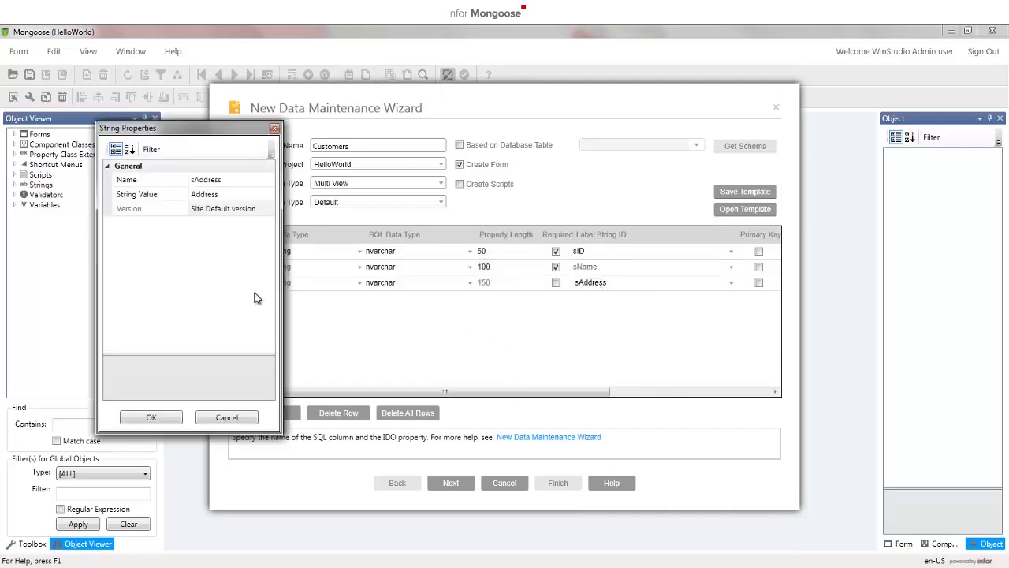
click(204, 194)
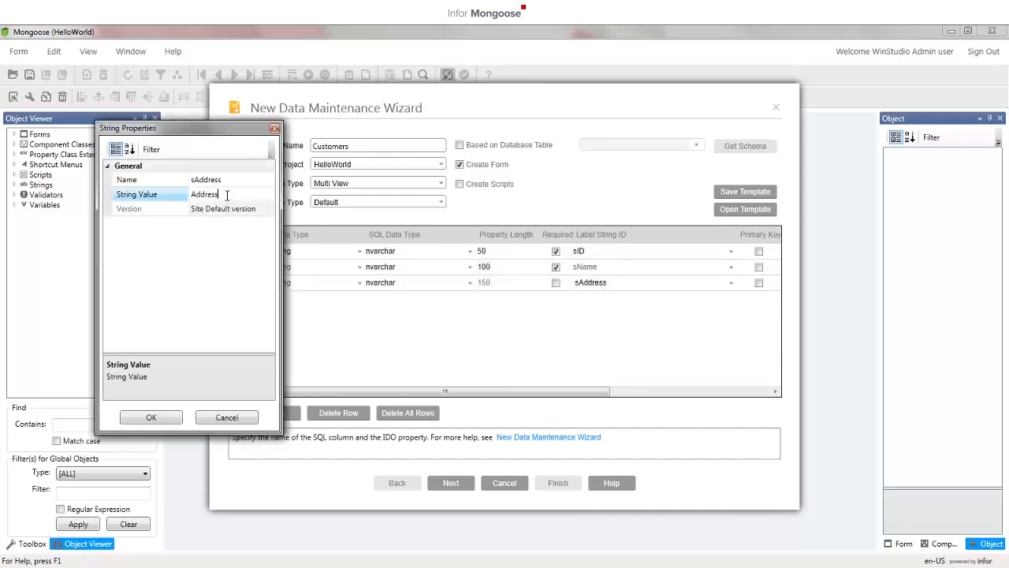
click(151, 417)
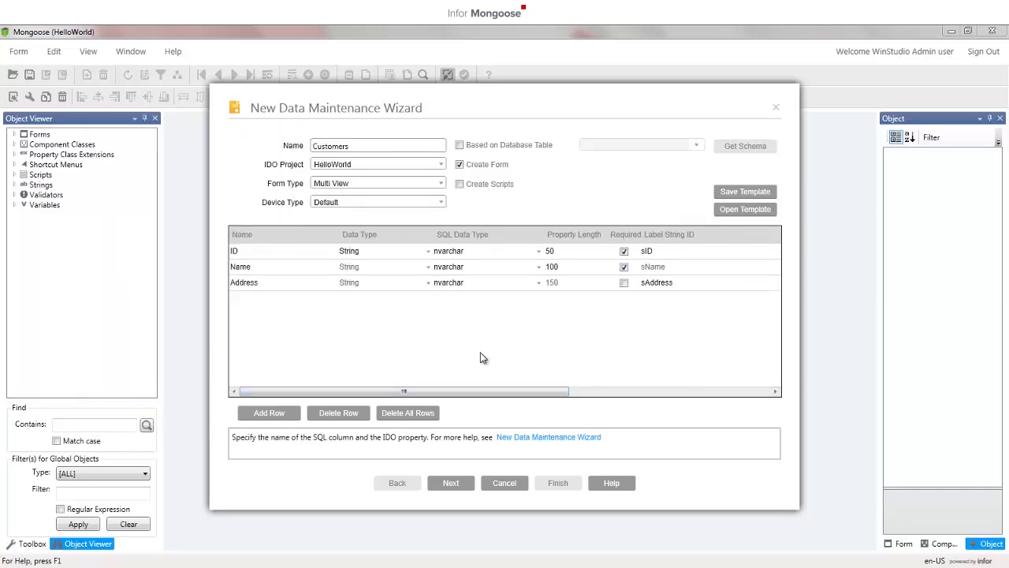
click(451, 483)
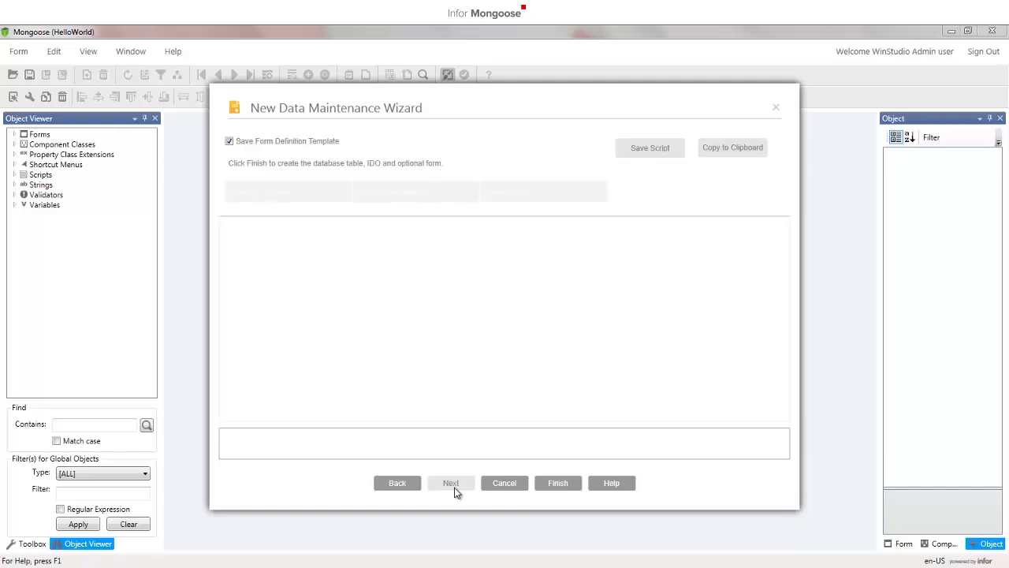
mouse_move(558, 483)
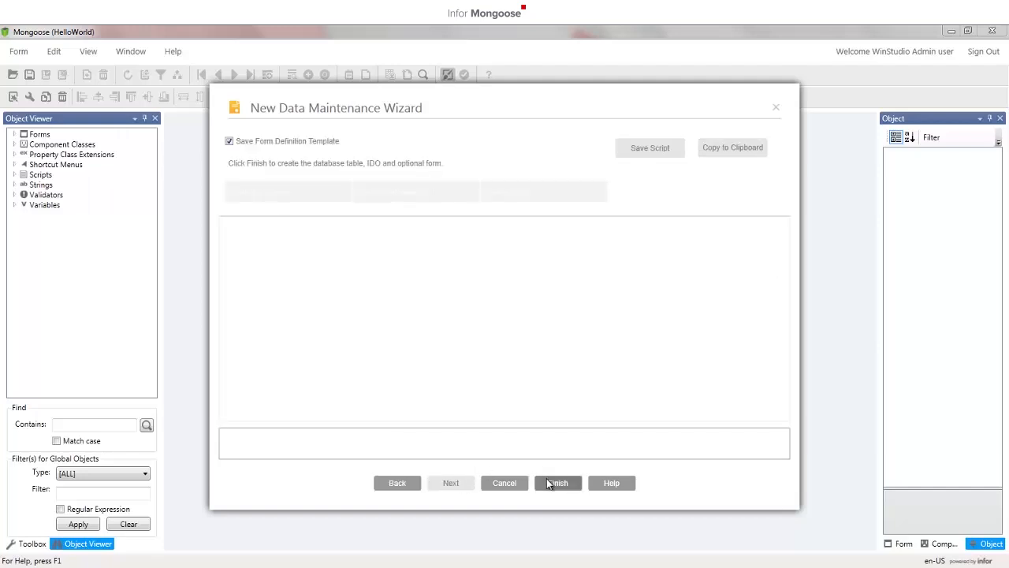
Step: Finish the wizard to create the Customers table, IDO and form, and view the empty form
click(558, 482)
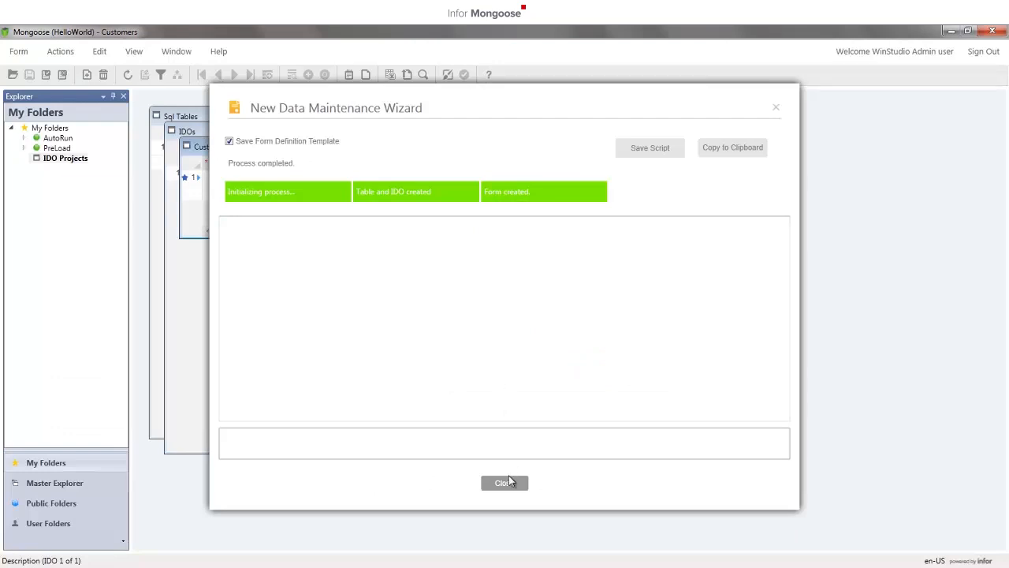
click(504, 482)
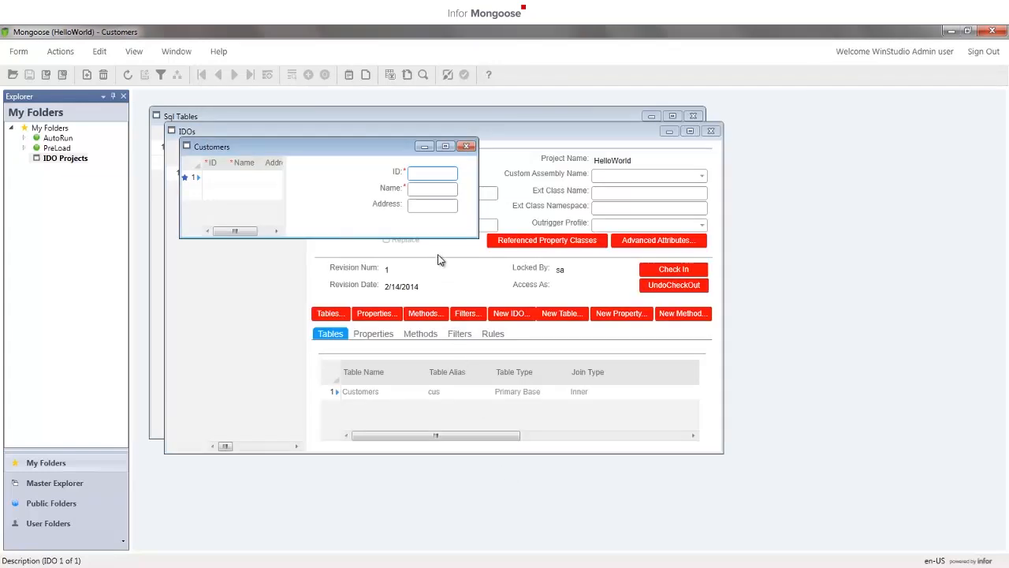
Step: Enter customer ID 1 named Clark and move on to the address field
click(432, 172)
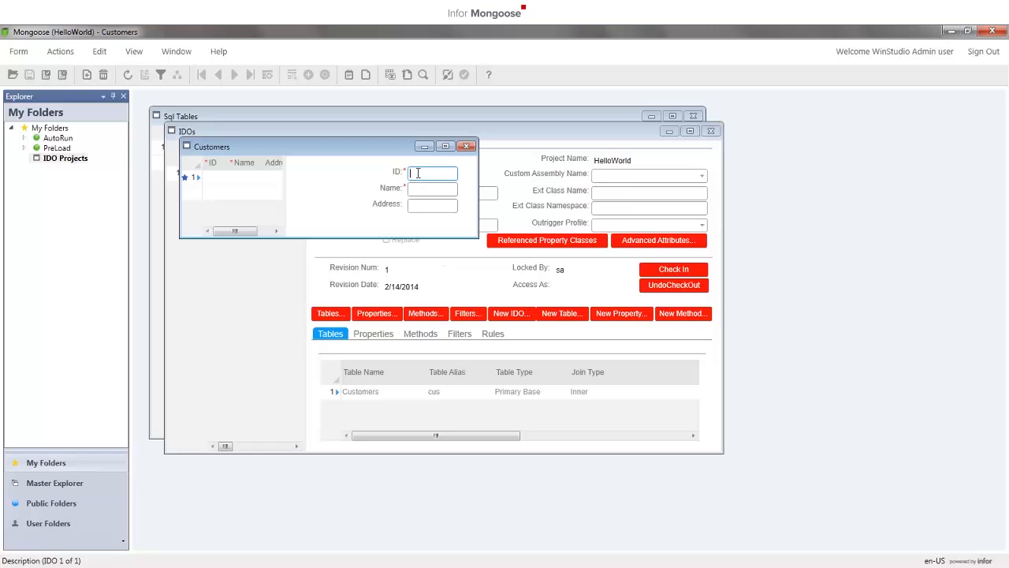
text(1)
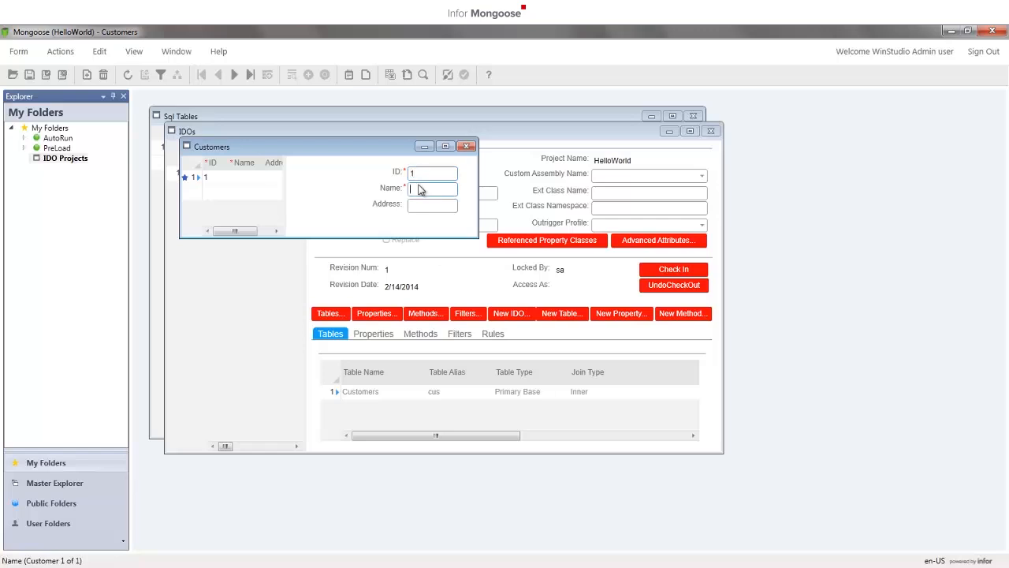
text(Clark)
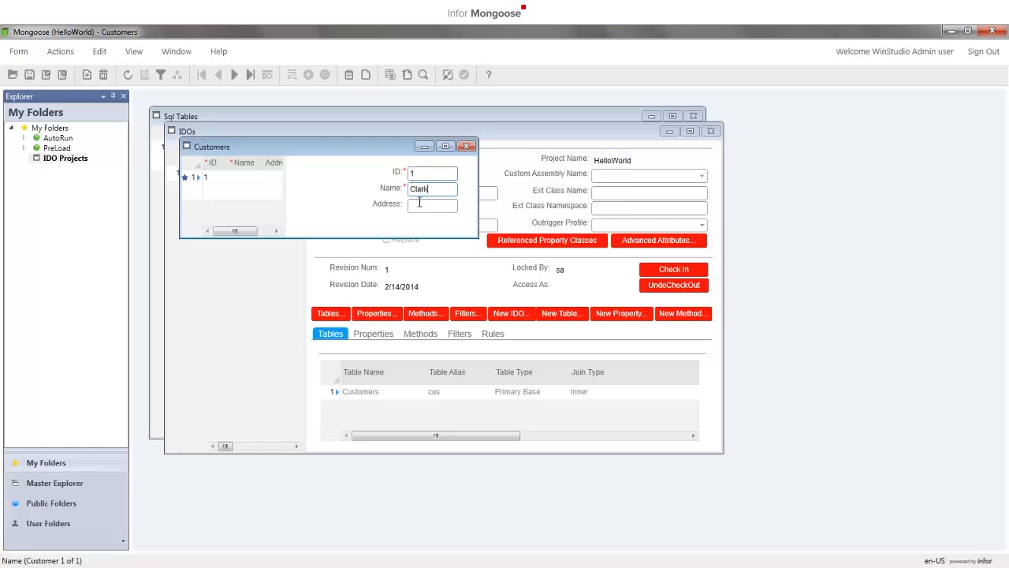
click(432, 205)
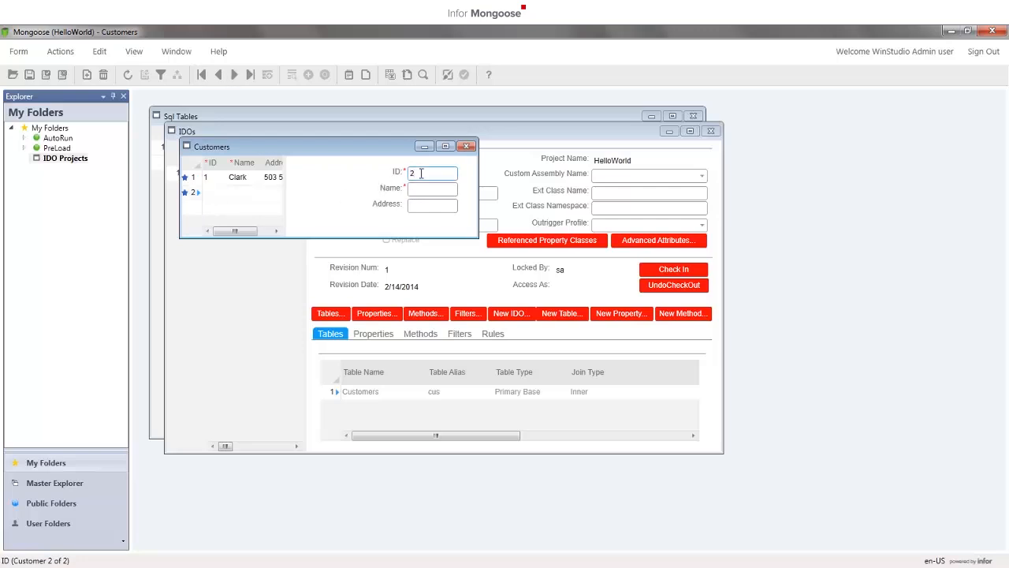
text(34 Ashf)
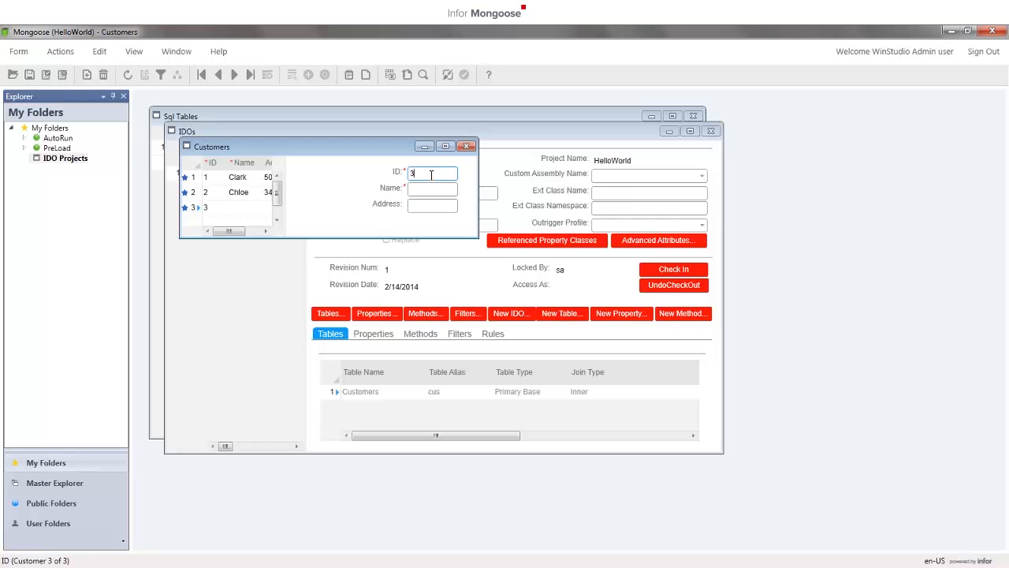
text(455 Barrington)
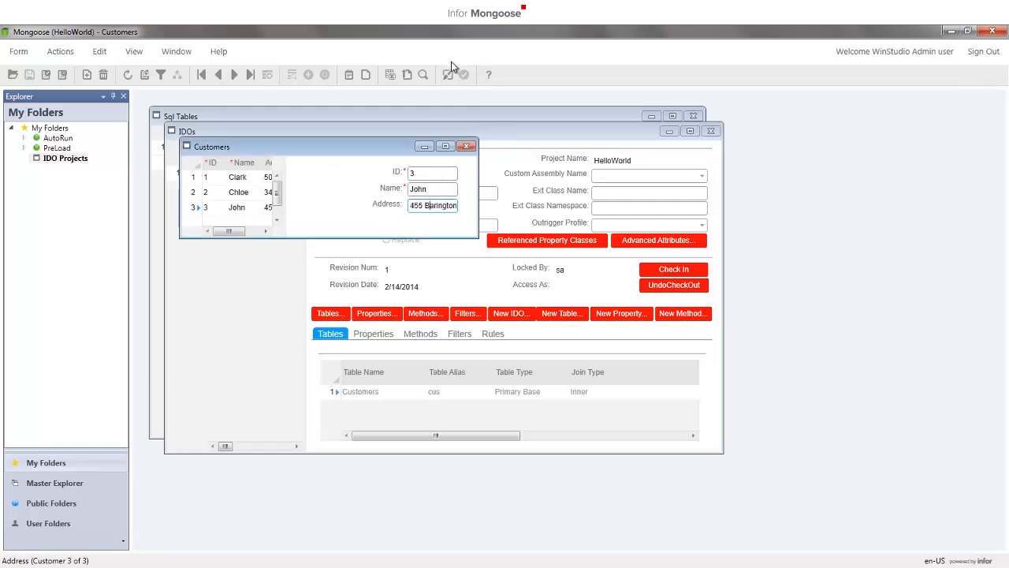
click(449, 74)
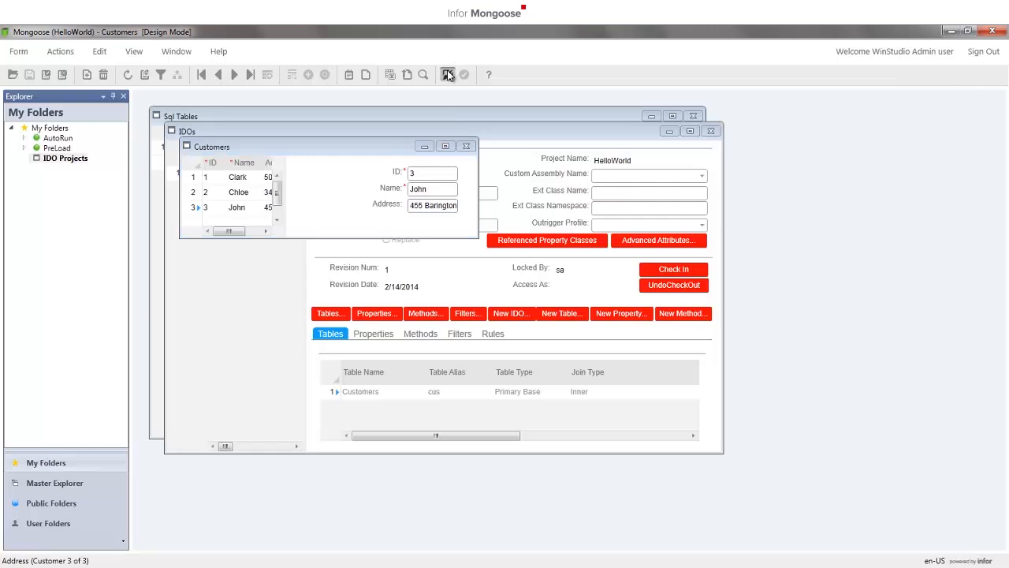
Step: Change the Address component's type to MultiLineEdit and stretch it into a tall box
click(448, 74)
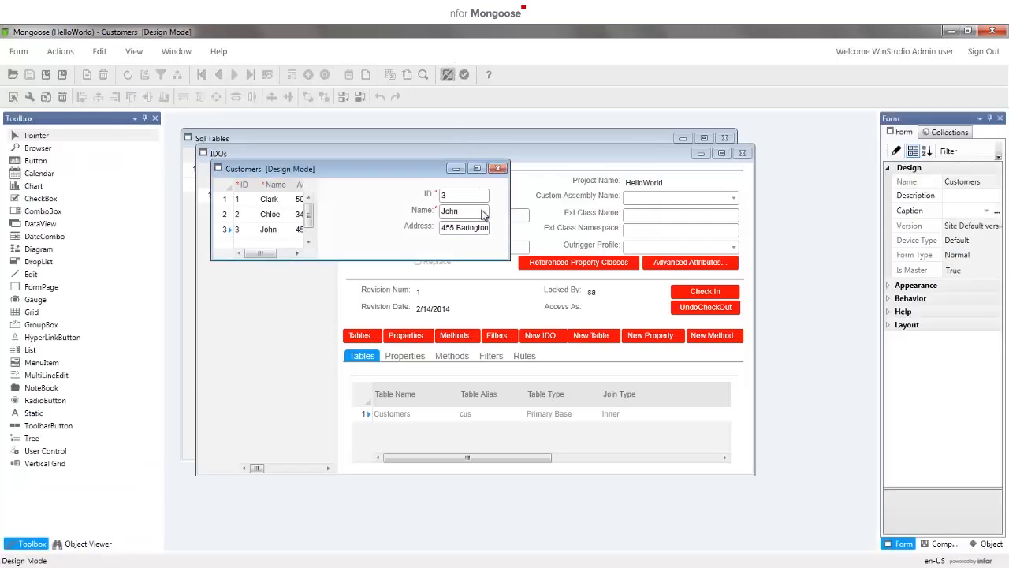
click(464, 228)
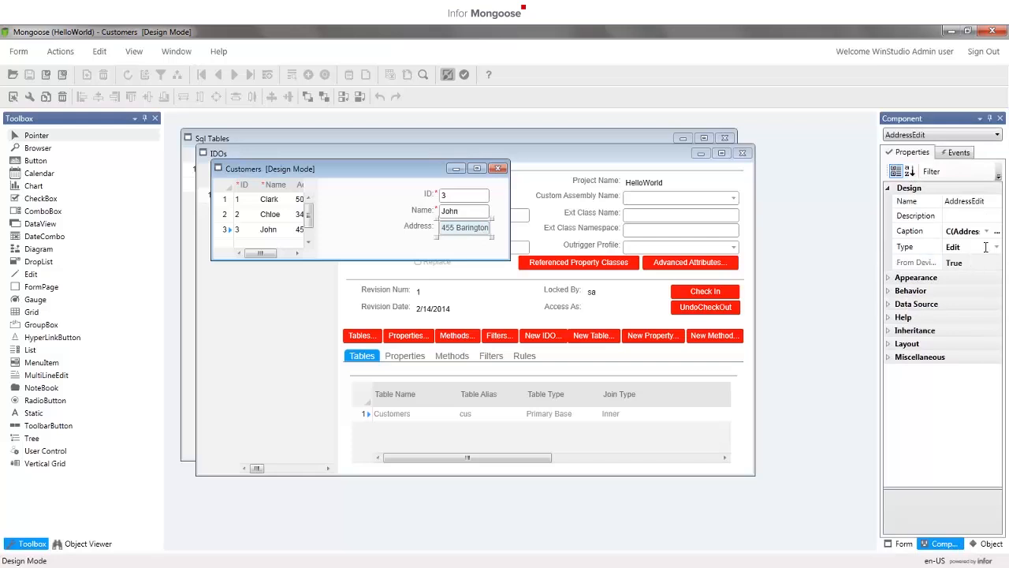
click(987, 246)
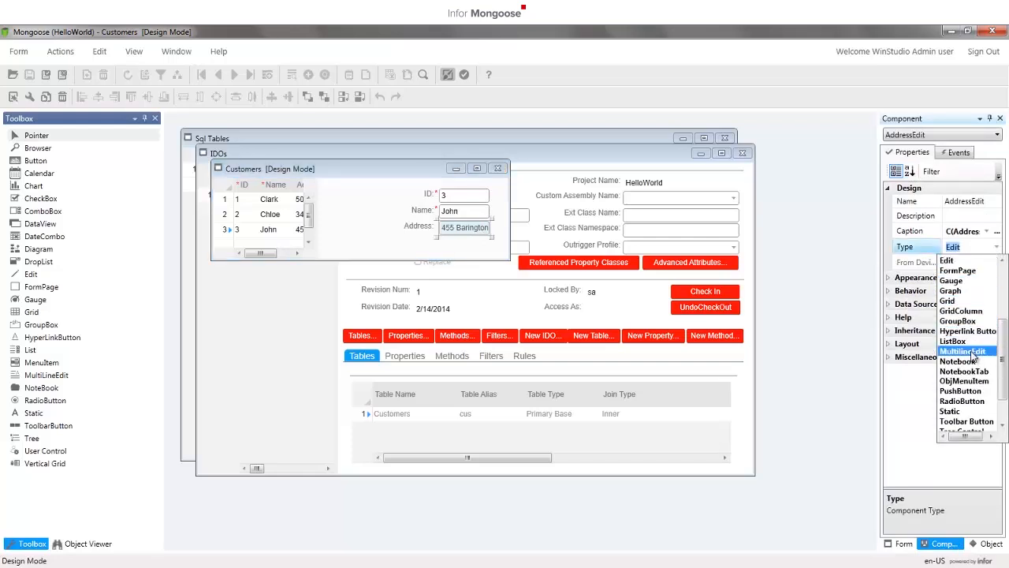
click(964, 350)
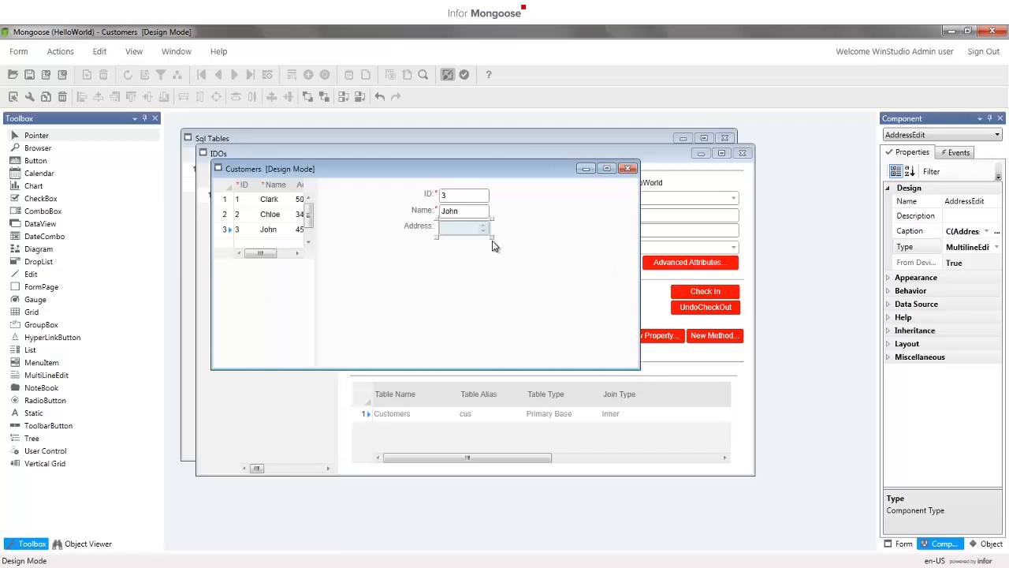
drag(492, 235, 601, 305)
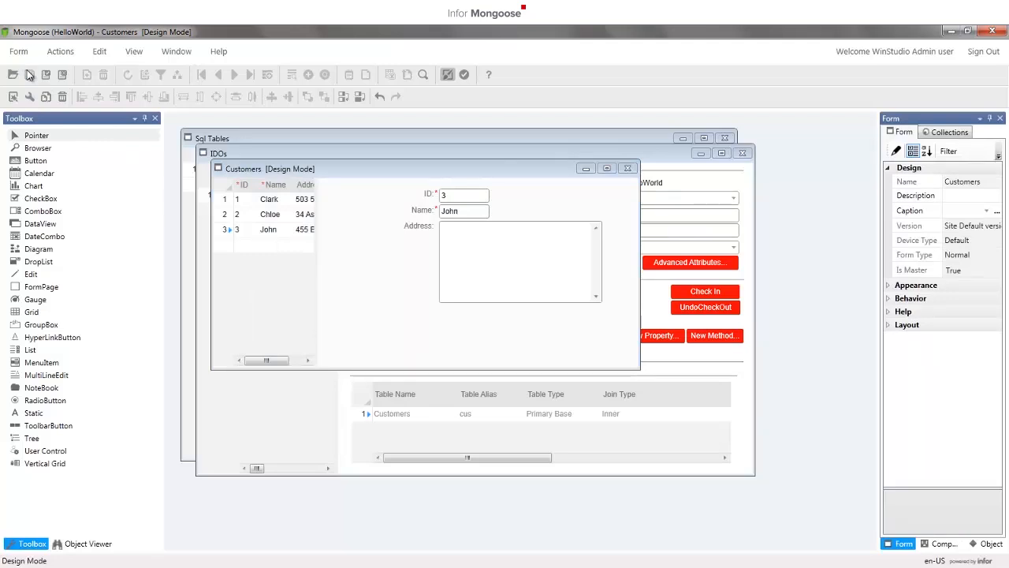
mouse_move(629, 183)
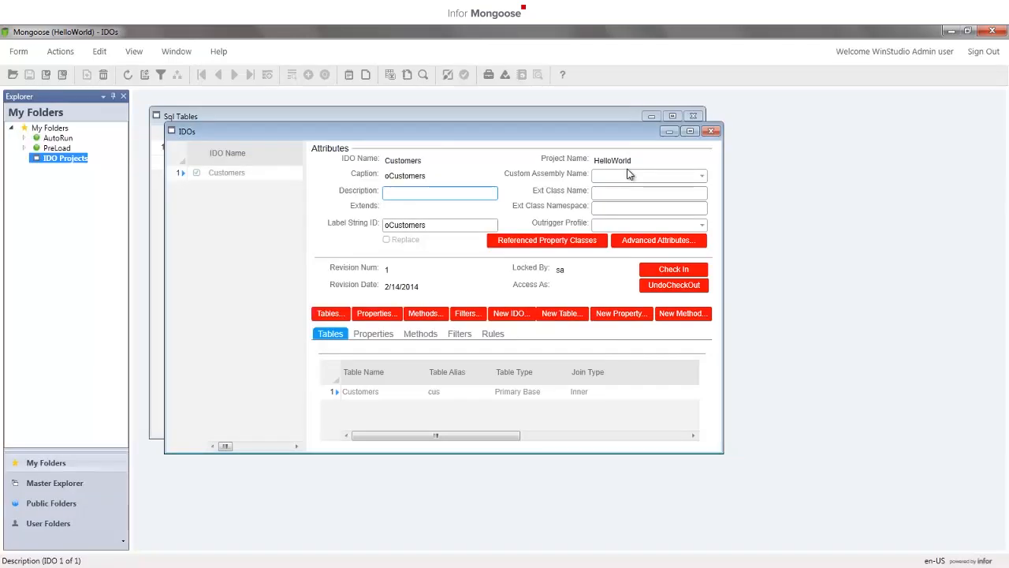
Step: Reopen the Customers form and run Filter In Place to query the customer records
click(19, 50)
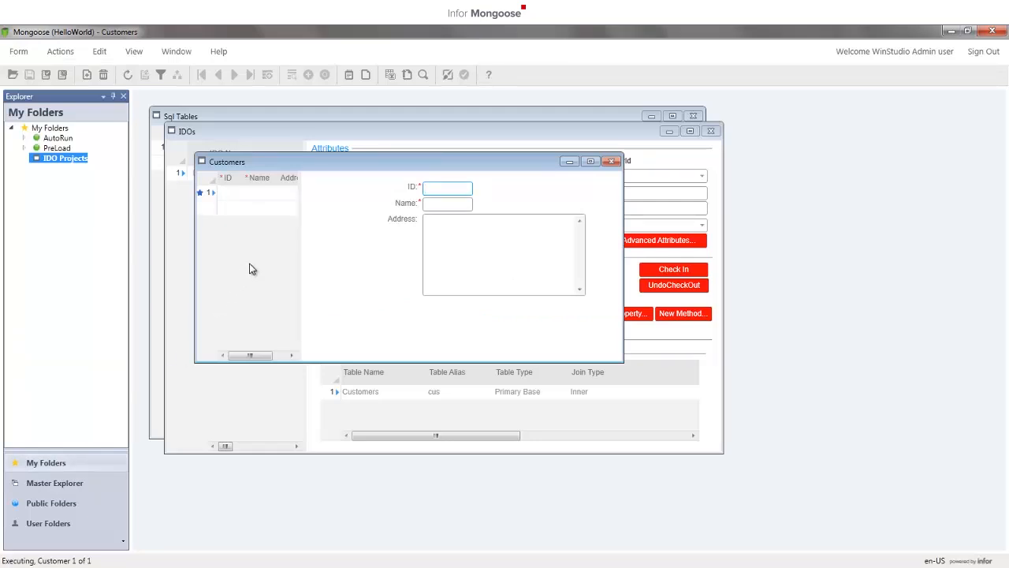
click(161, 74)
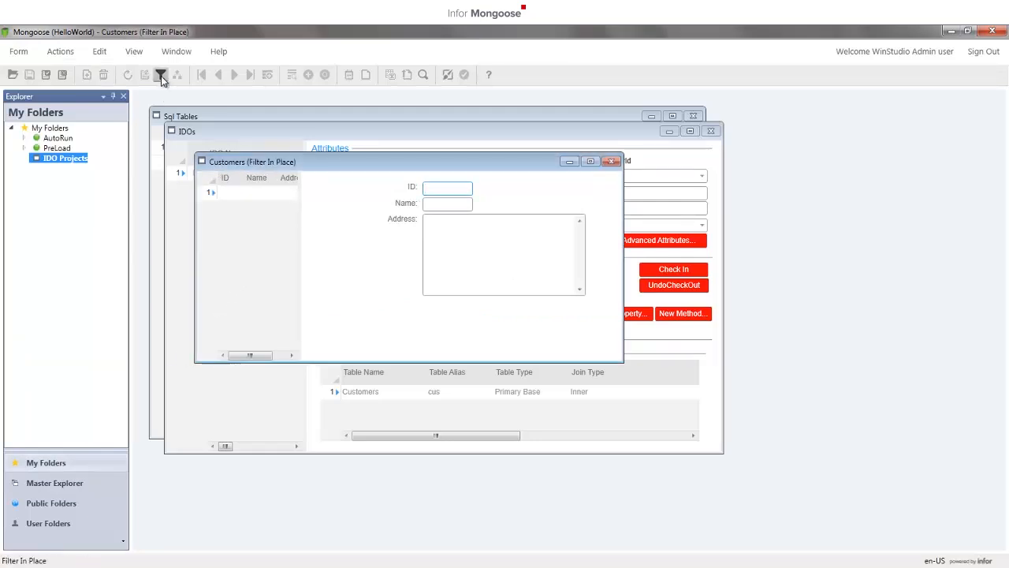
click(161, 75)
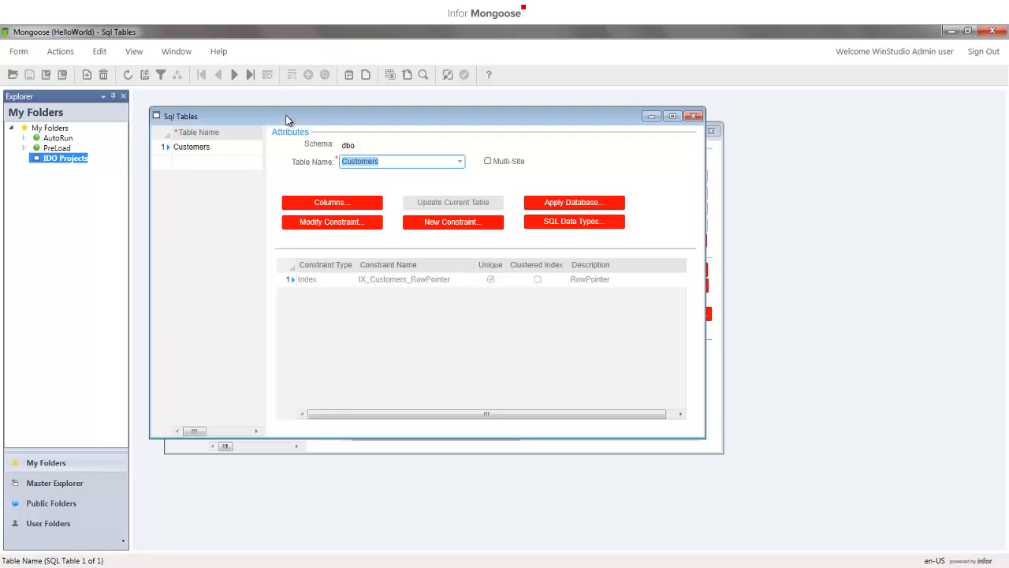
mouse_move(328, 197)
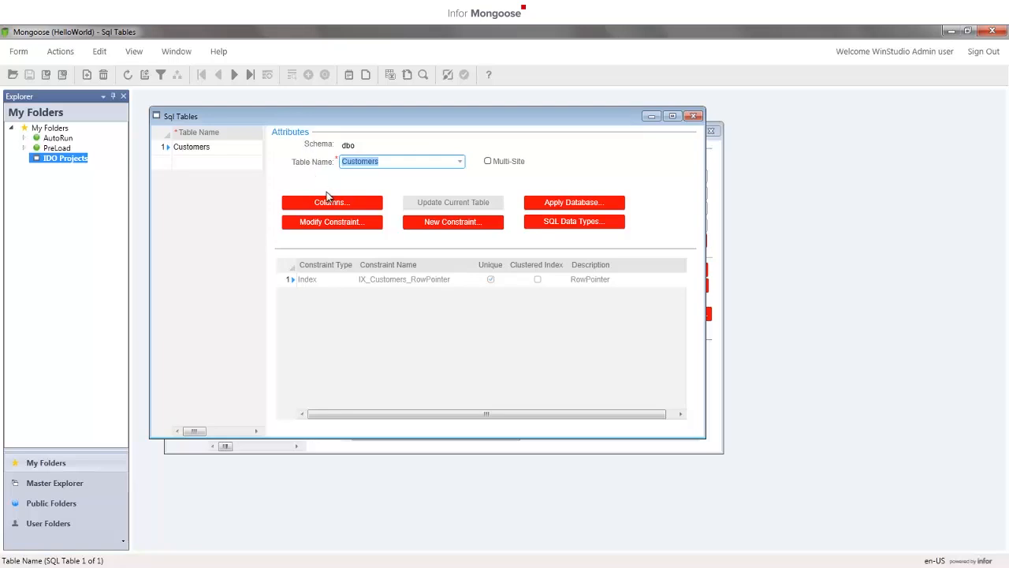
mouse_move(323, 127)
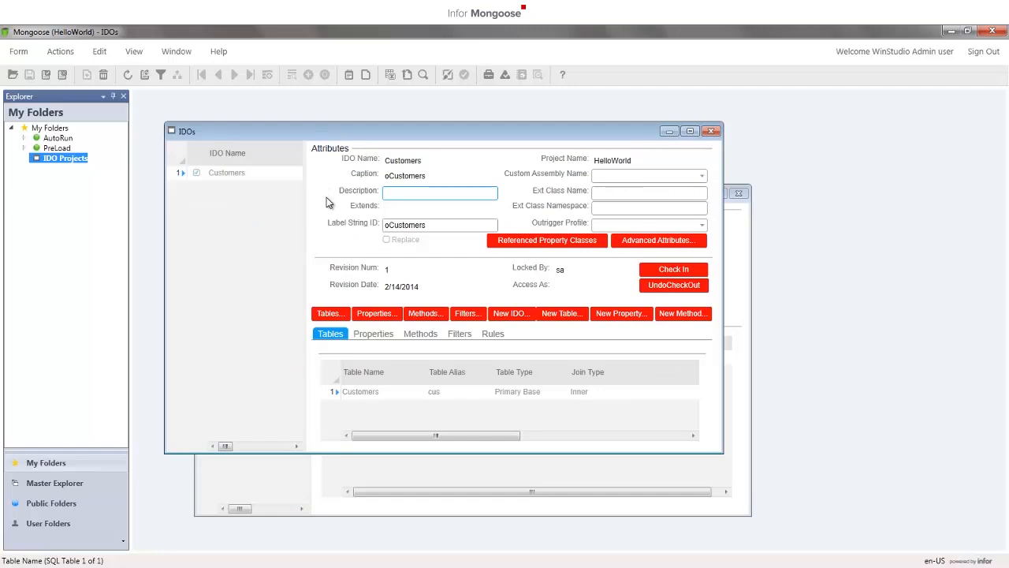
Step: Bring the Customers IDO window back in front of the Sql Tables window
click(438, 192)
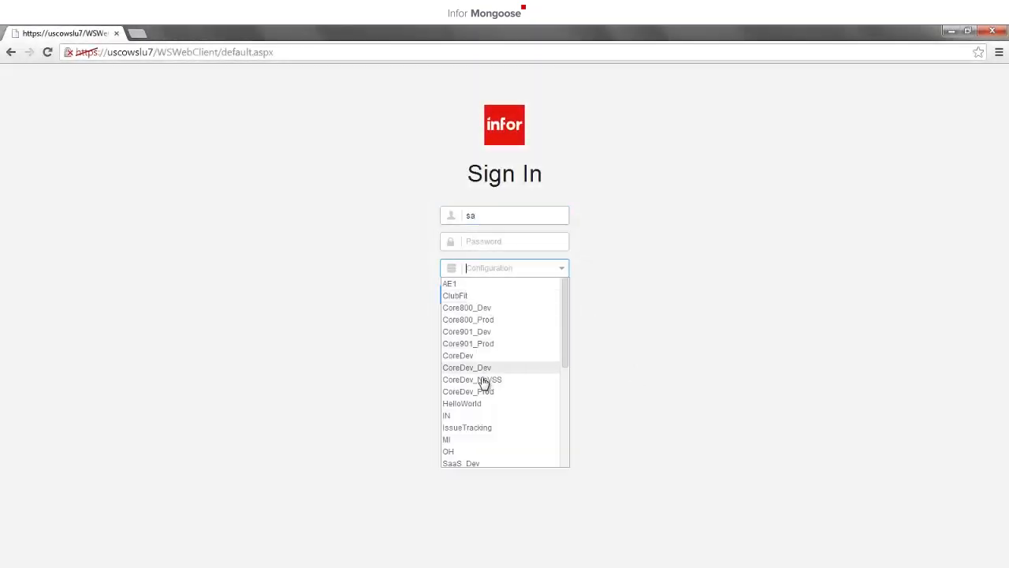
Step: Sign in to the HelloWorld configuration and bring up the form-open list
click(460, 404)
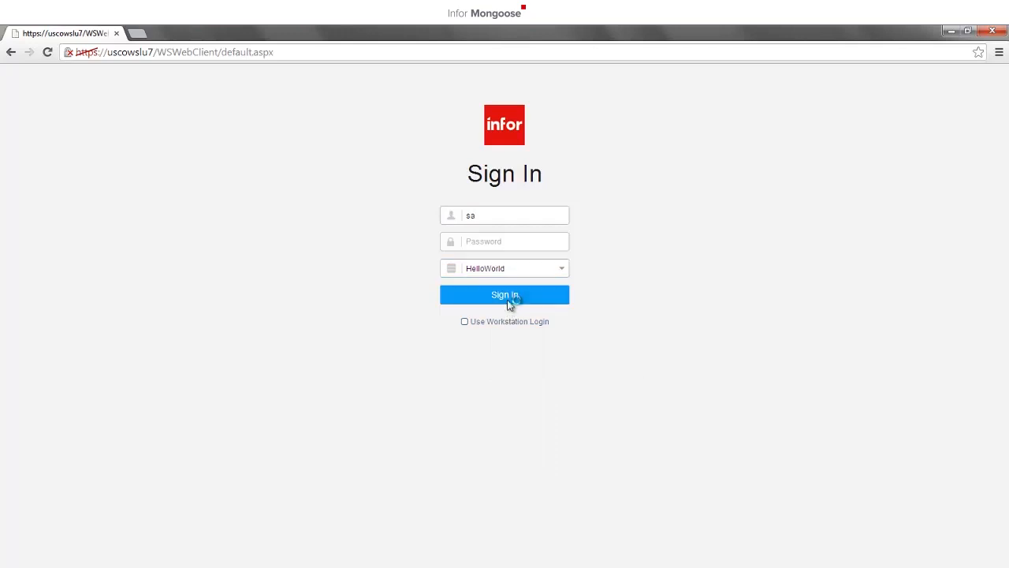
click(504, 295)
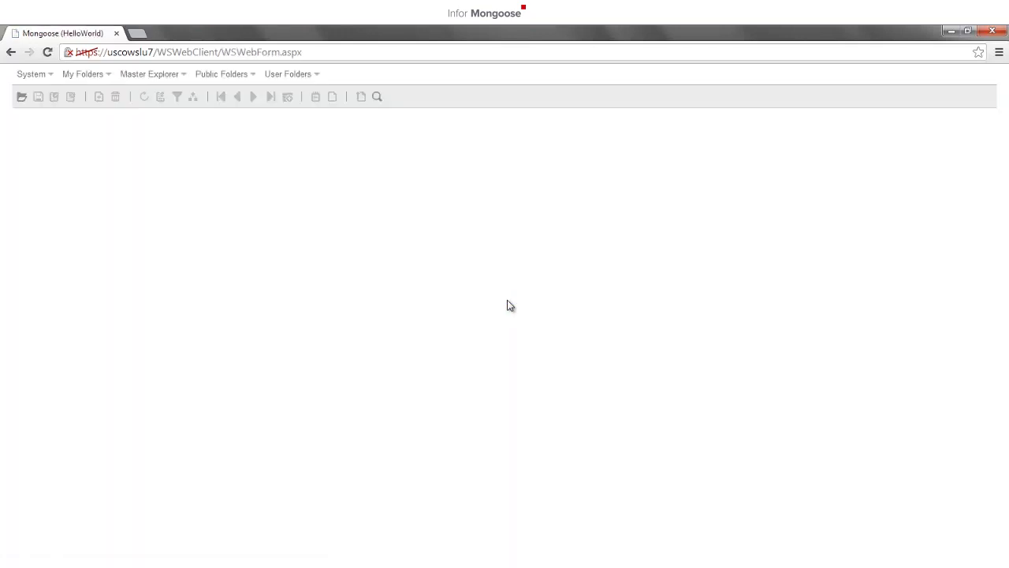
click(31, 74)
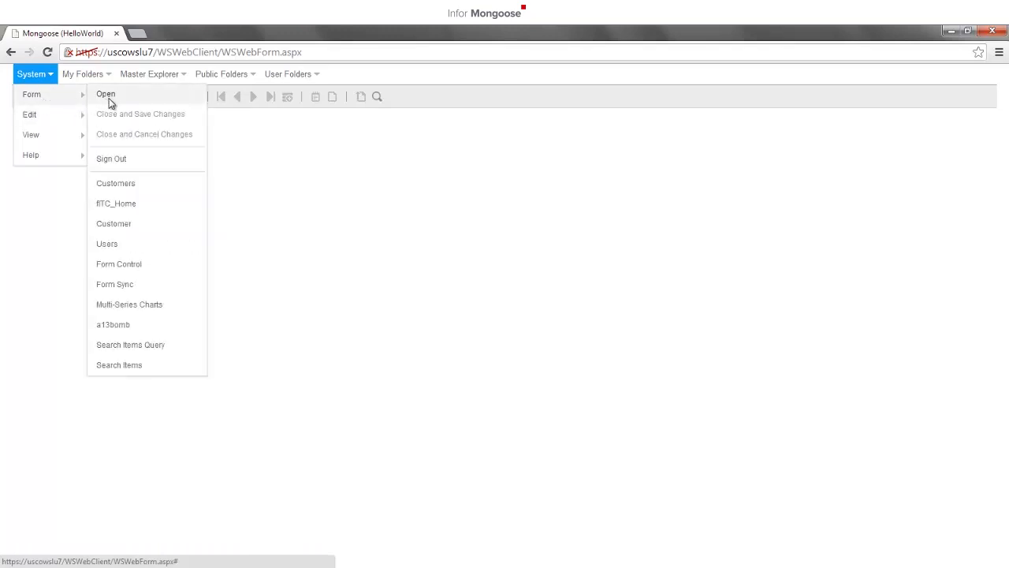
click(104, 94)
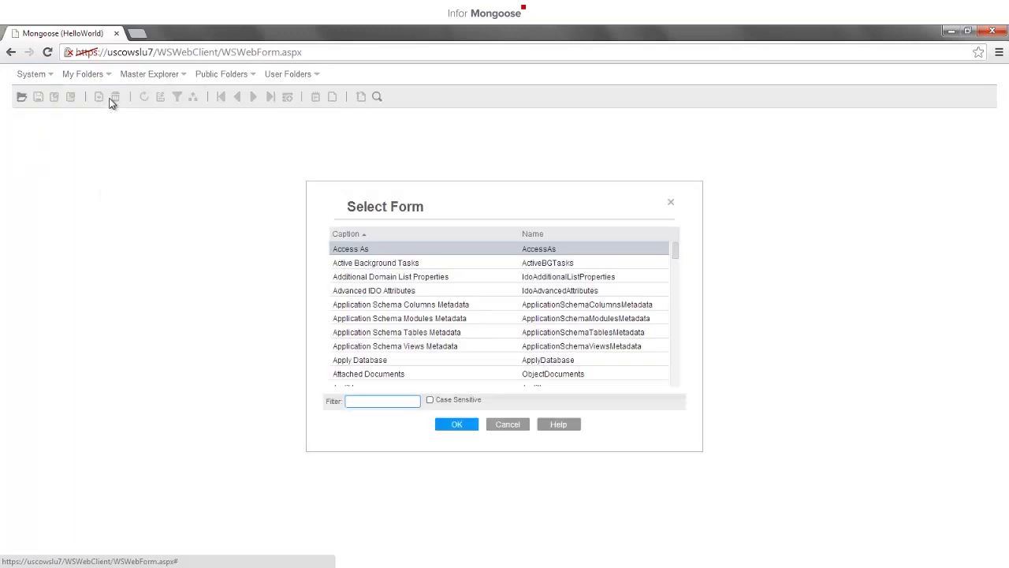
Step: Open the Customers form, retrieve Clark, Chloe and John, and view John's details
text(customers)
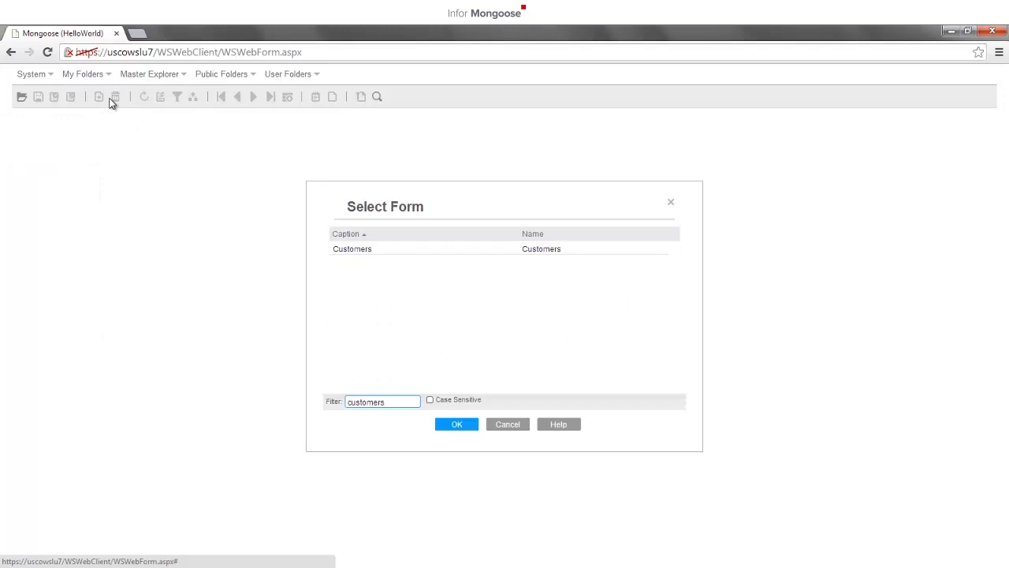
double_click(352, 249)
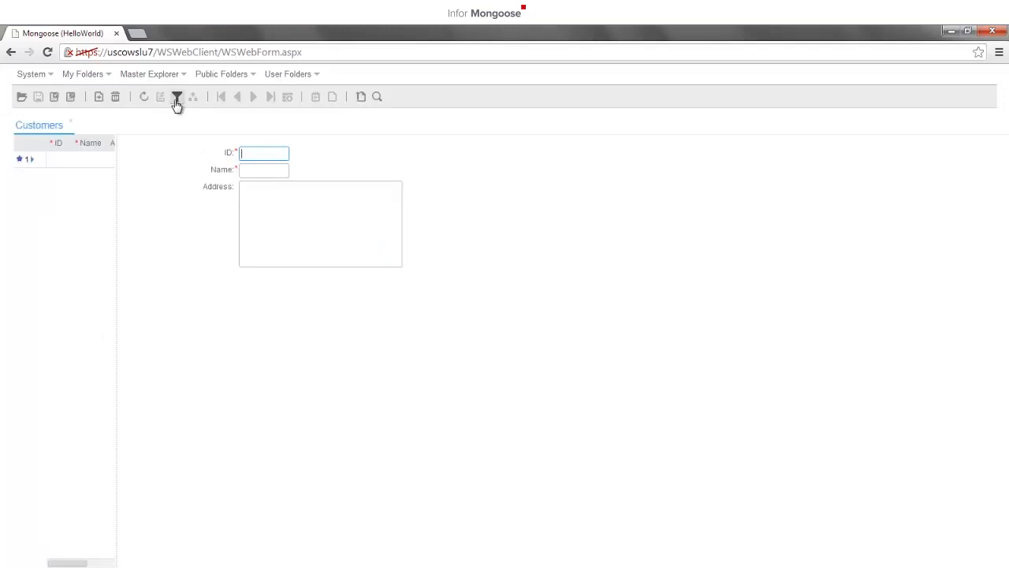
click(176, 96)
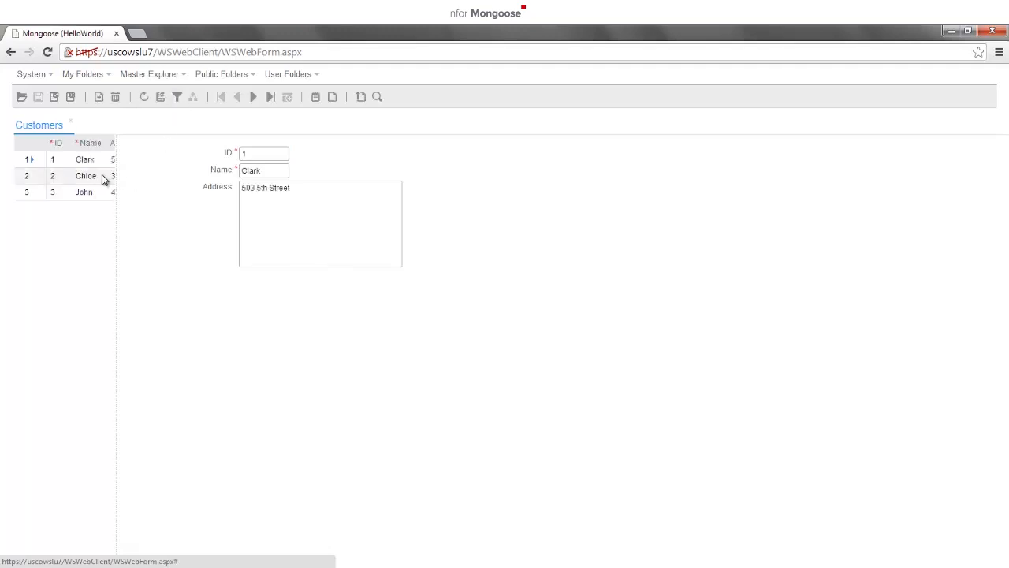
click(84, 192)
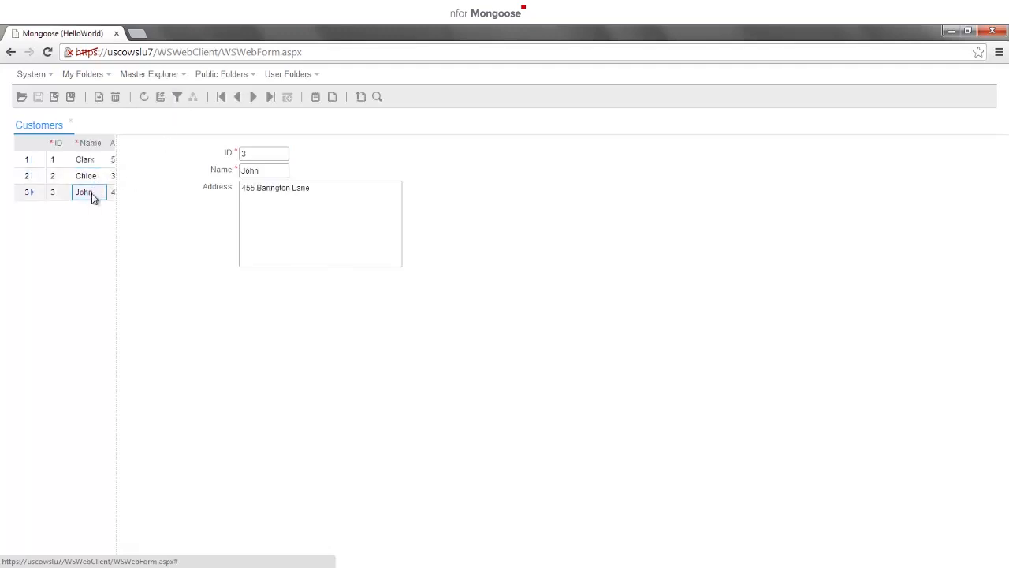